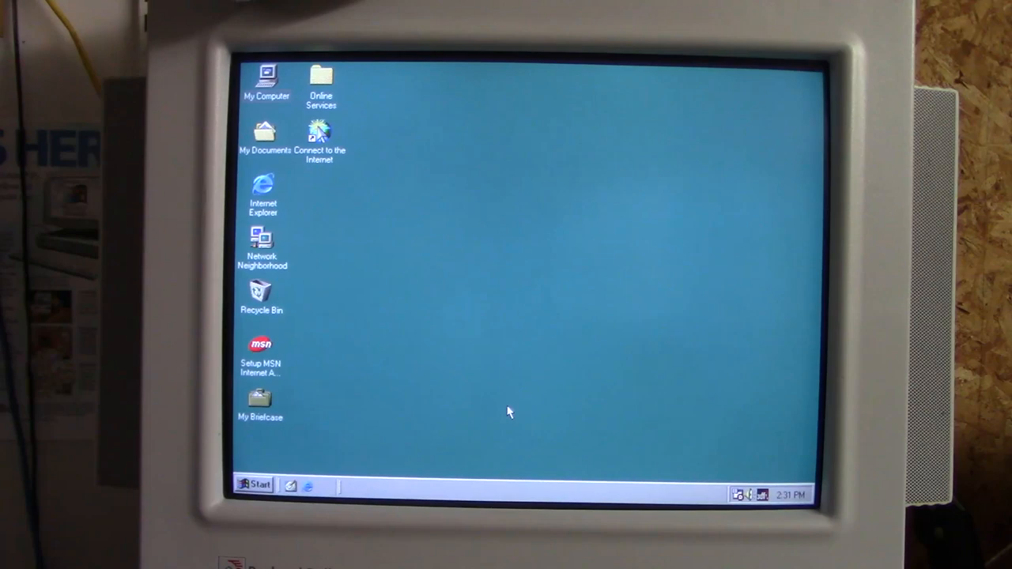
mouse_move(419, 463)
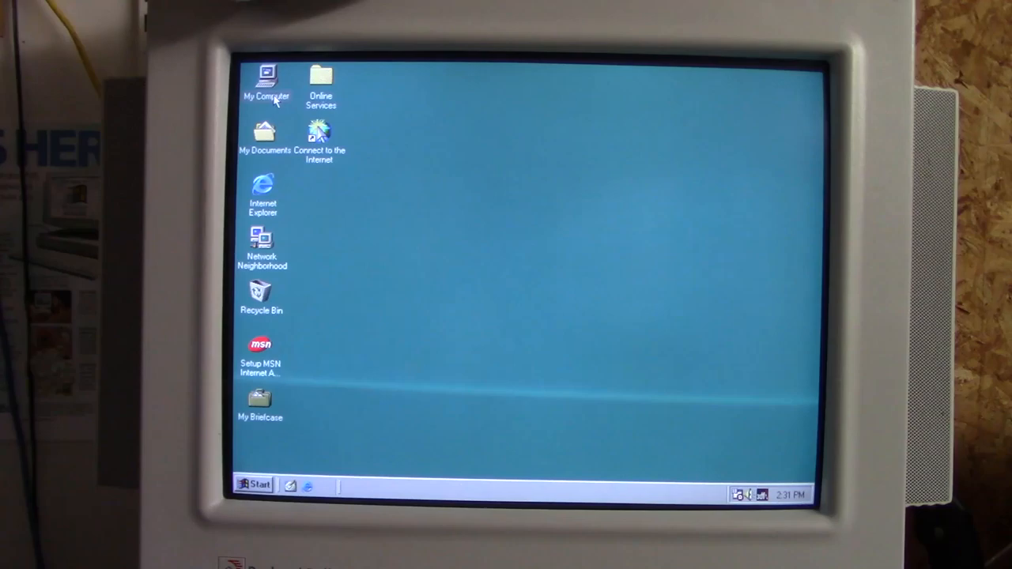
From My Computer, go into the Vintageserver Programs (P:) drive and its Microsoft Plus! for Windows 98 folder.
double_click(266, 75)
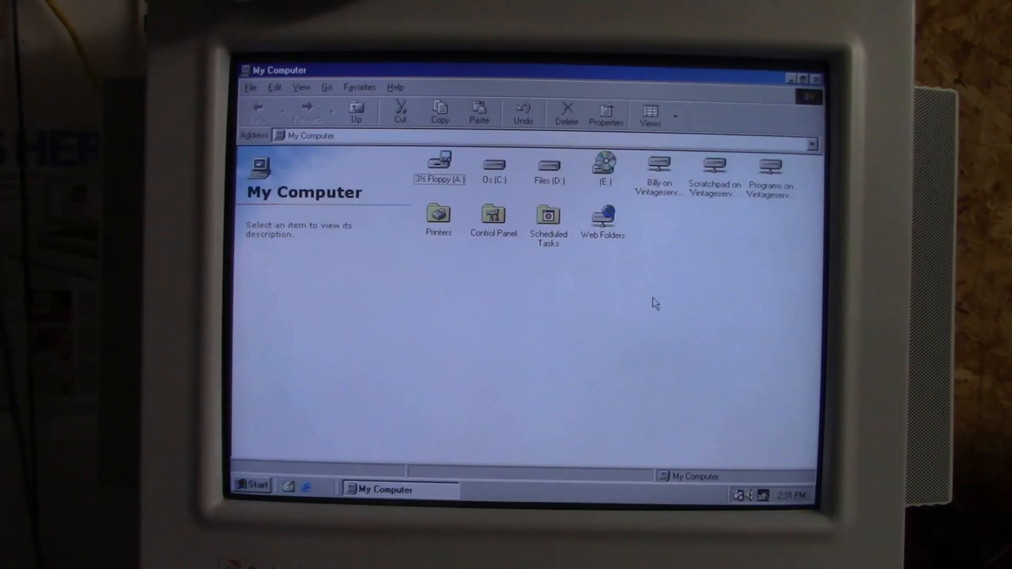
left_click(770, 166)
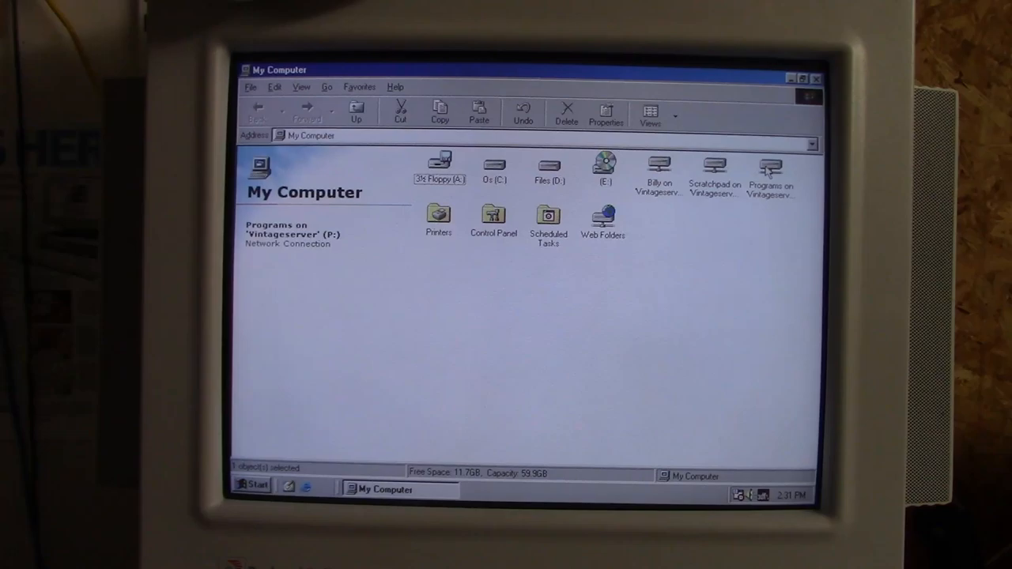
double_click(770, 168)
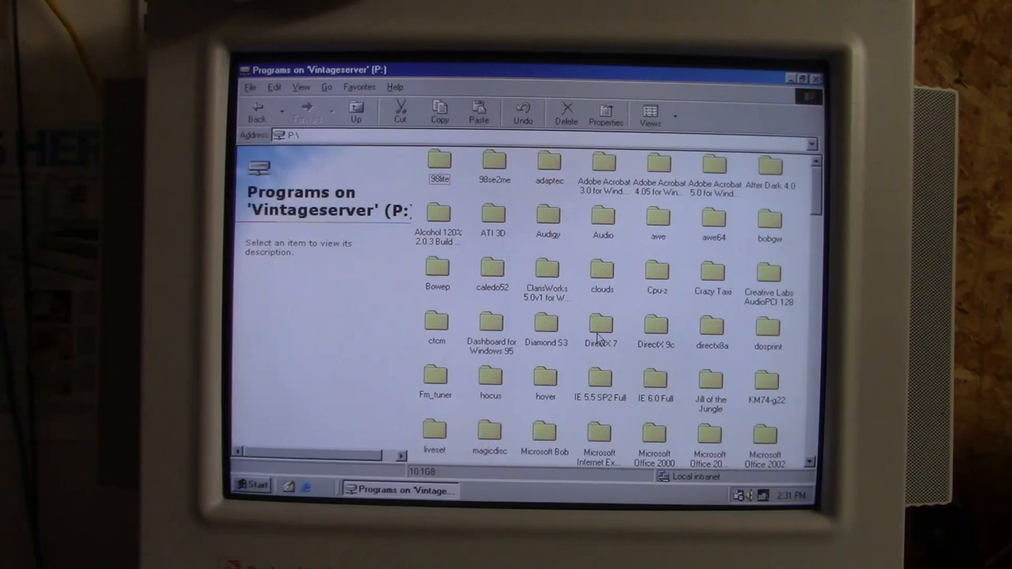
scroll("down", 3)
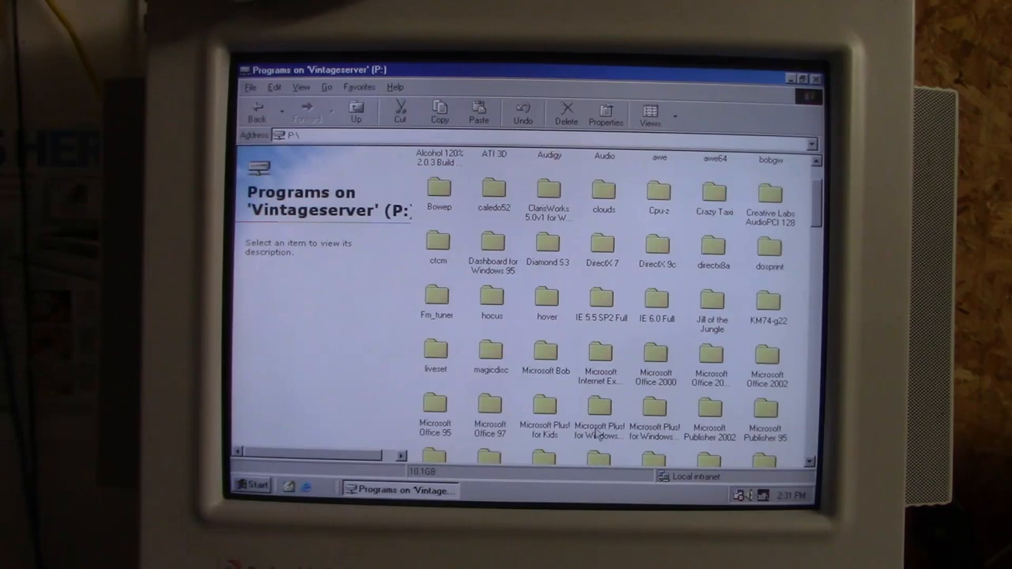
double_click(600, 415)
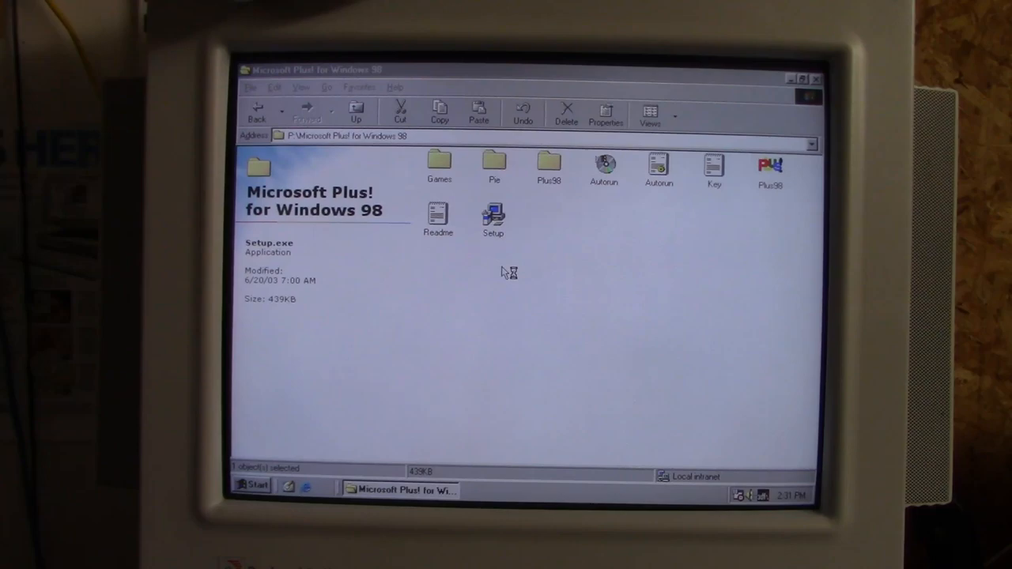
Launch Plus! 98 Setup, pass the welcome page and accept the license agreement.
double_click(494, 217)
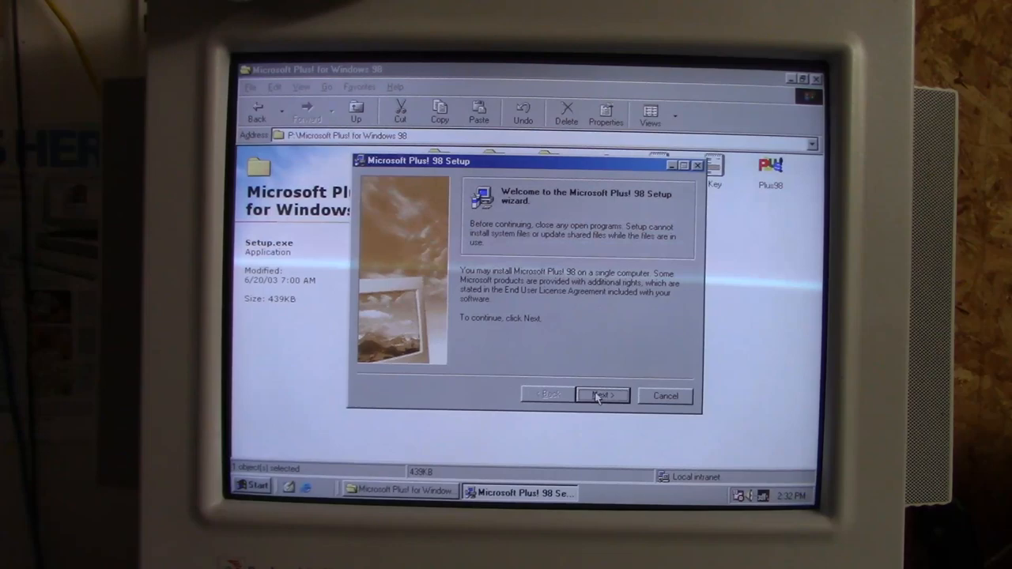
left_click(602, 395)
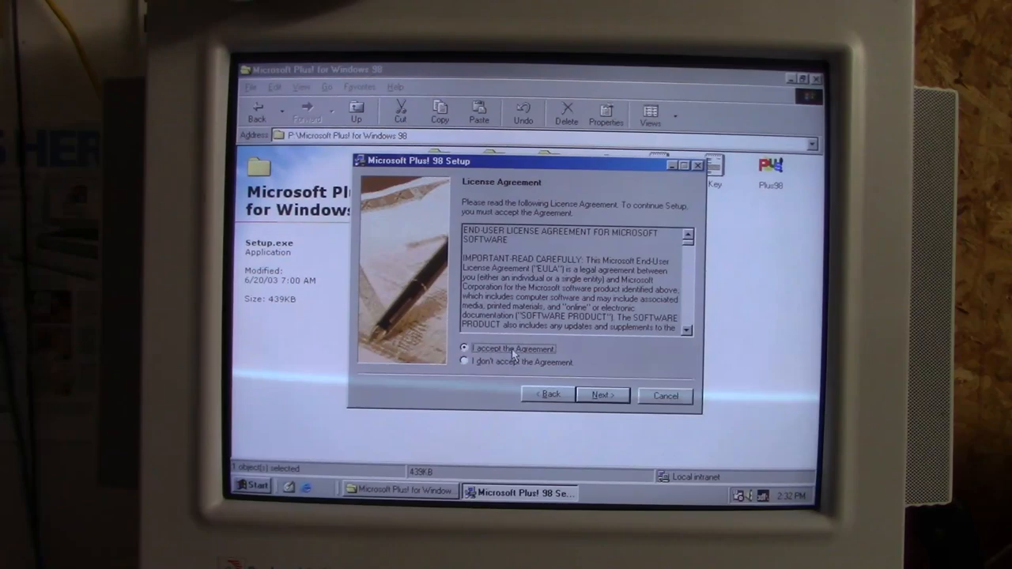
left_click(602, 394)
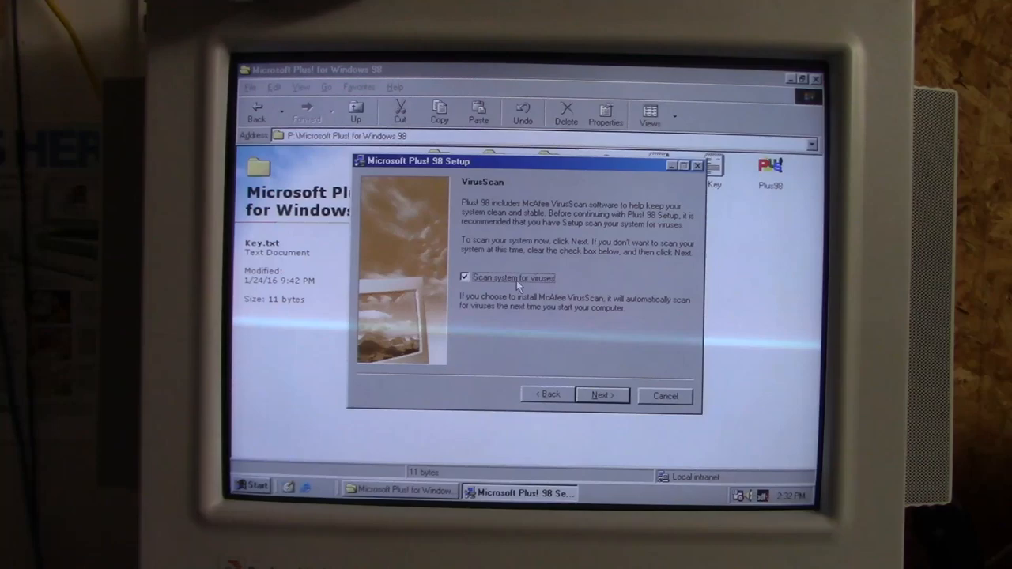
Skip the system virus scan and continue with the Custom setup type.
left_click(465, 278)
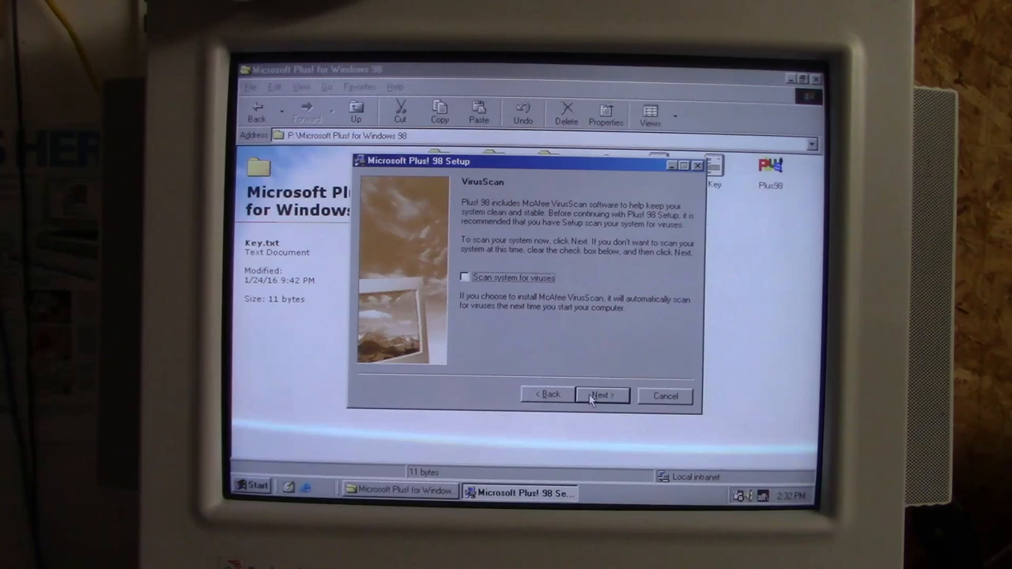
left_click(600, 396)
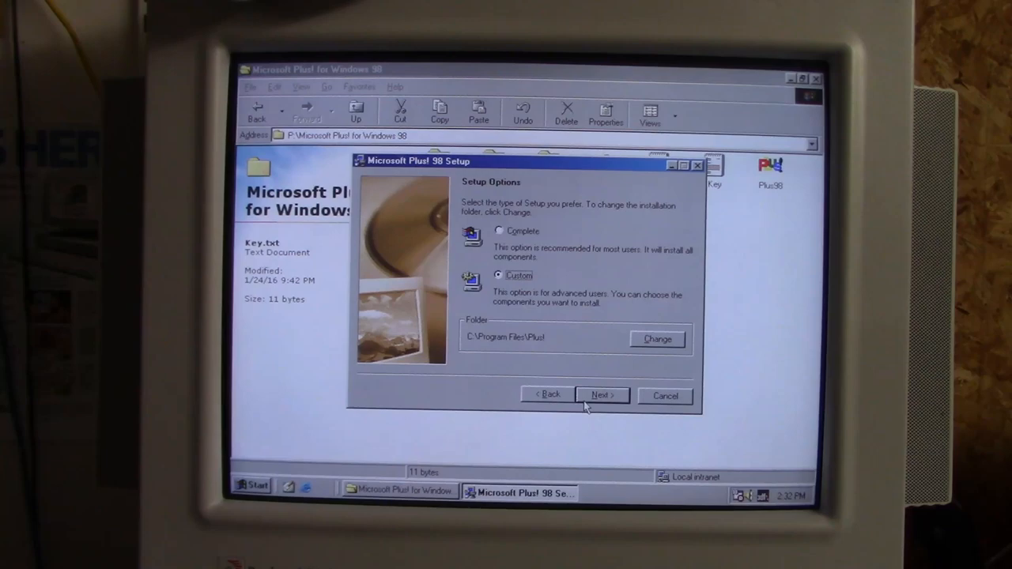
left_click(601, 395)
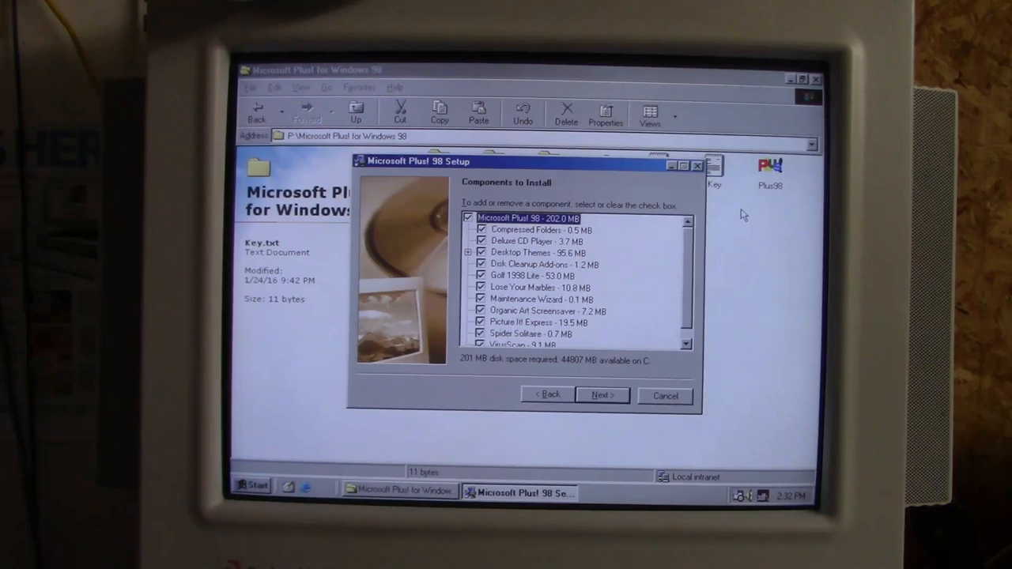
Expand Desktop Themes and review the individual themes and remaining components.
left_click(529, 252)
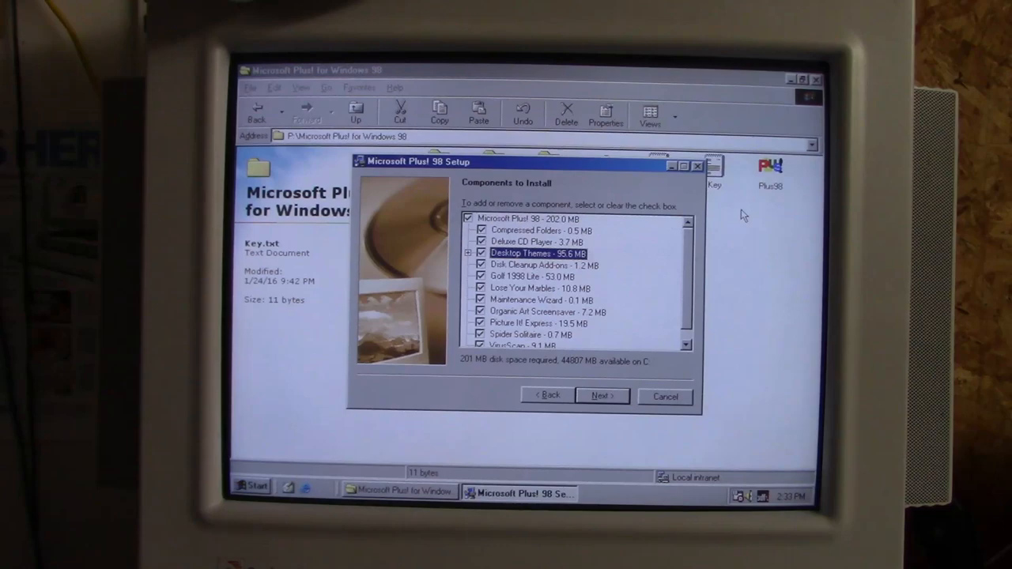
left_click(468, 253)
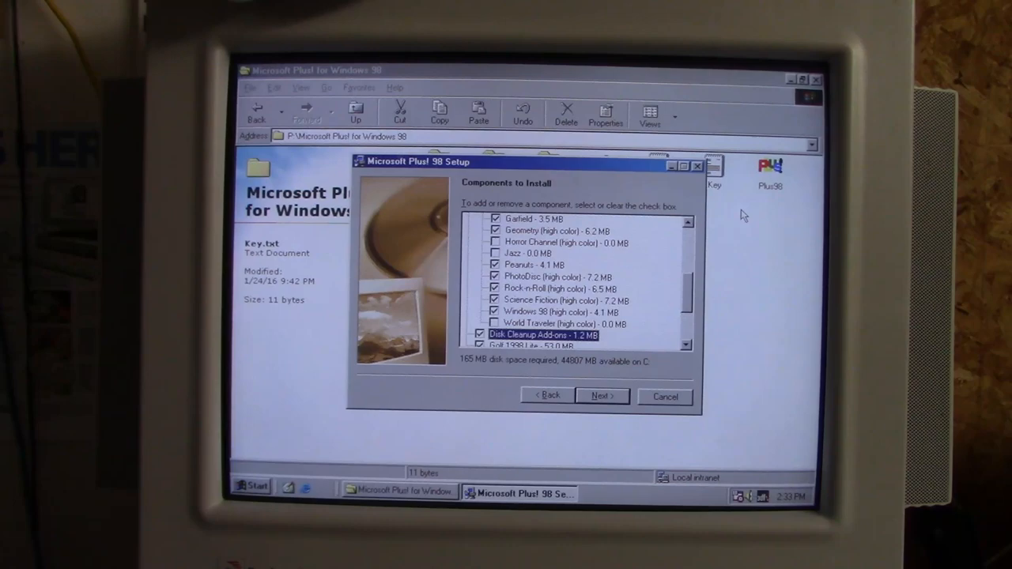
scroll("down", 3)
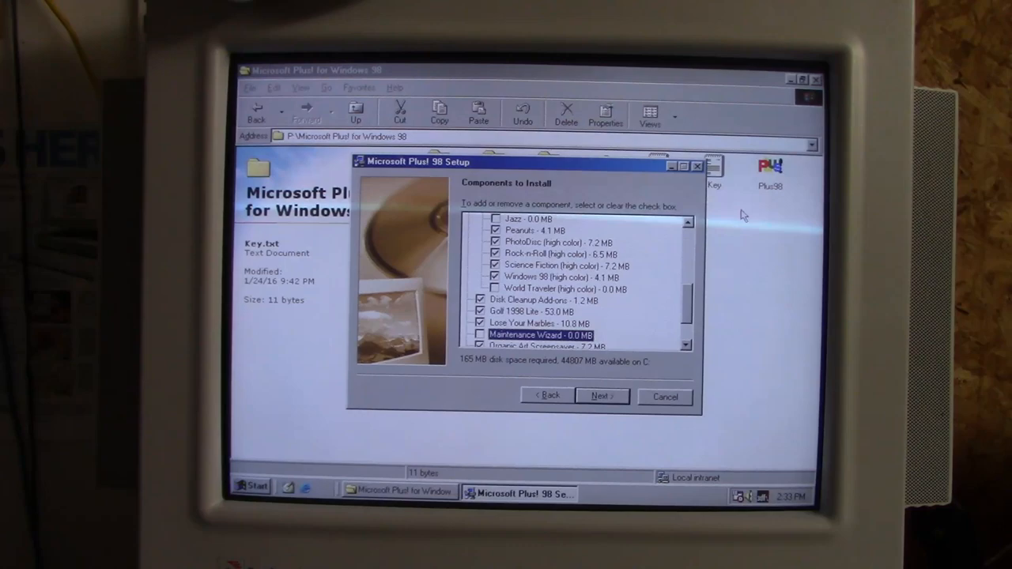
scroll("down", 3)
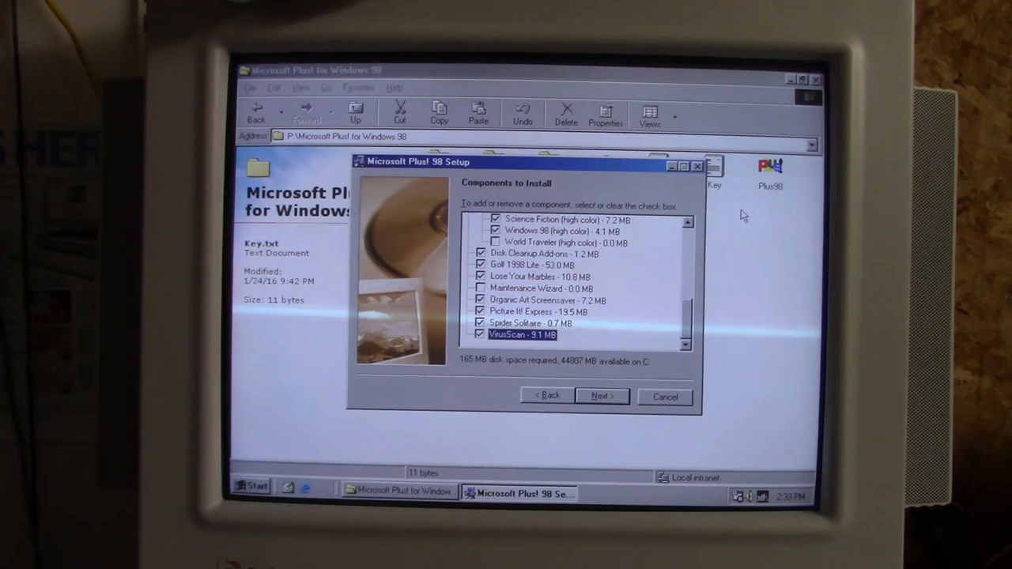
Exclude VirusScan from the install and confirm the component selection.
left_click(479, 334)
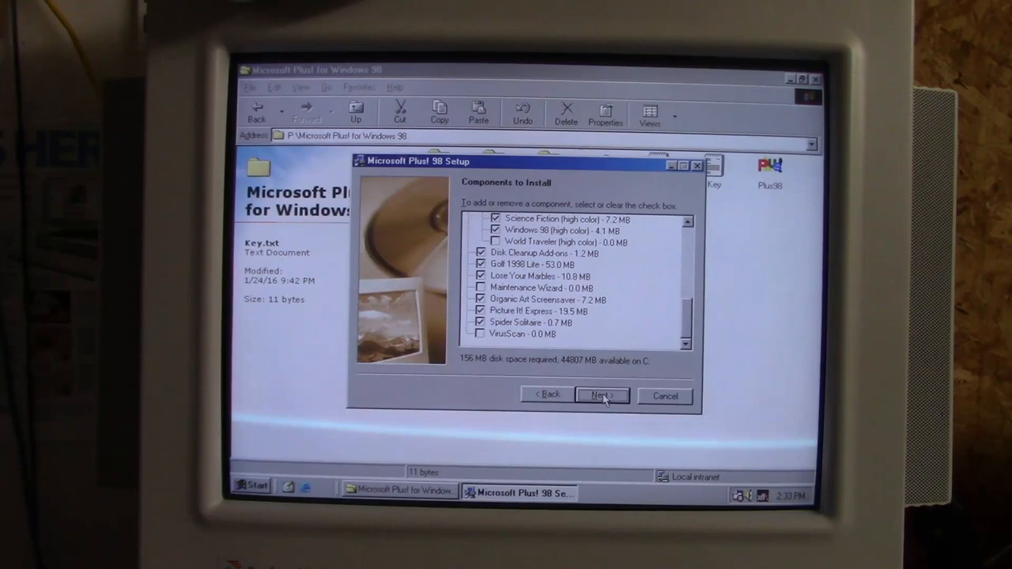
left_click(601, 396)
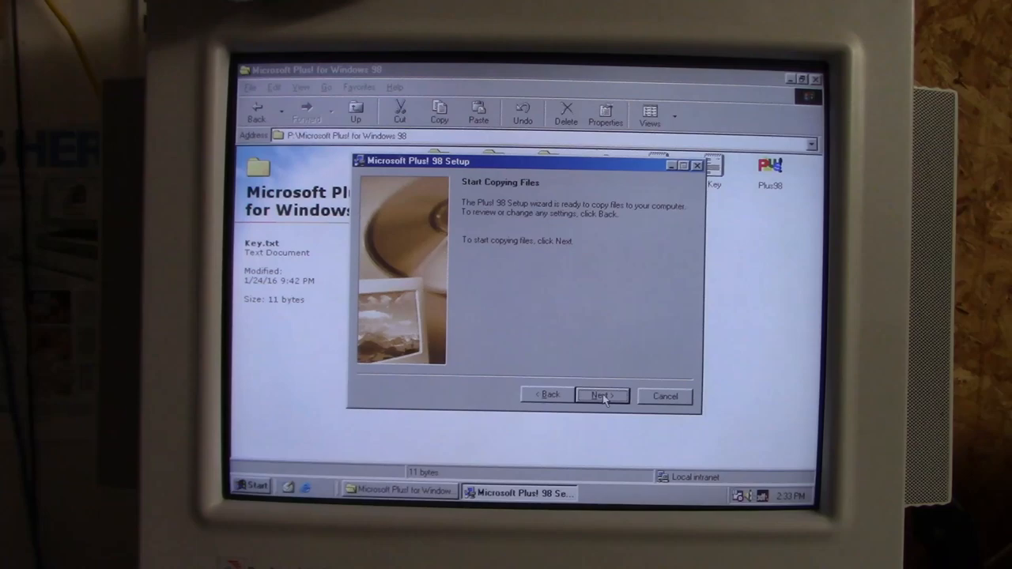
Copy the Plus! 98 files and finish the installation.
left_click(601, 396)
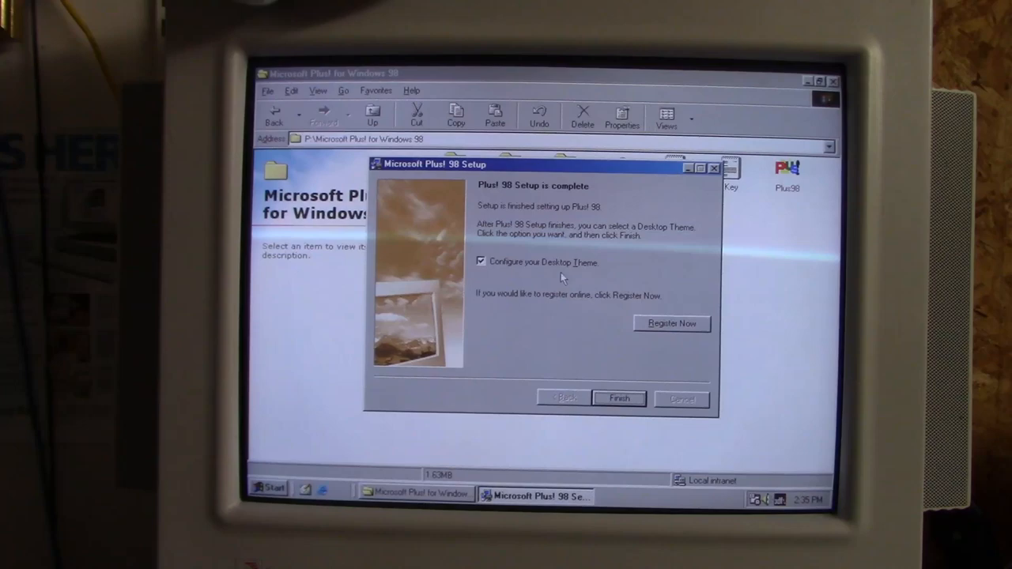
left_click(619, 397)
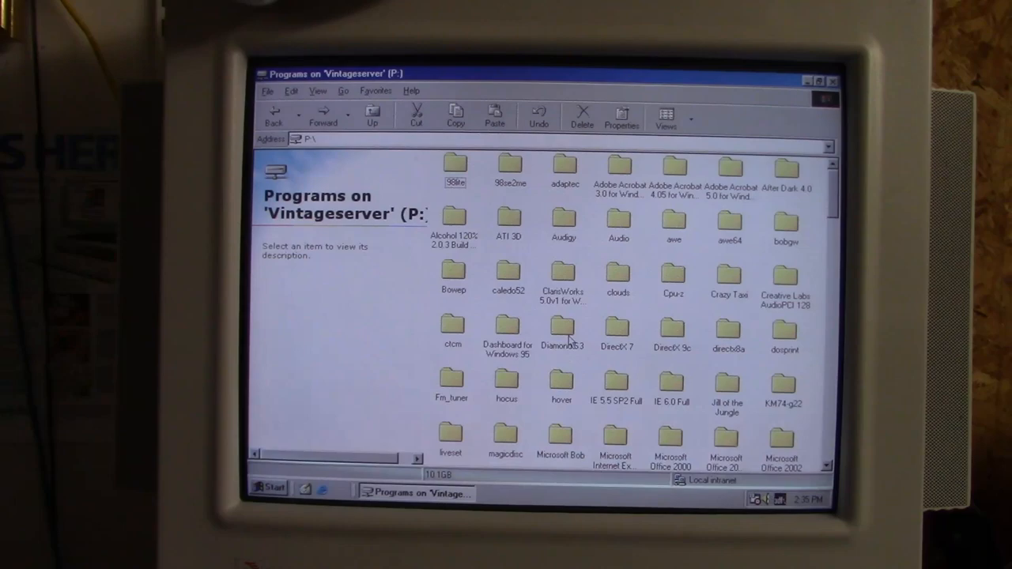
mouse_move(585, 317)
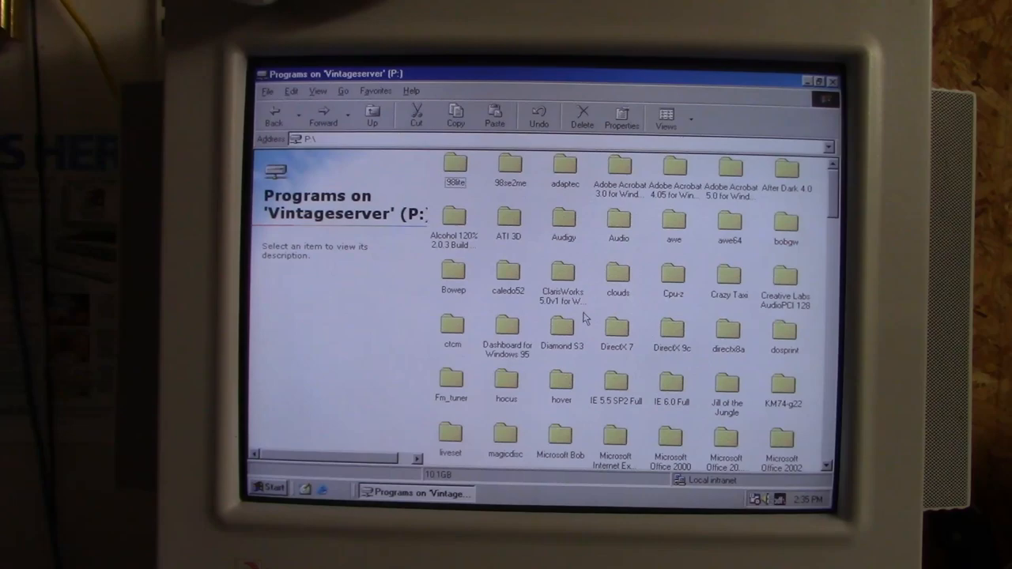
Locate and enter the Microsoft Works 4.5 folder on the P: drive to start its setup.
scroll("down", 3)
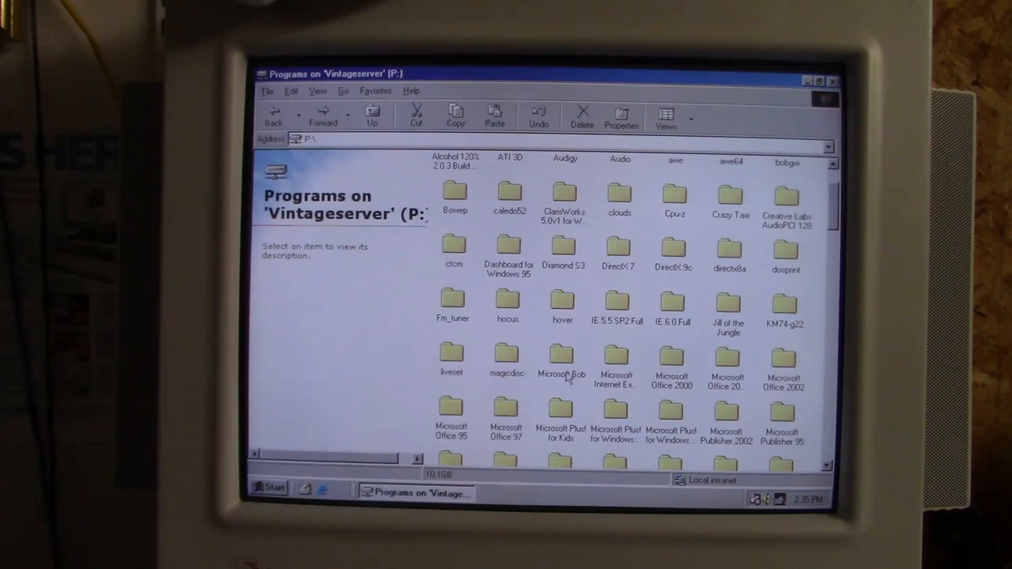
scroll("down", 3)
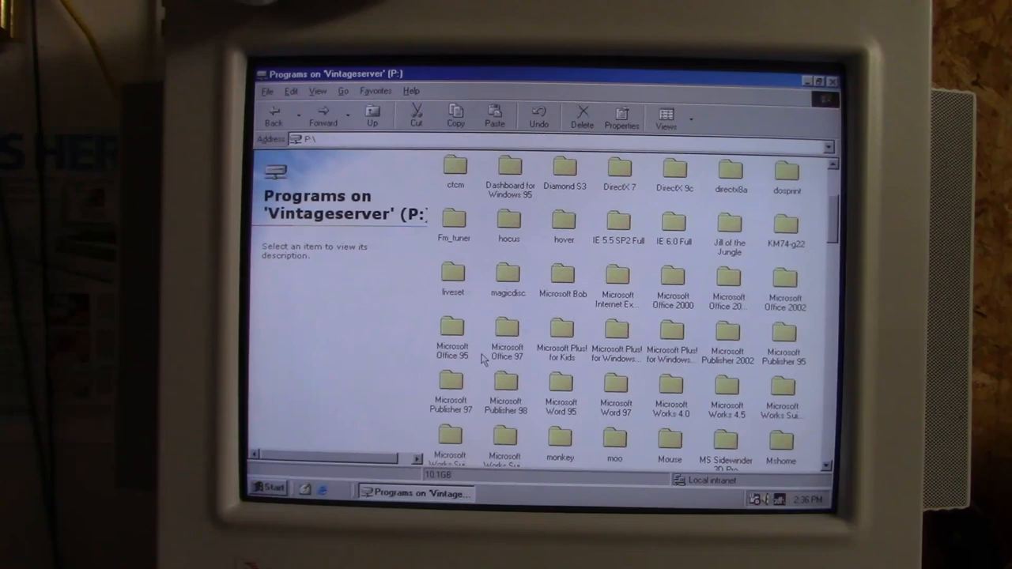
double_click(727, 391)
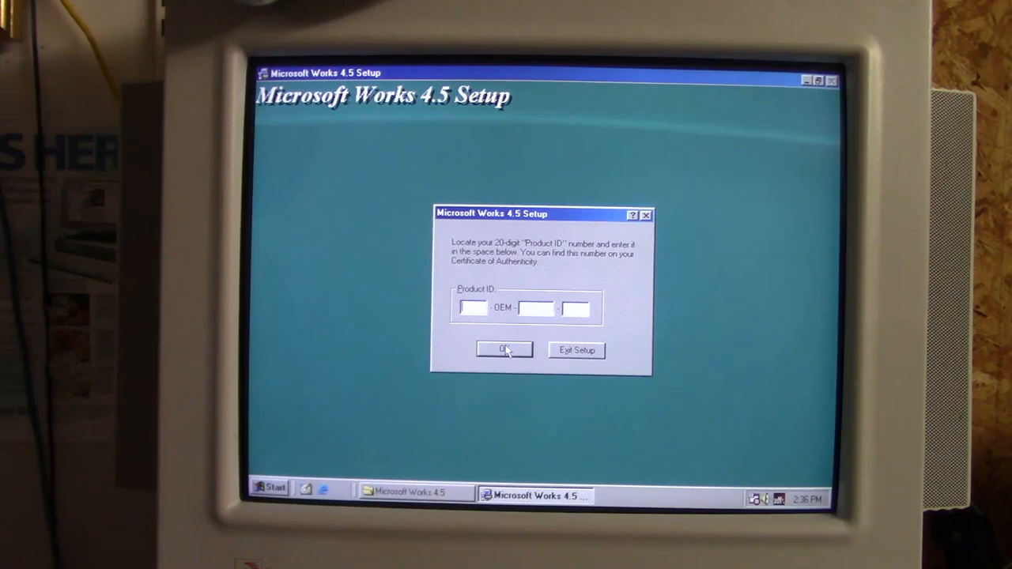
Submit the Works product ID, decline the desktop shortcut and acknowledge the completion message.
left_click(503, 350)
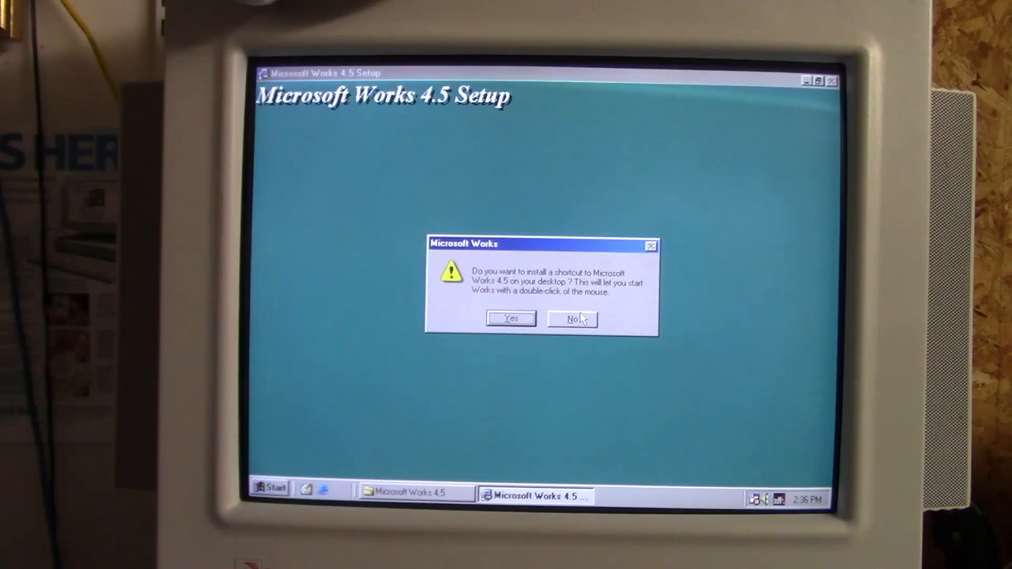
left_click(572, 319)
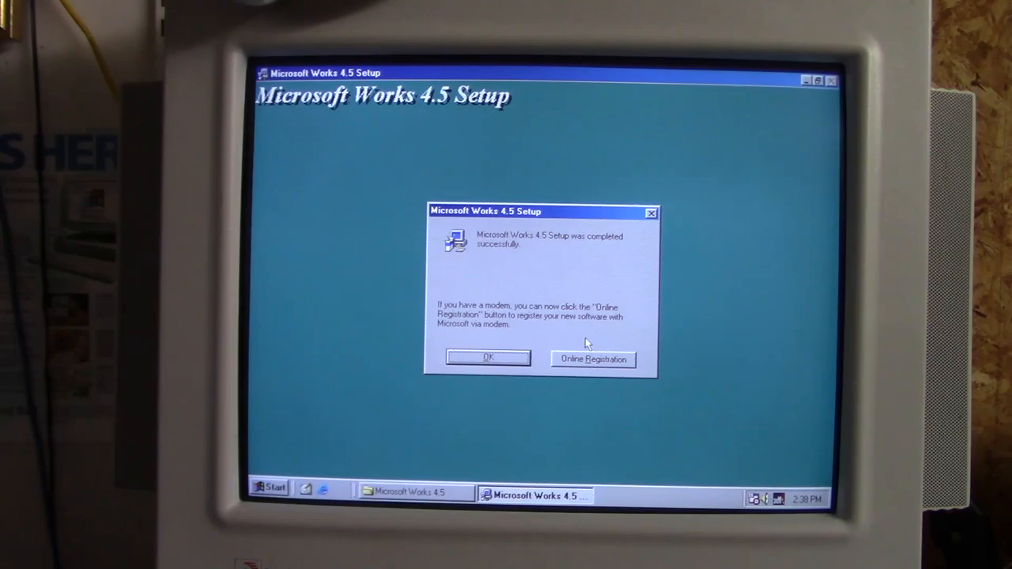
left_click(487, 358)
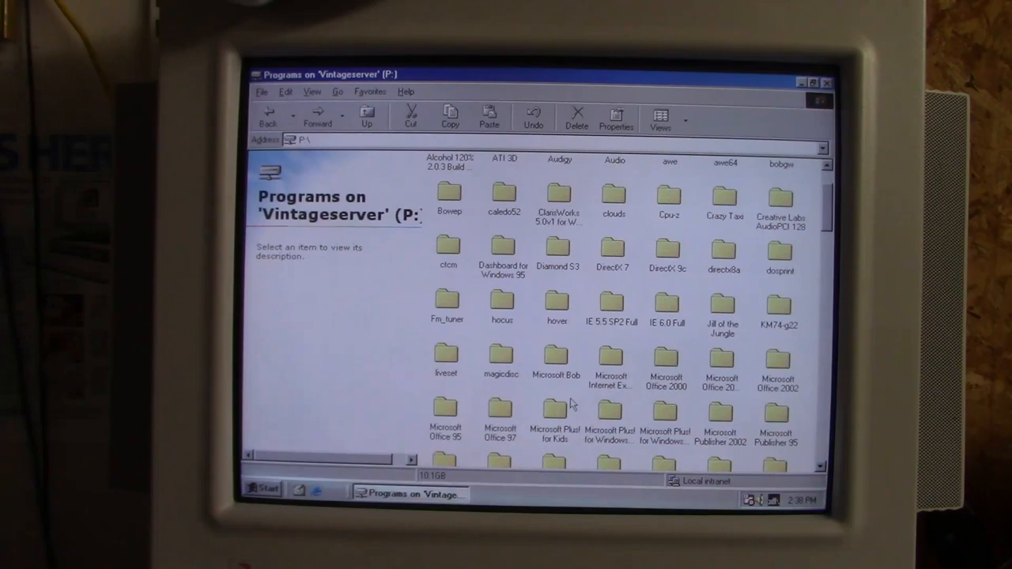
Enter the Microsoft Office 97 folder to run its Setup.
double_click(500, 415)
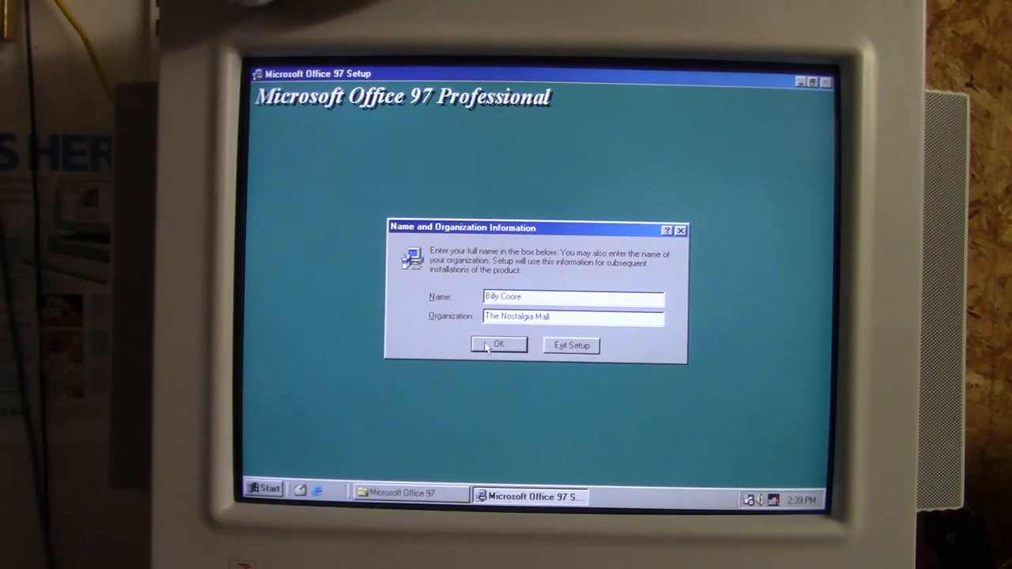
Confirm name and organization, submit the CD key and accept the default Office folder.
left_click(499, 345)
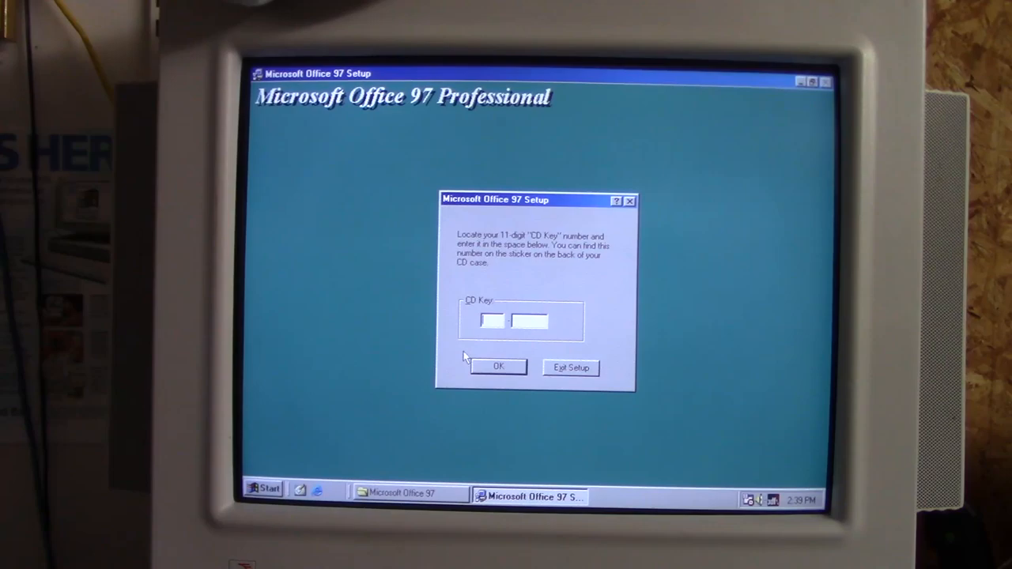
left_click(498, 366)
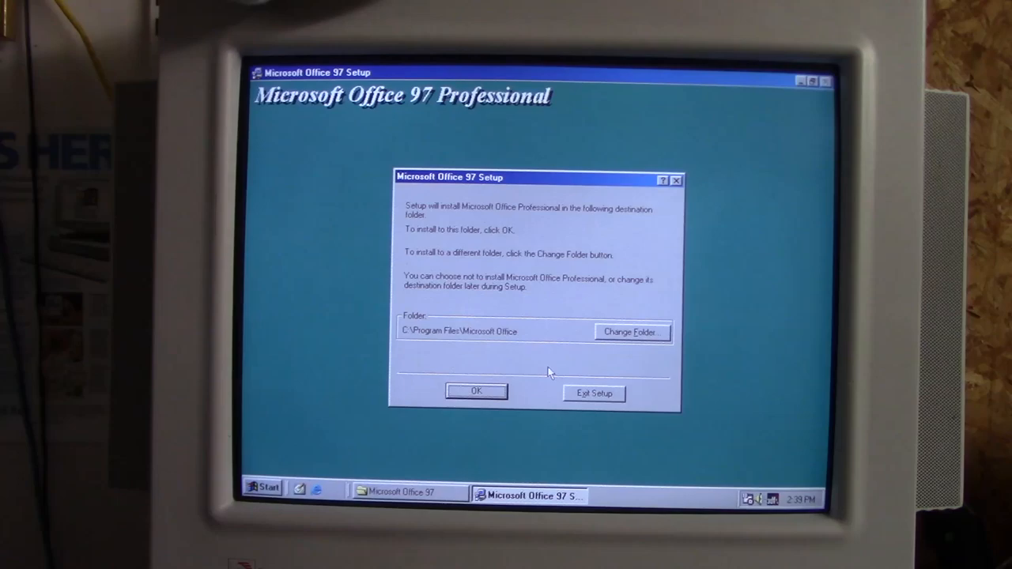
left_click(476, 392)
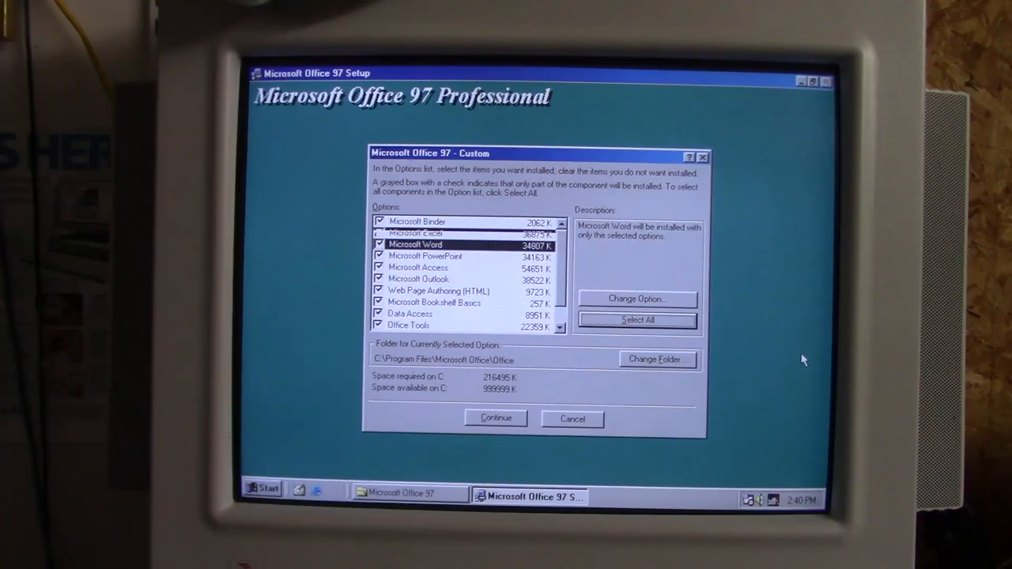
Adjust the Office 97 component list, excluding Access and Outlook, and start the installation.
left_click(419, 267)
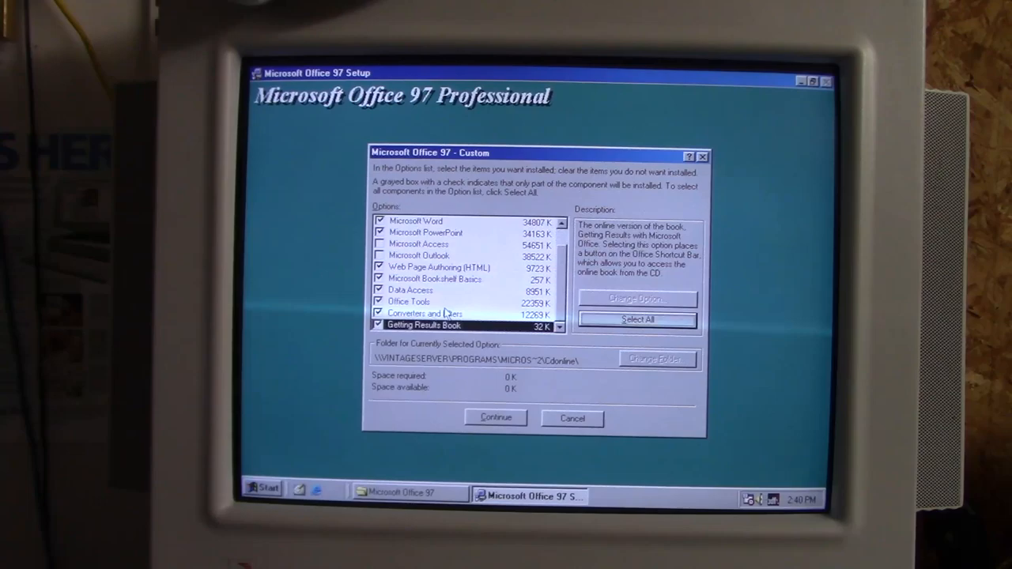
left_click(409, 301)
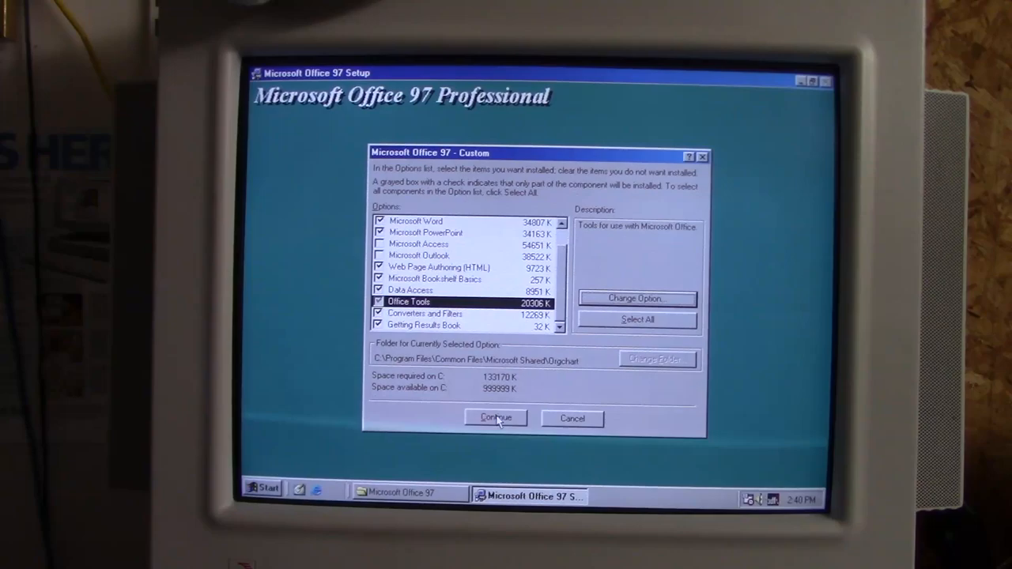
left_click(495, 418)
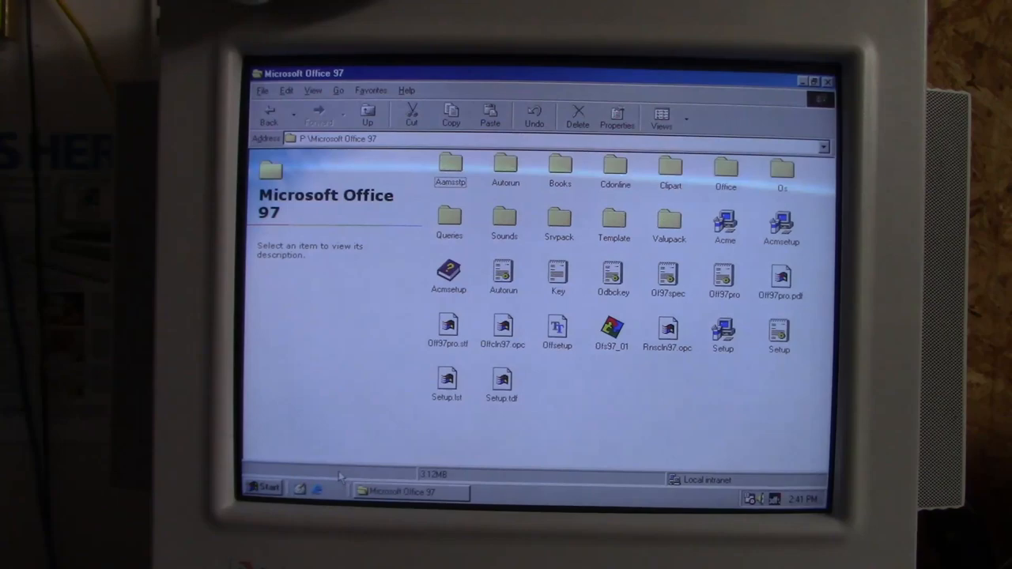
Navigate Explorer from the Office 97 folder to P:\Microsoft Bob.
left_click(267, 487)
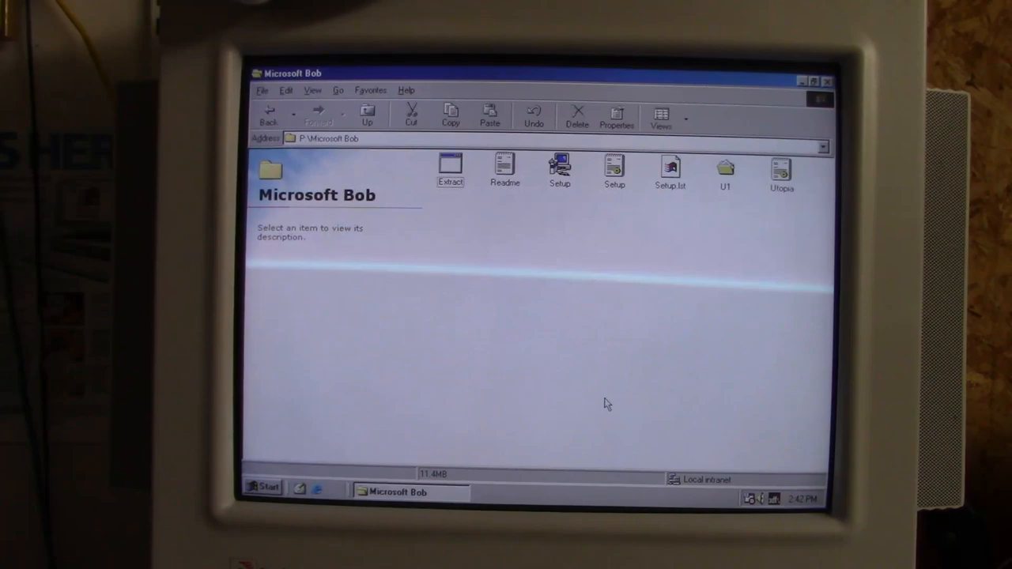
Run Microsoft Bob Setup with user name 'Billy Coore', dismissing the memory warning and accepting the Microsoft Bob group.
double_click(559, 169)
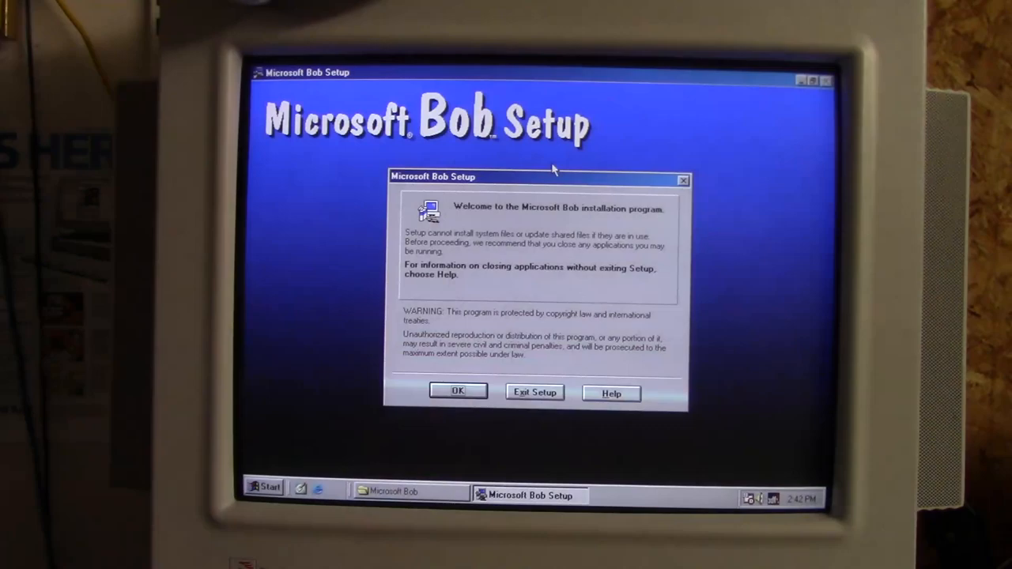
left_click(457, 391)
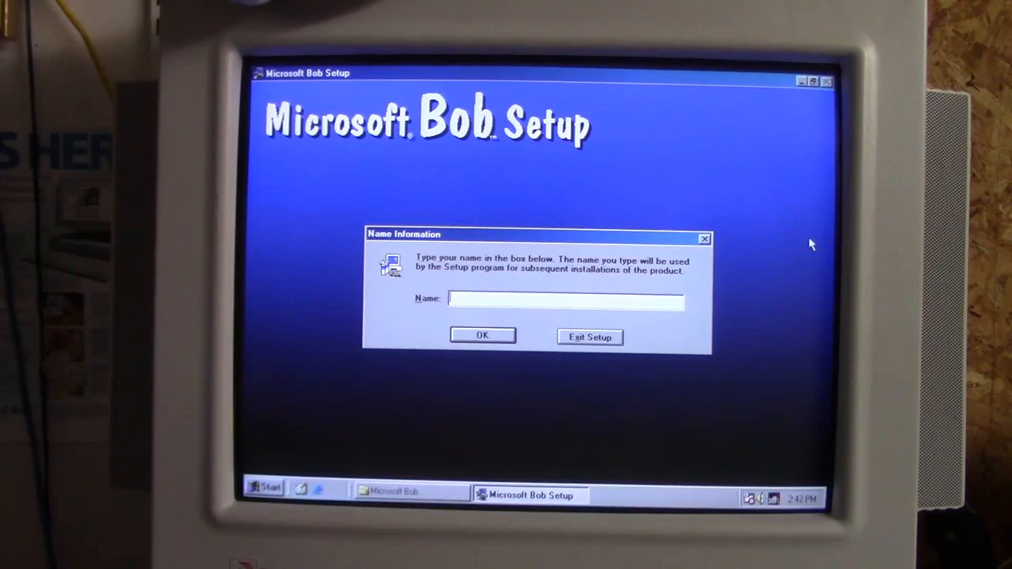
type("Billy Coore")
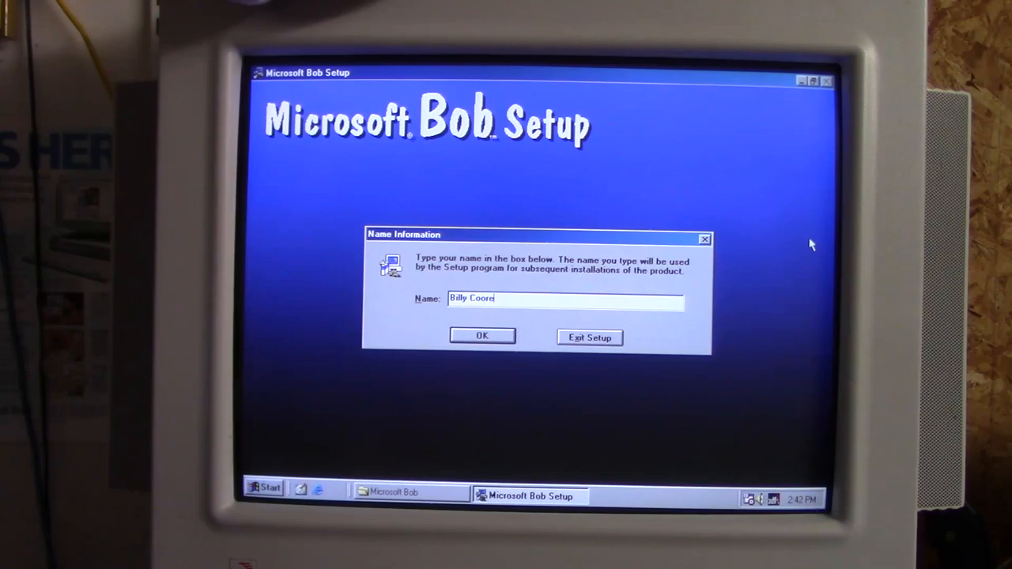
left_click(481, 335)
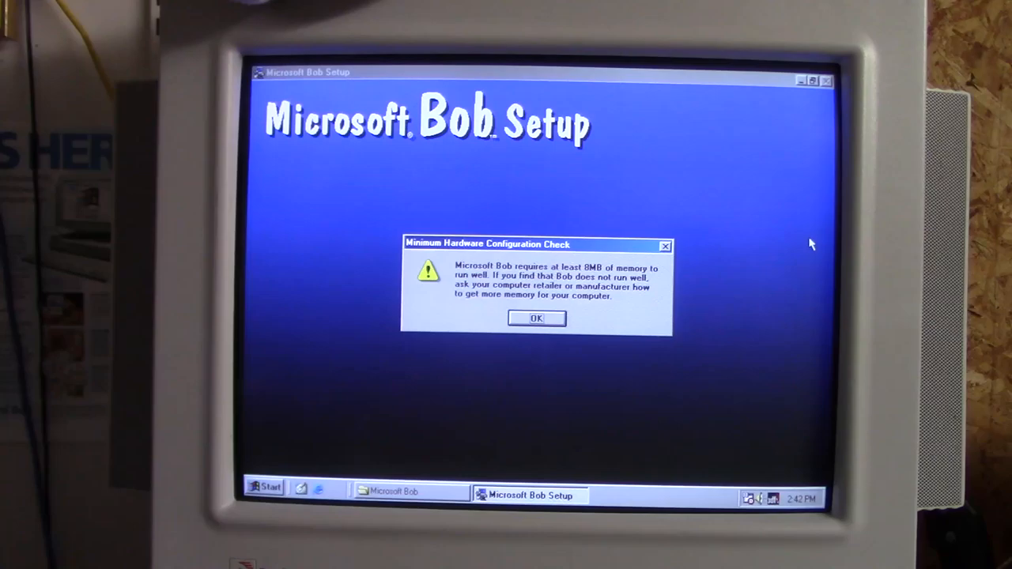
left_click(536, 318)
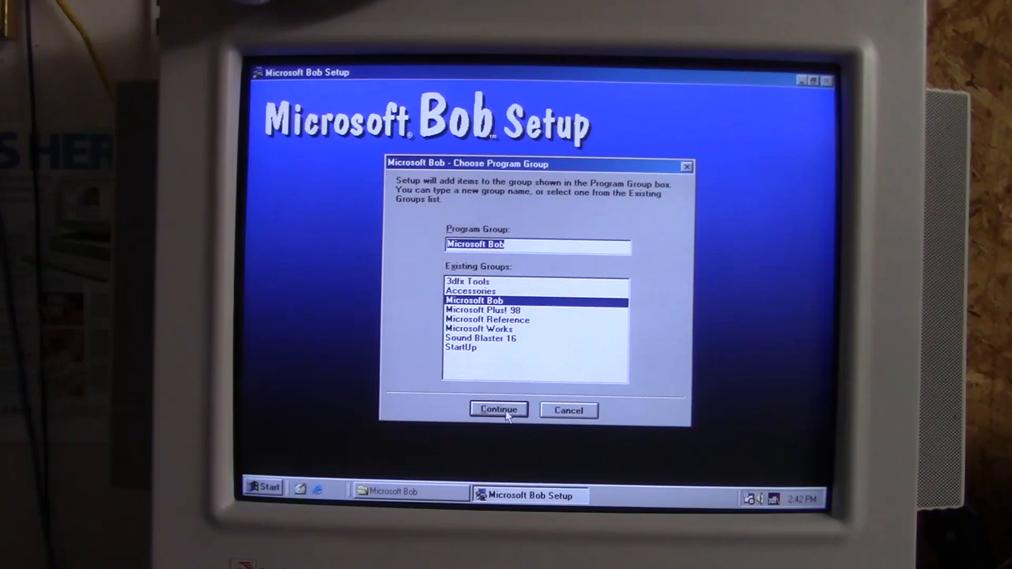
left_click(499, 410)
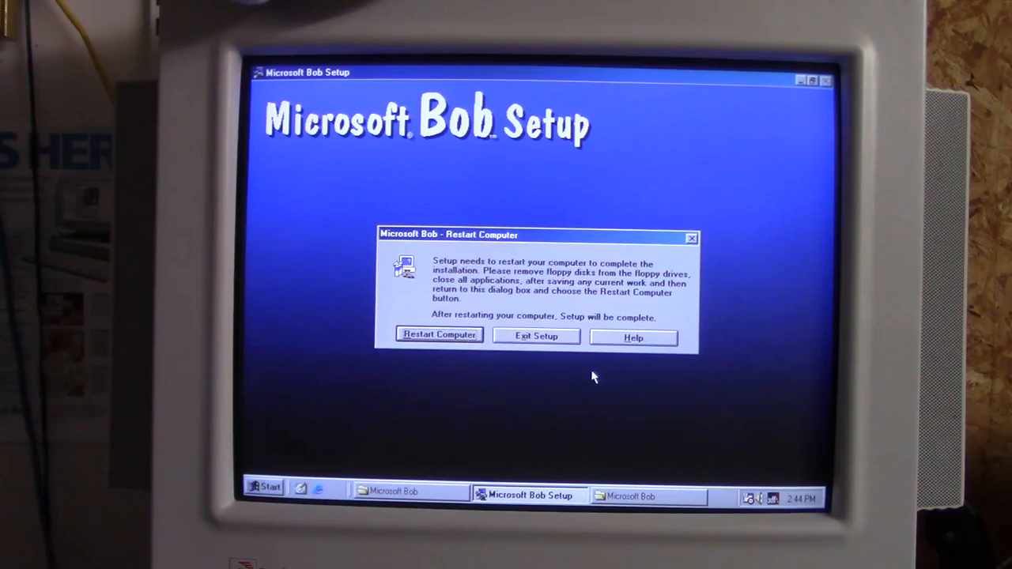
Exit Microsoft Bob Setup from the restart dialog without restarting the computer.
left_click(535, 336)
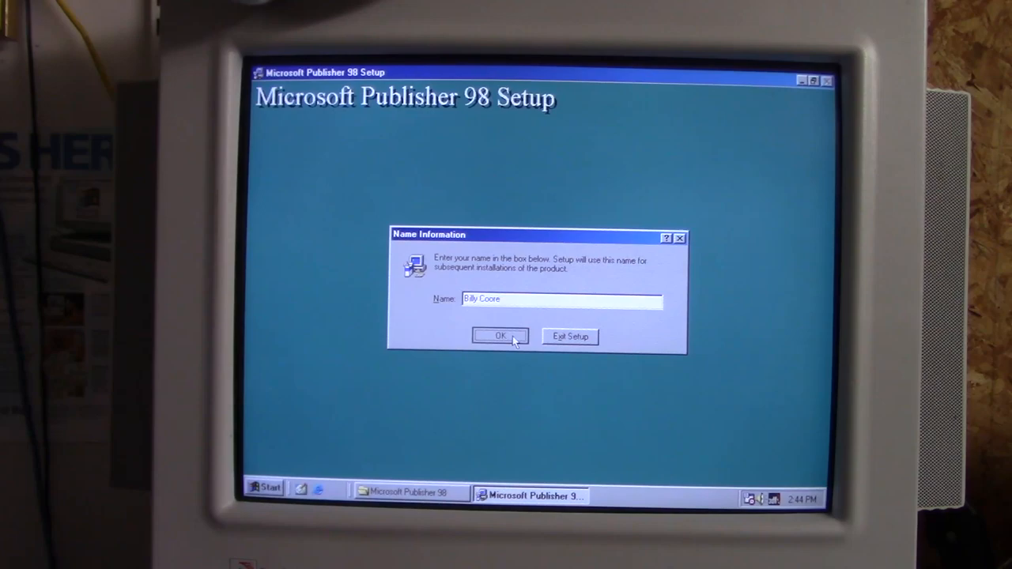
Accept the prefilled name, run a Typical Installation of Publisher 98 and exit without restarting Windows.
left_click(499, 336)
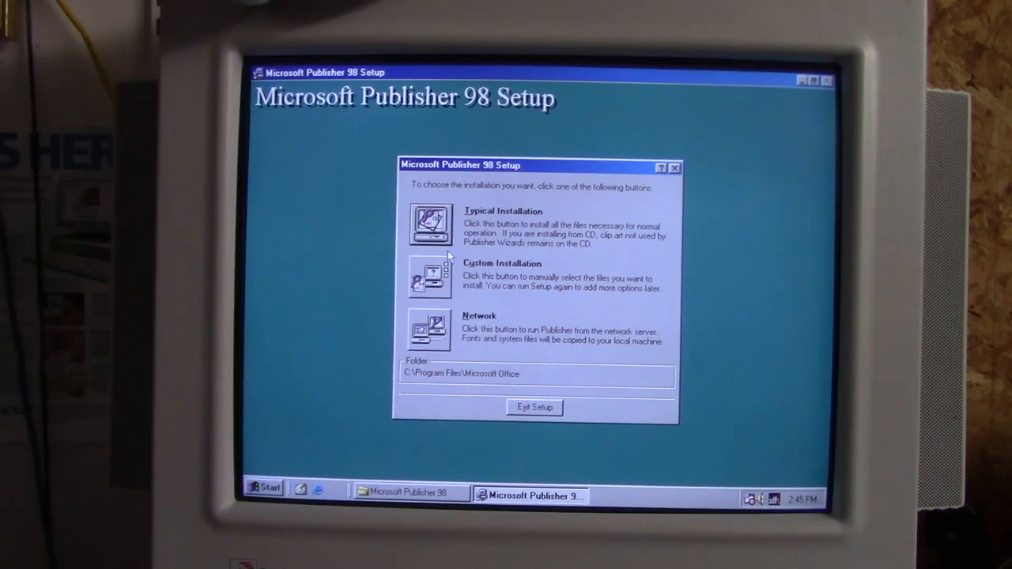
left_click(429, 223)
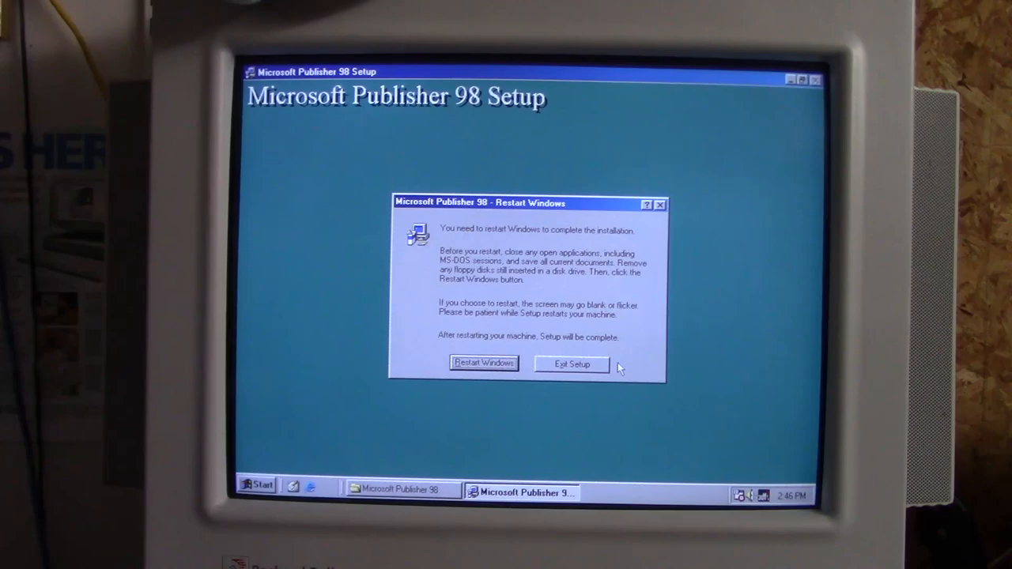
left_click(570, 364)
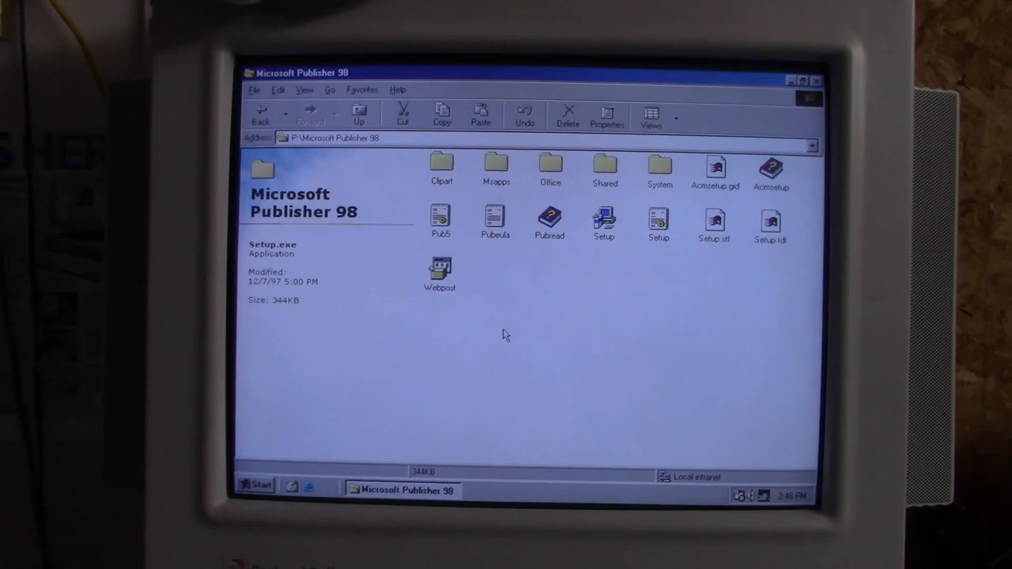
Go up to P:\ and enter the Adobe Acrobat 4.05 for Windows folder.
left_click(603, 219)
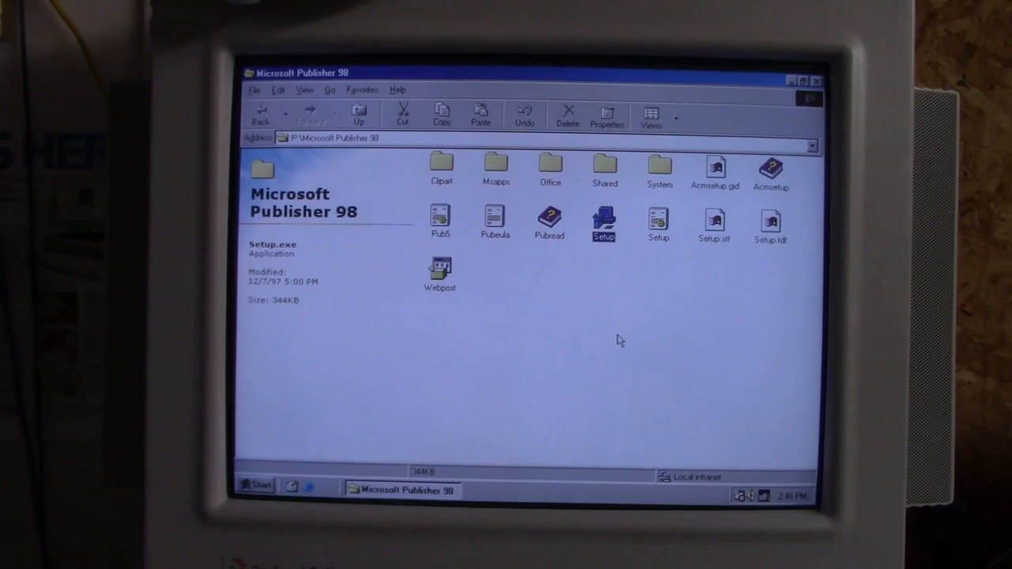
left_click(358, 113)
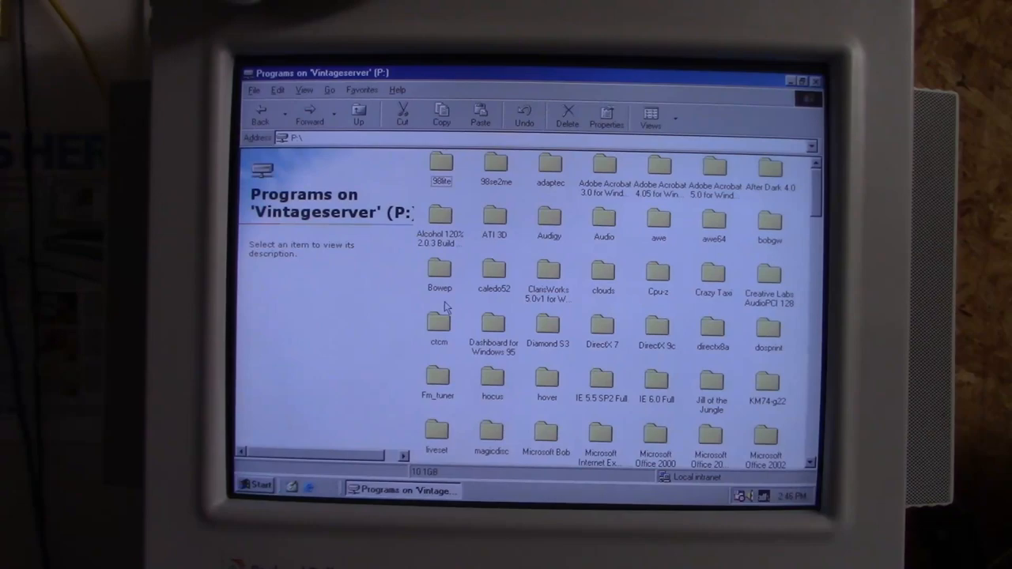
mouse_move(616, 207)
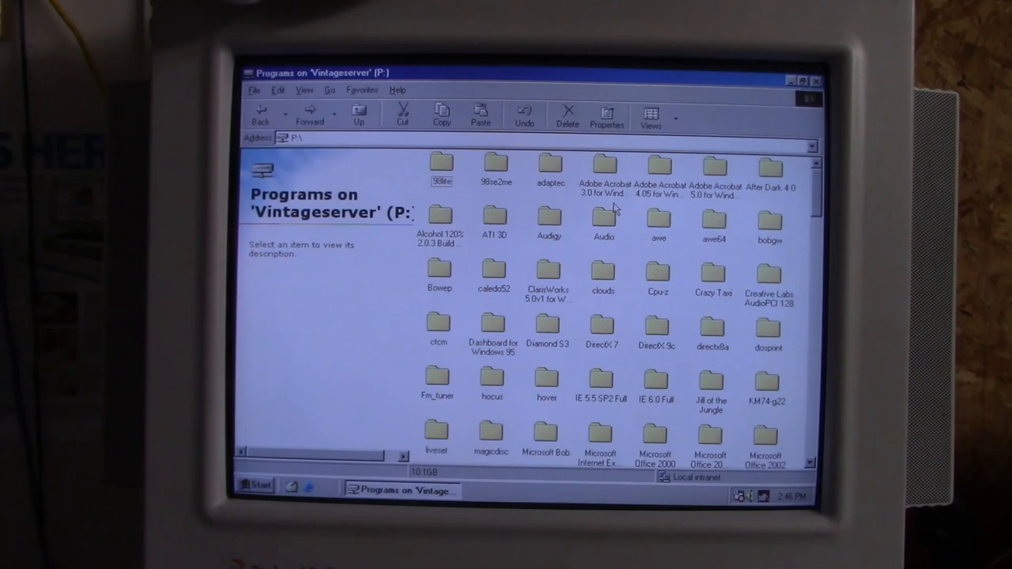
left_click(658, 166)
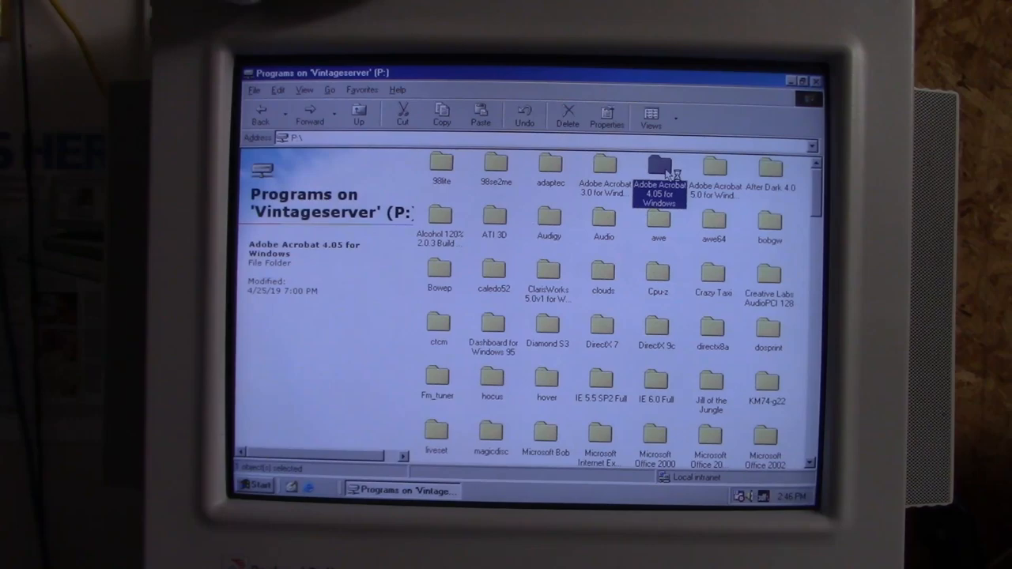
double_click(659, 170)
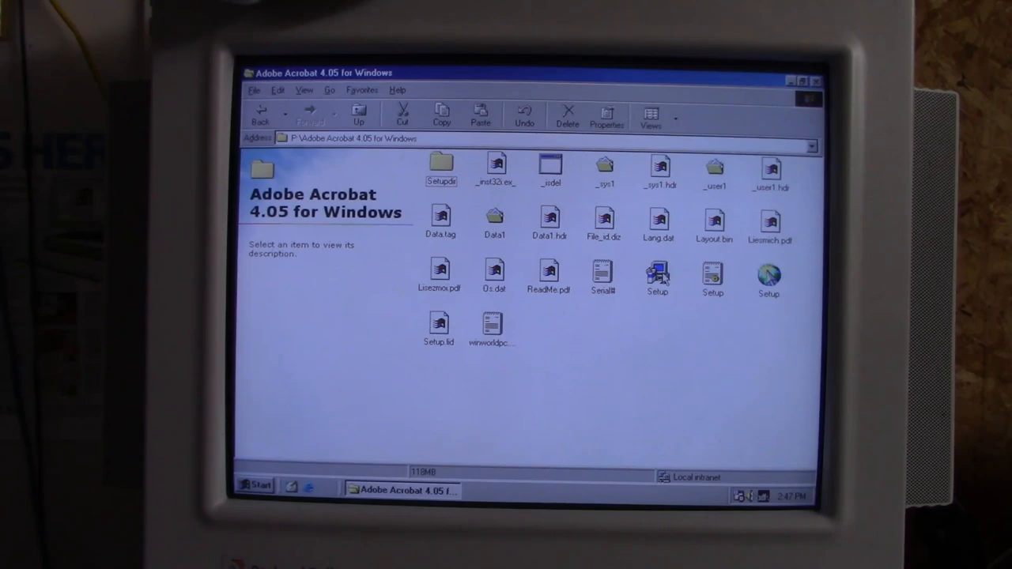
Run Acrobat 4.05 Setup with English, US and Canada, Custom type and the default components.
double_click(657, 273)
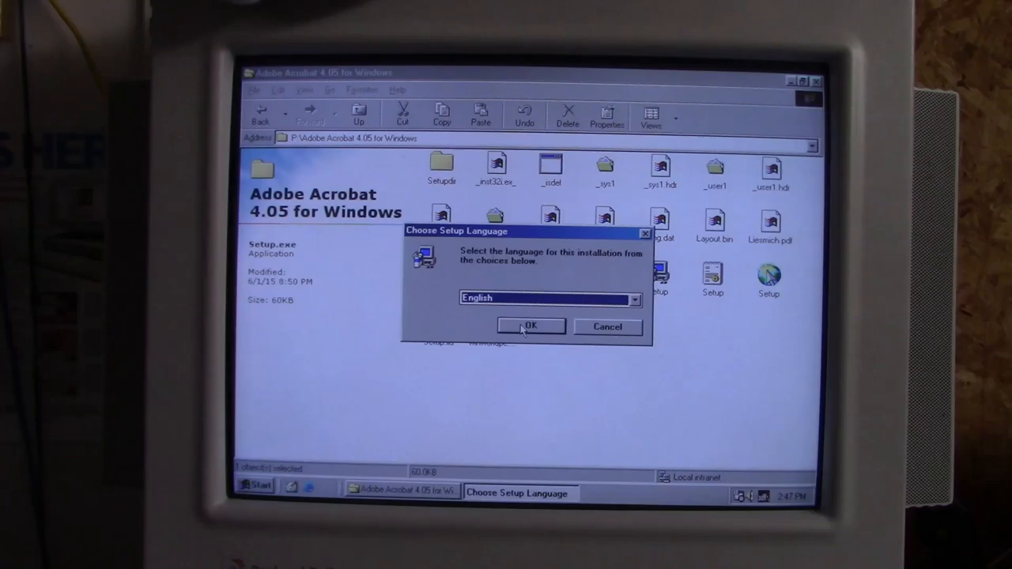
left_click(529, 326)
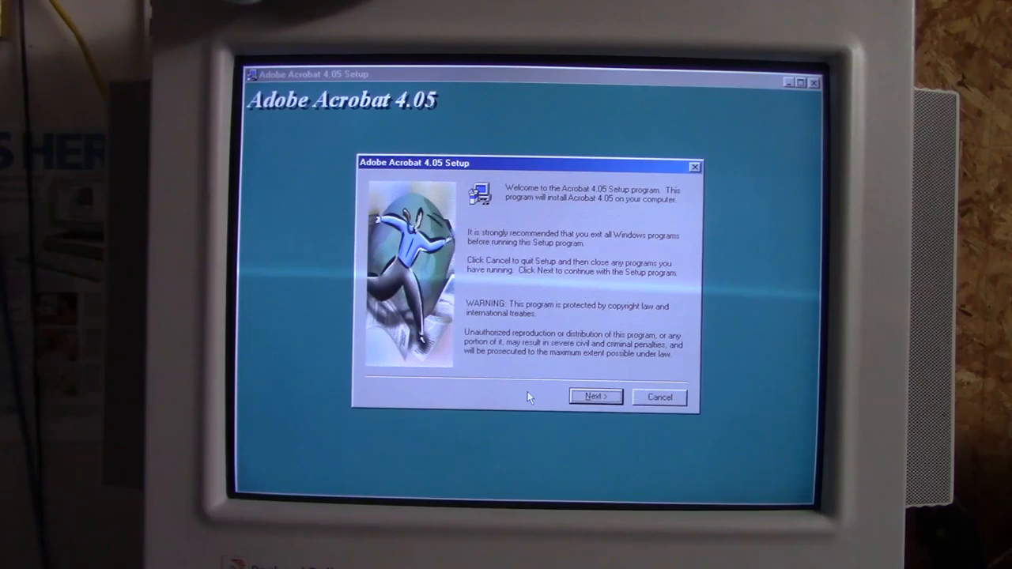
left_click(595, 396)
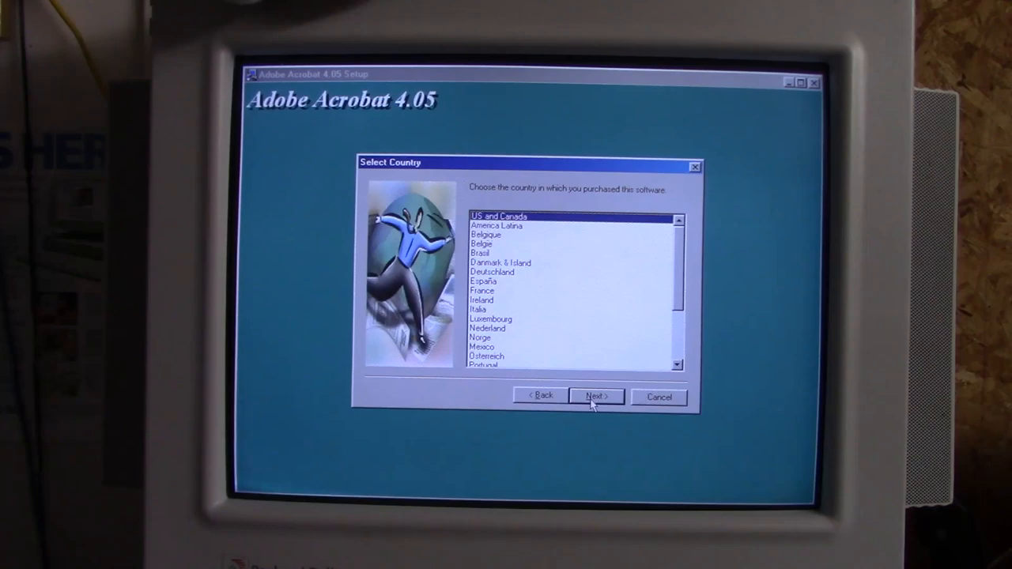
left_click(595, 396)
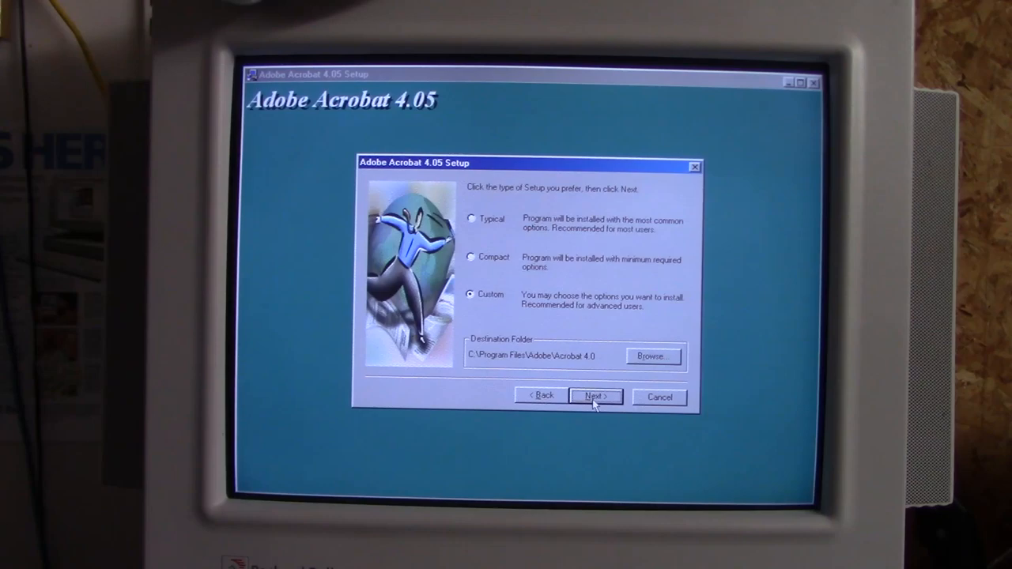
left_click(595, 396)
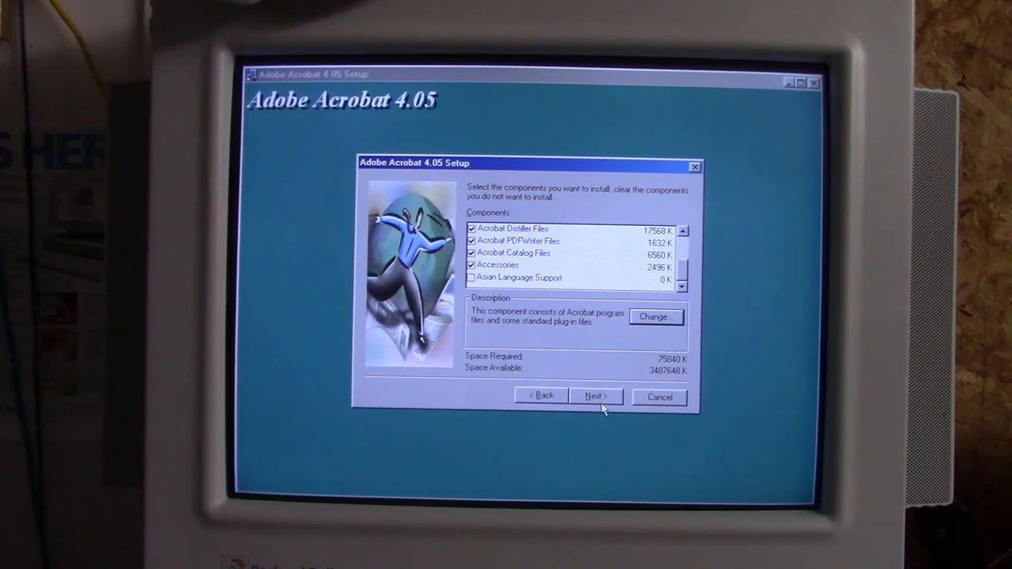
left_click(596, 395)
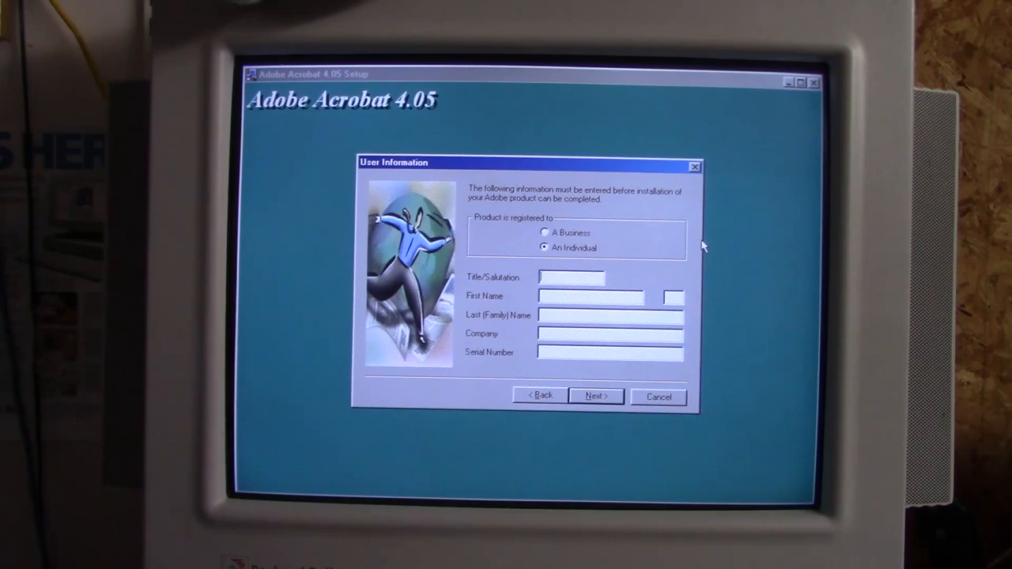
Enter first name 'Billy' and company 'The Nostalgi' in the Acrobat registration details and continue.
type("Billy")
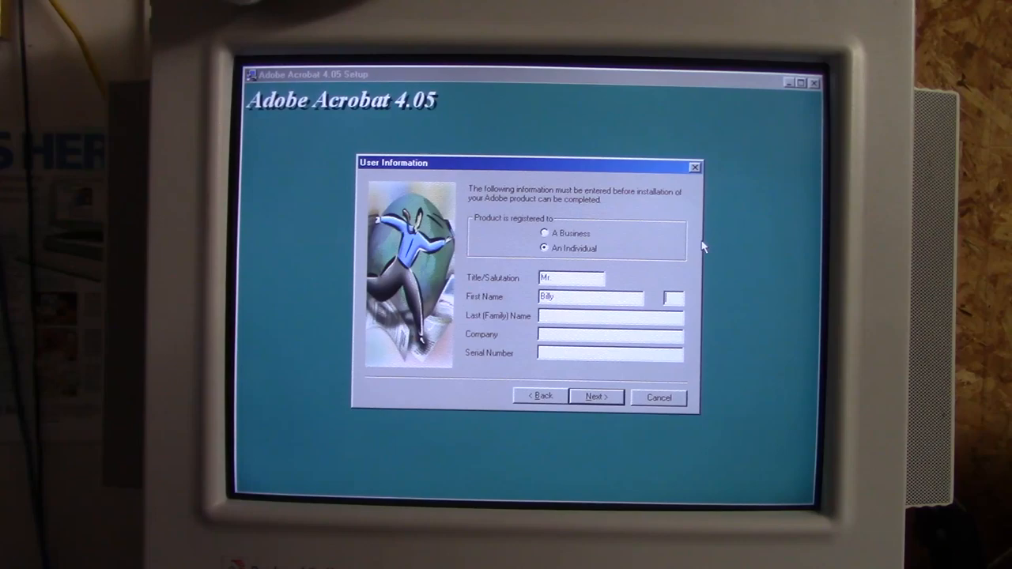
type("The Nostalgia Mall")
left_click(611, 315)
type("Coore")
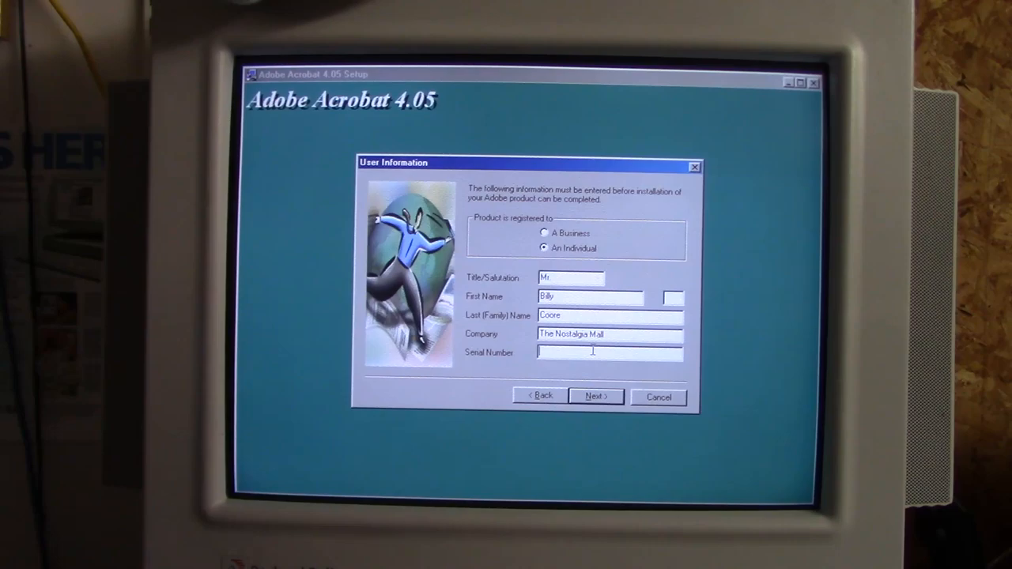
left_click(595, 396)
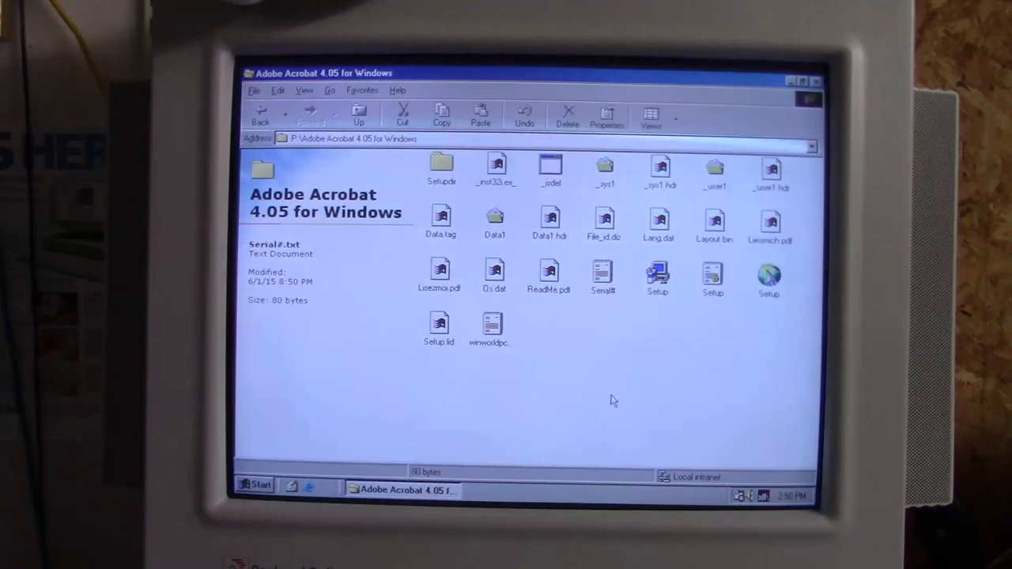
Go up to P:\ and enter the After Dark 4.0 folder.
left_click(602, 274)
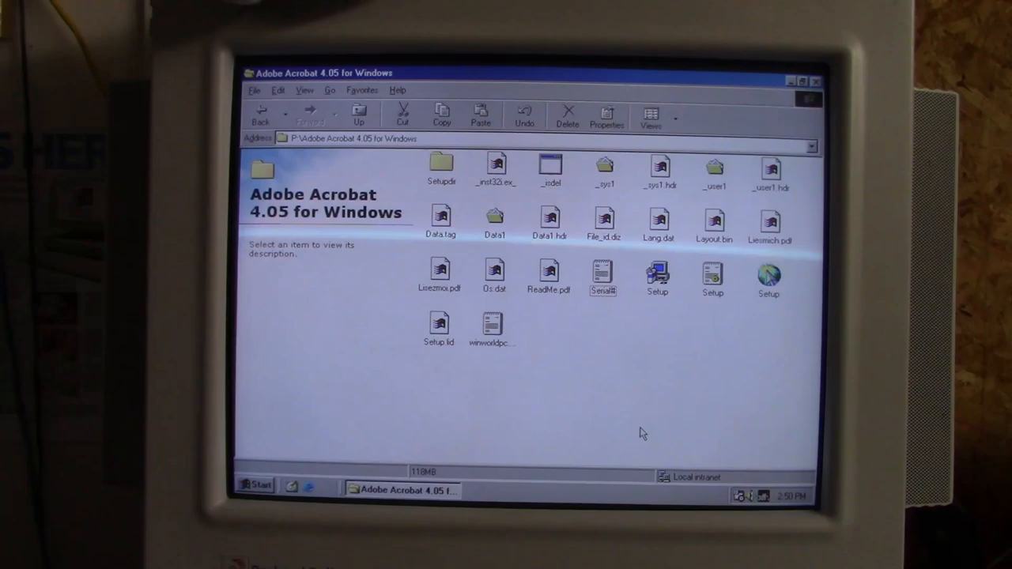
left_click(358, 114)
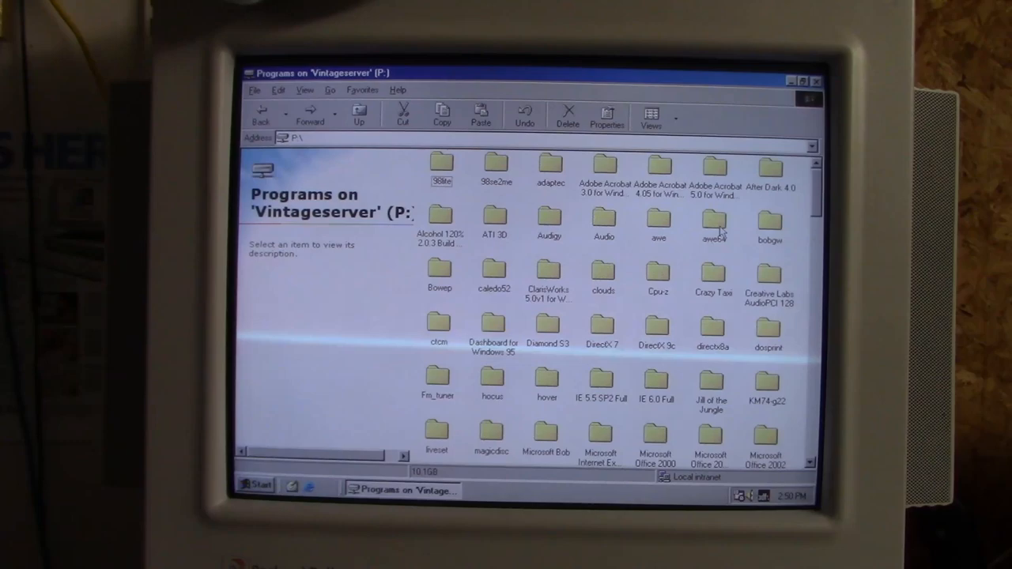
double_click(770, 166)
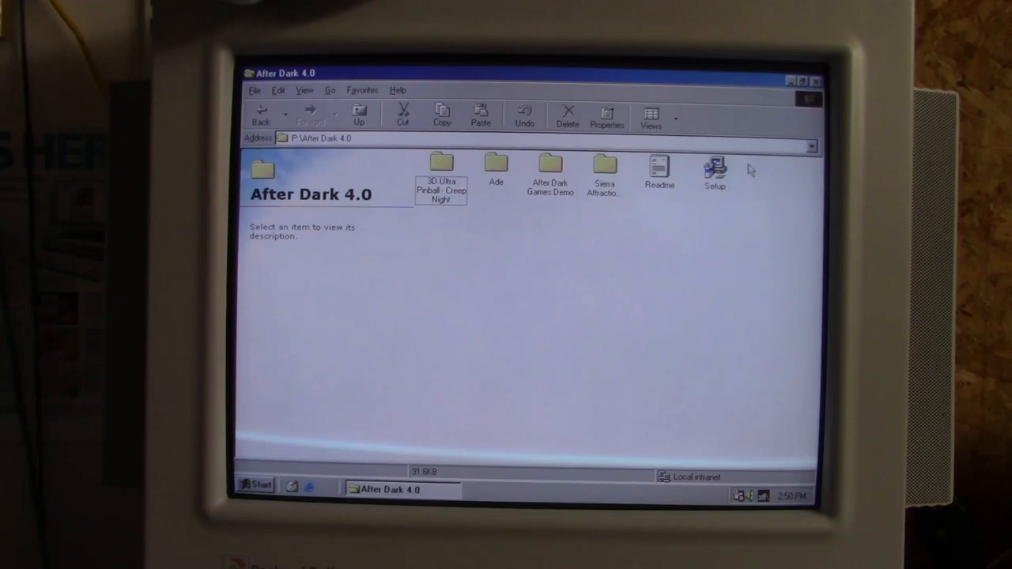
Run After Dark 4.0 Setup, keeping DirectX unchecked among the five components, through to completion.
double_click(714, 166)
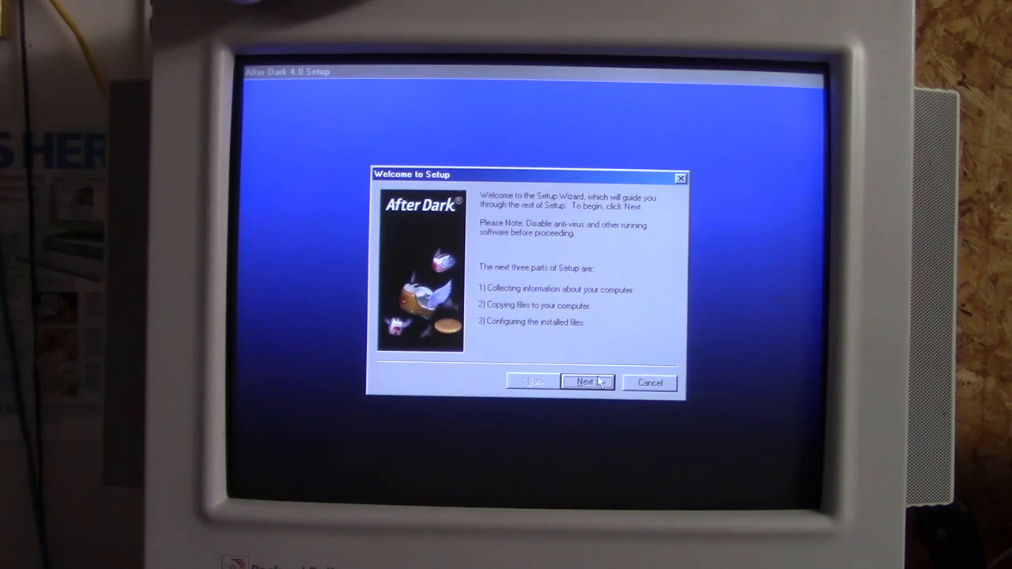
left_click(587, 382)
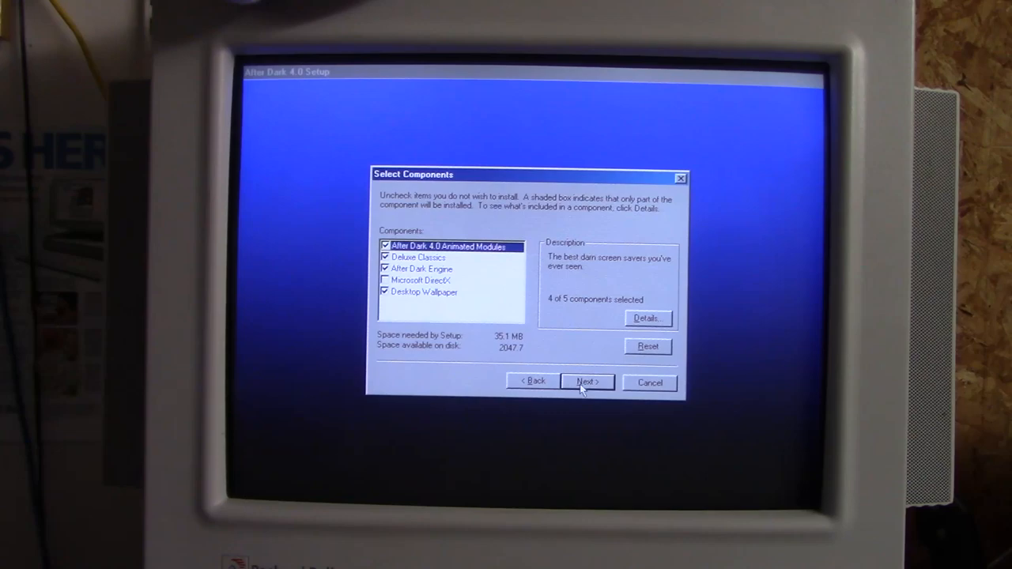
left_click(586, 382)
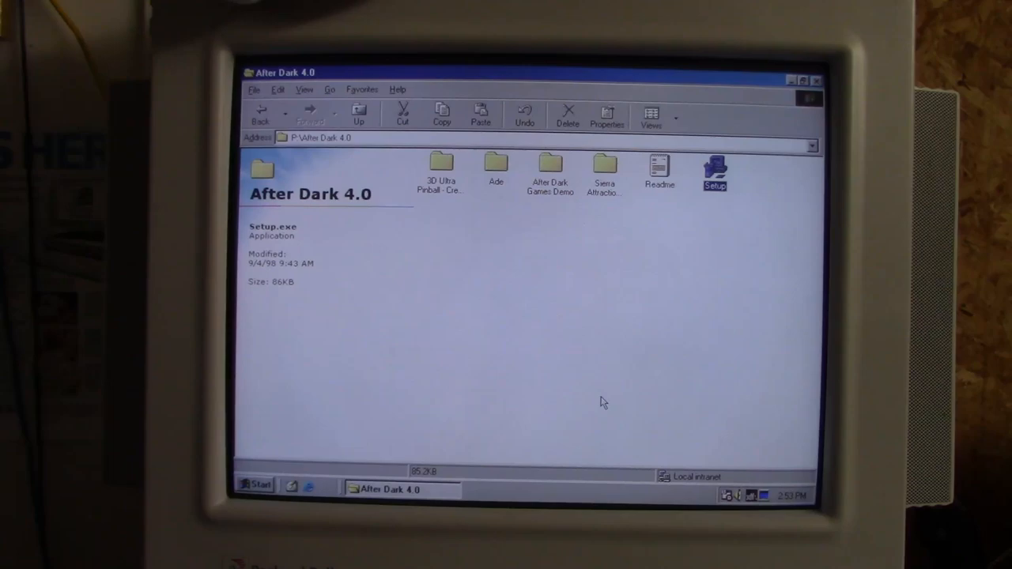
Inspect the C: drive's folders, including Program Files and the new After Dark folder, then close it.
left_click(359, 115)
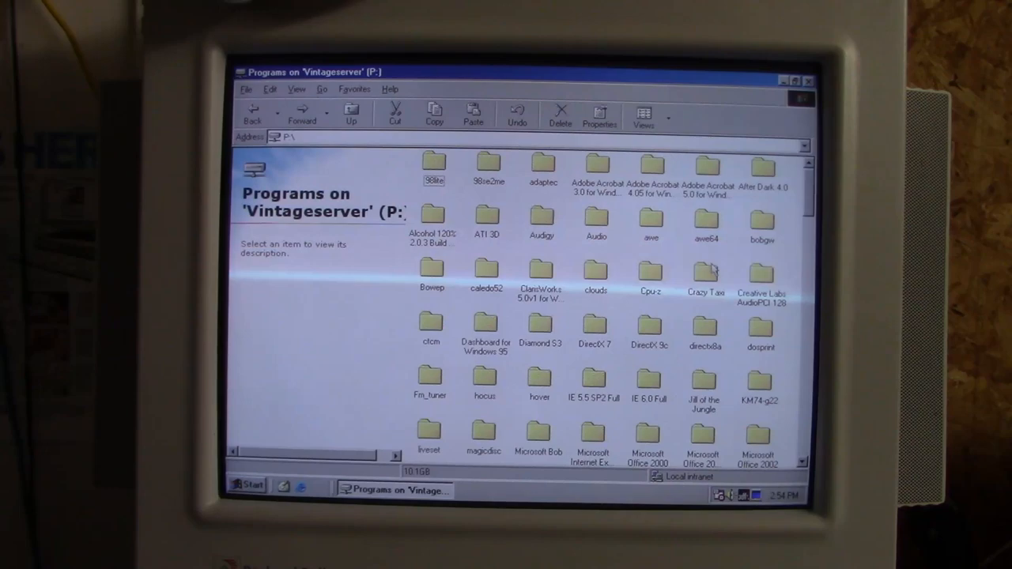
left_click(704, 273)
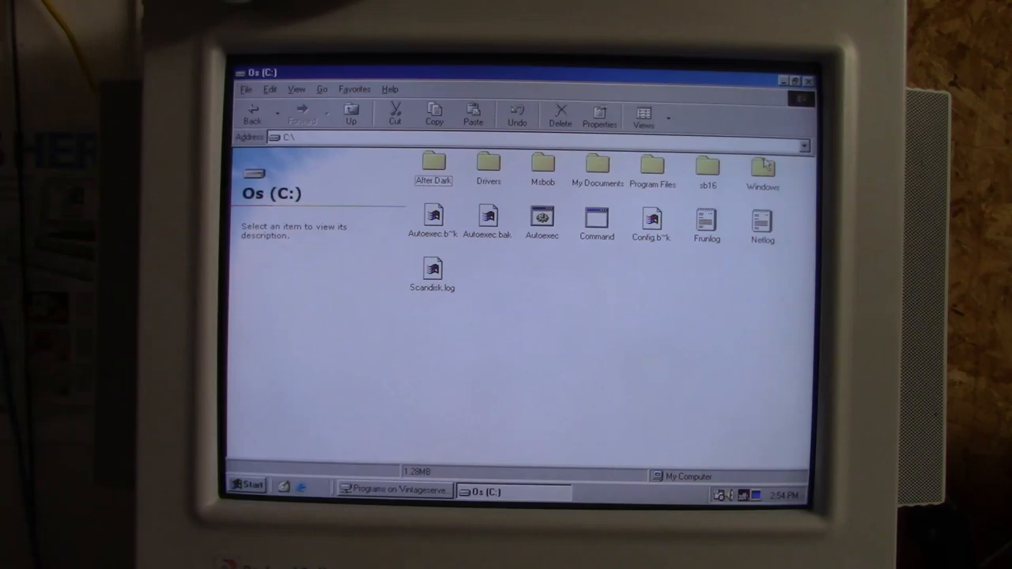
left_click(652, 166)
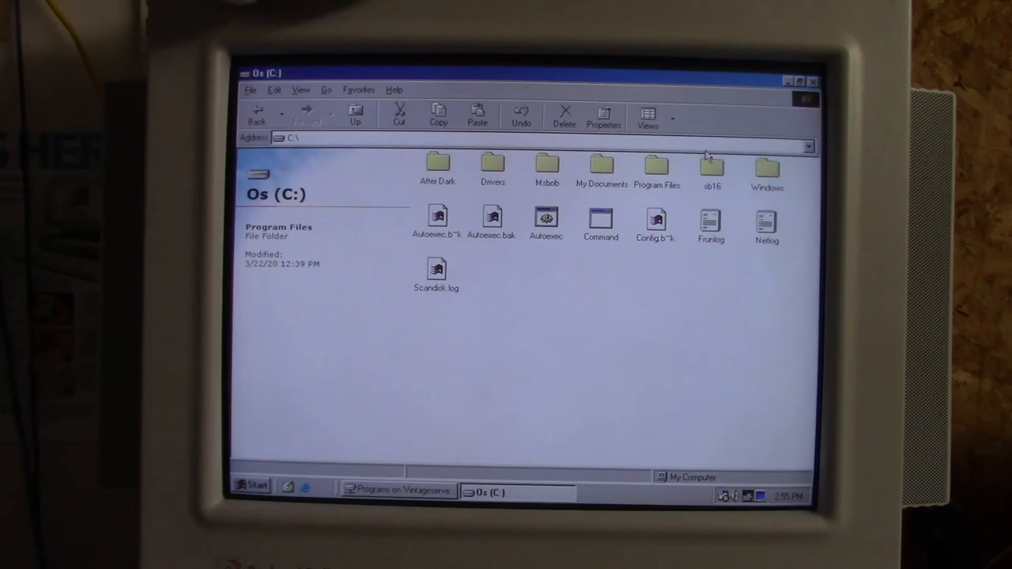
left_click(395, 490)
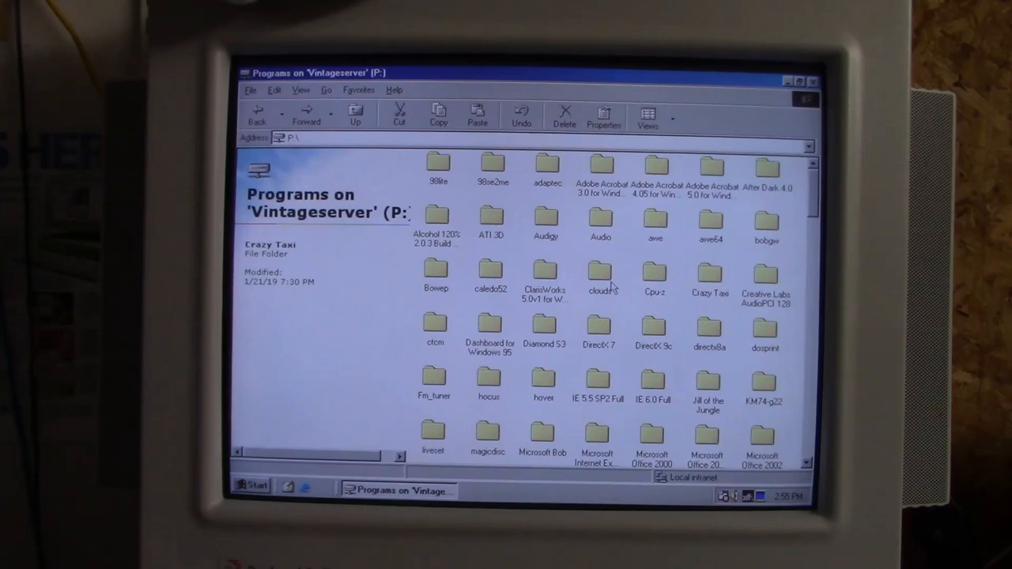
Scroll the P:\ list and enter PowerDVD 5, then its PowerDVD subfolder with the Setup files.
left_click(709, 277)
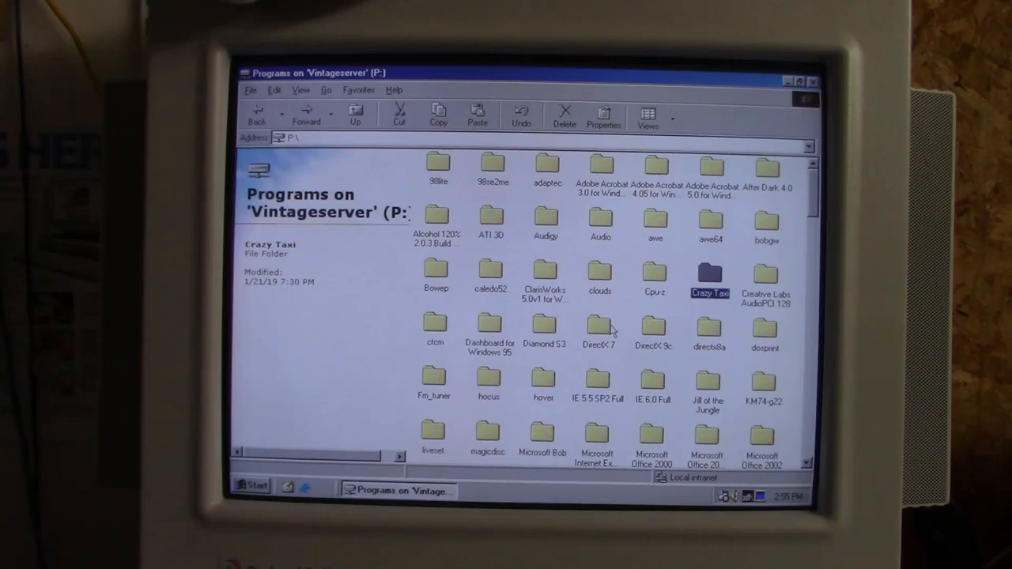
mouse_move(573, 433)
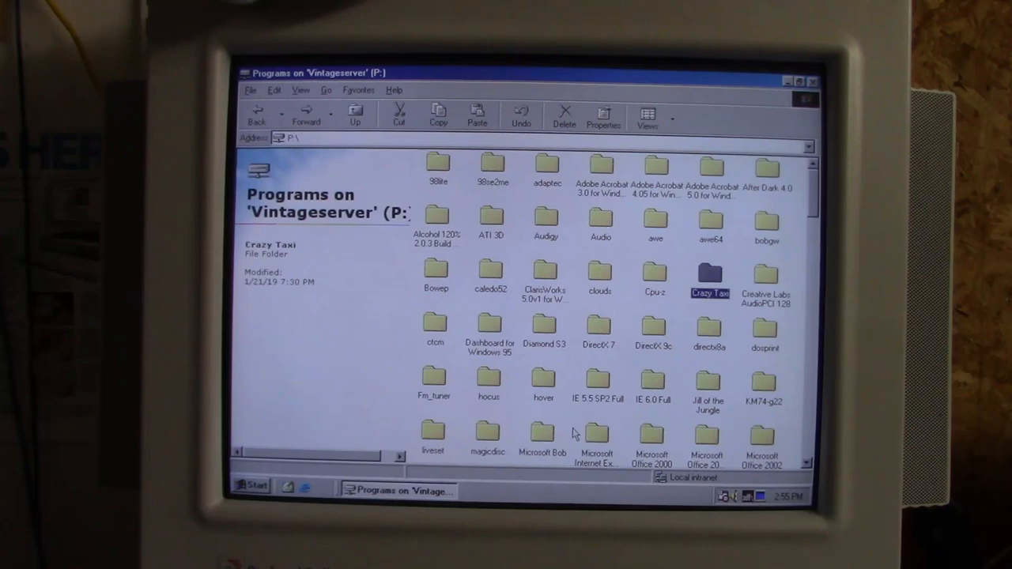
scroll("down", 3)
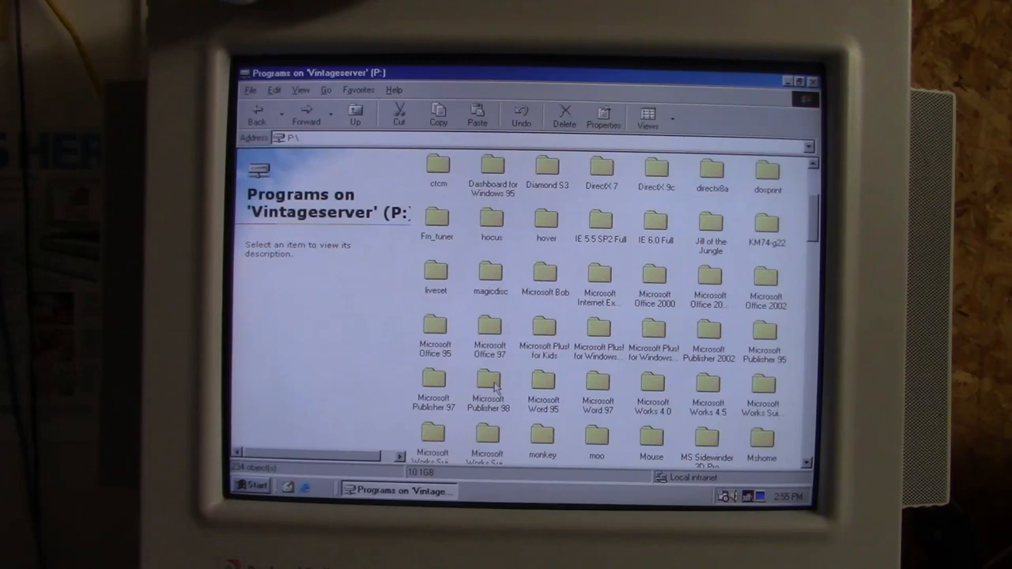
scroll("down", 3)
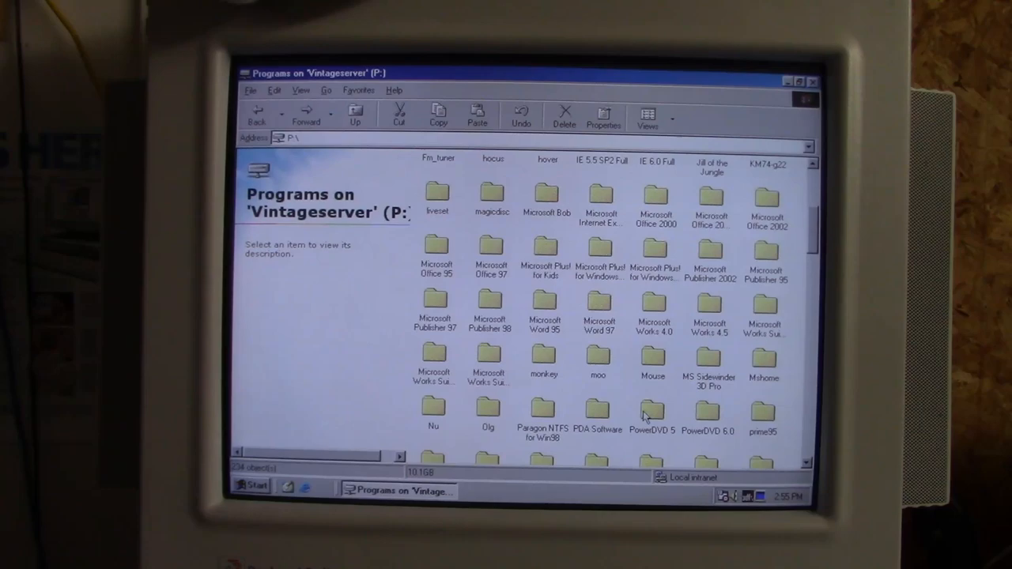
double_click(651, 409)
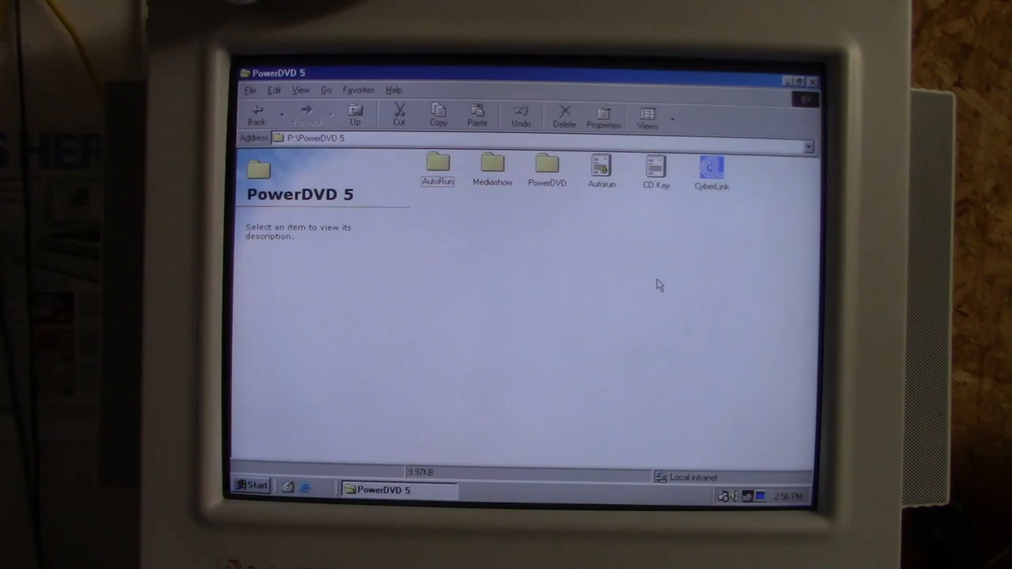
left_click(546, 166)
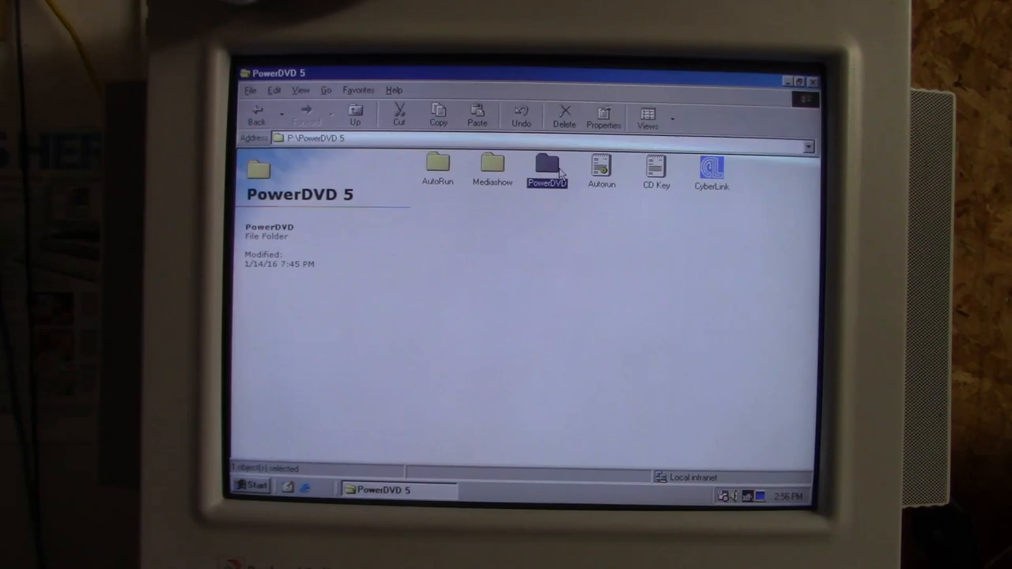
double_click(547, 166)
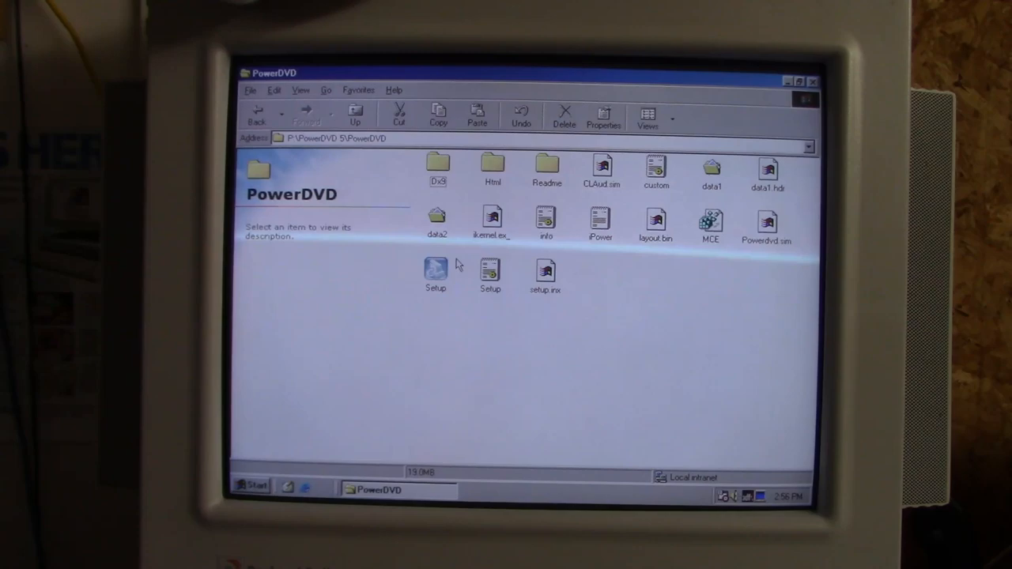
Run PowerDVD 5 Setup, accepting customer info, the CyberLink PowerDVD folder and the CLPV/CLEV notes.
double_click(435, 273)
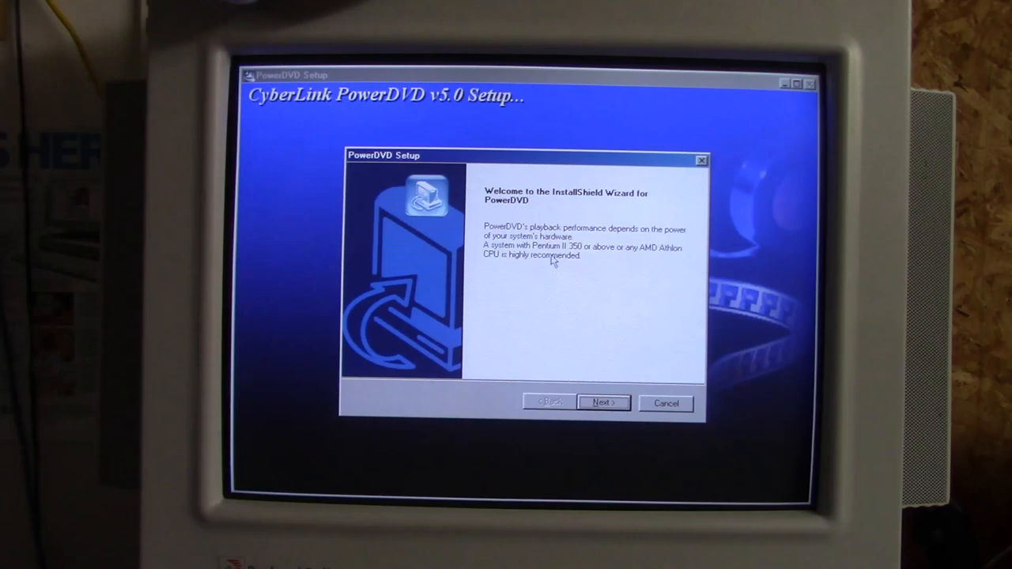
mouse_move(597, 366)
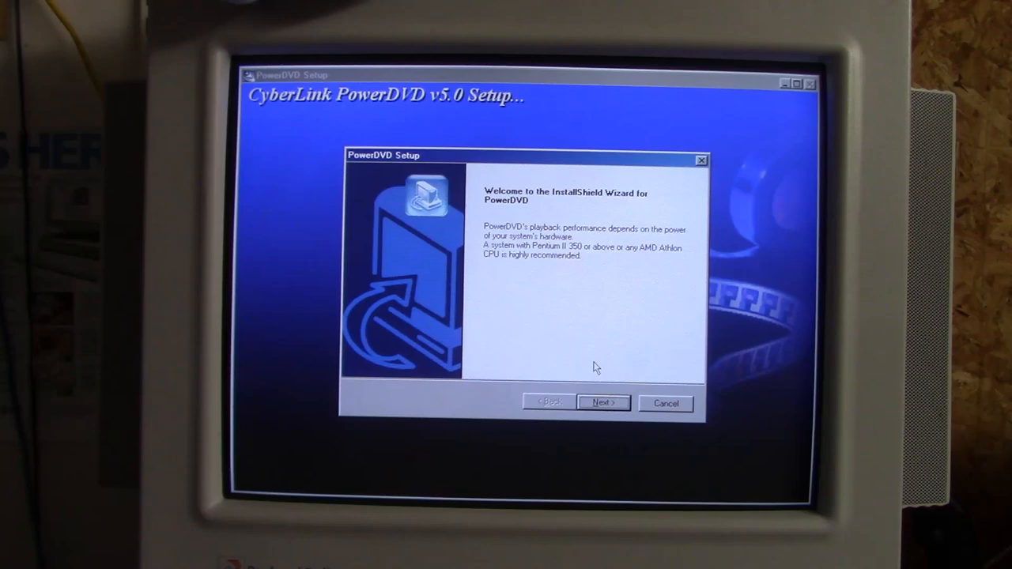
mouse_move(589, 384)
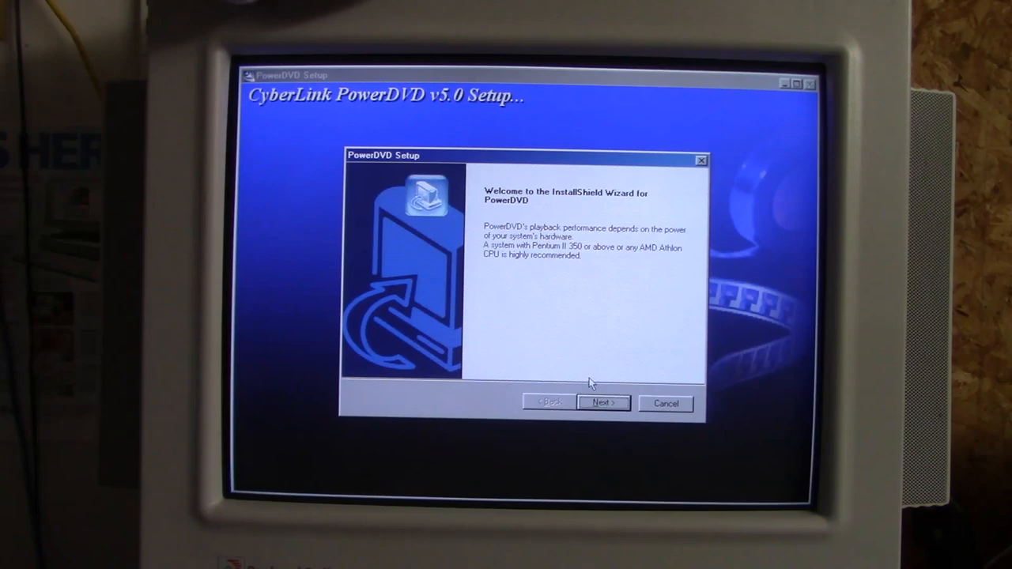
left_click(602, 403)
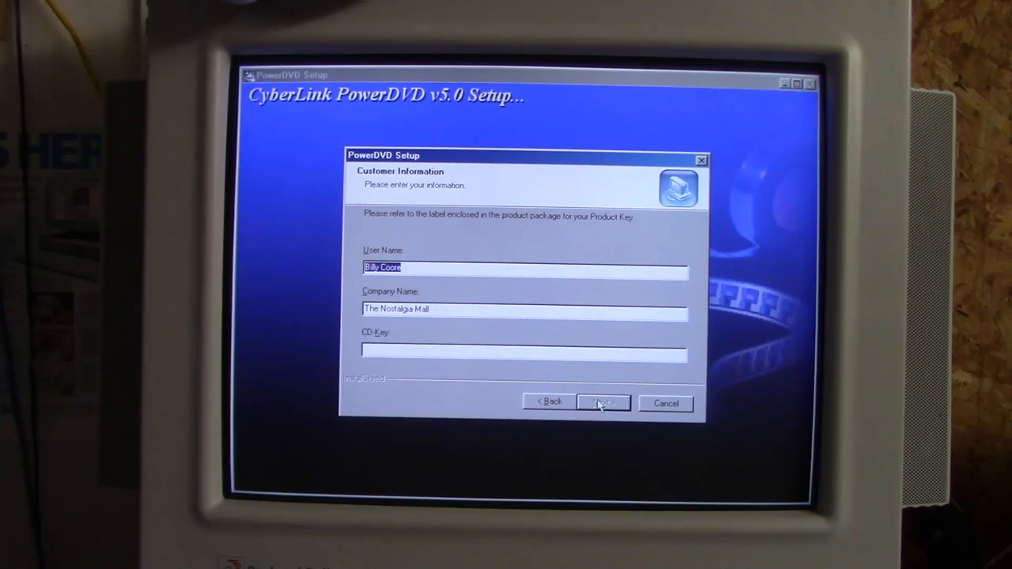
left_click(603, 403)
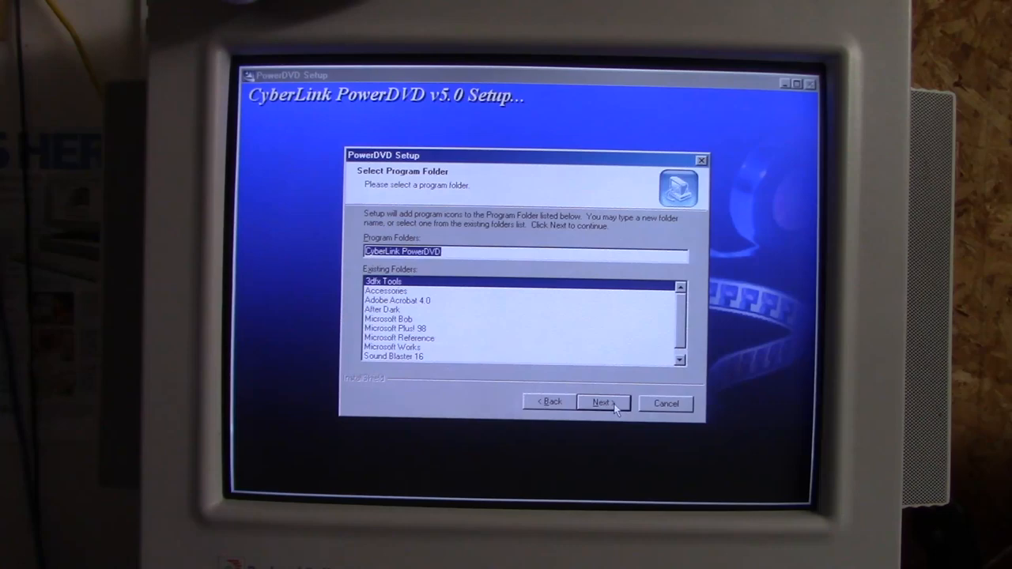
left_click(602, 403)
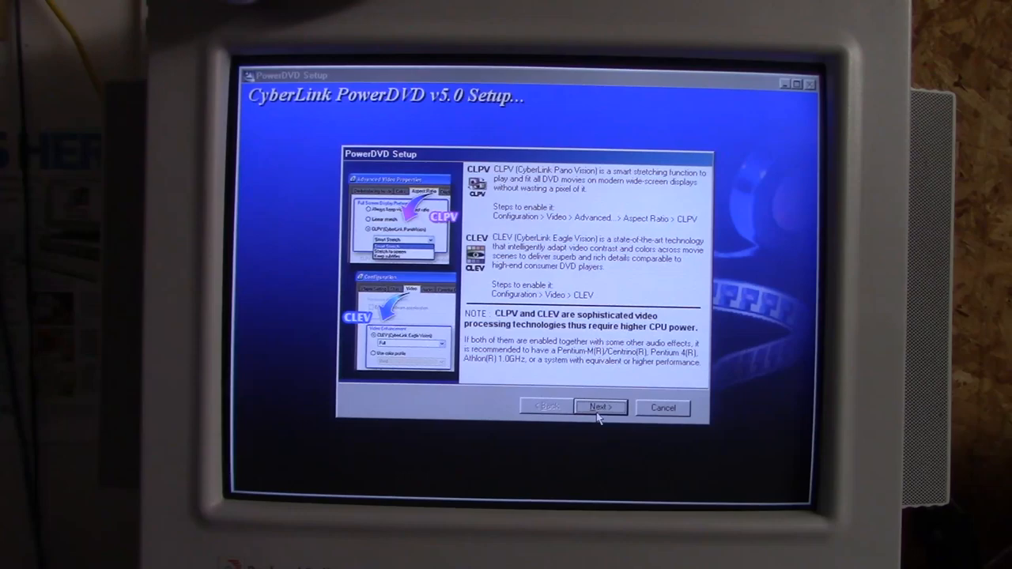
left_click(599, 406)
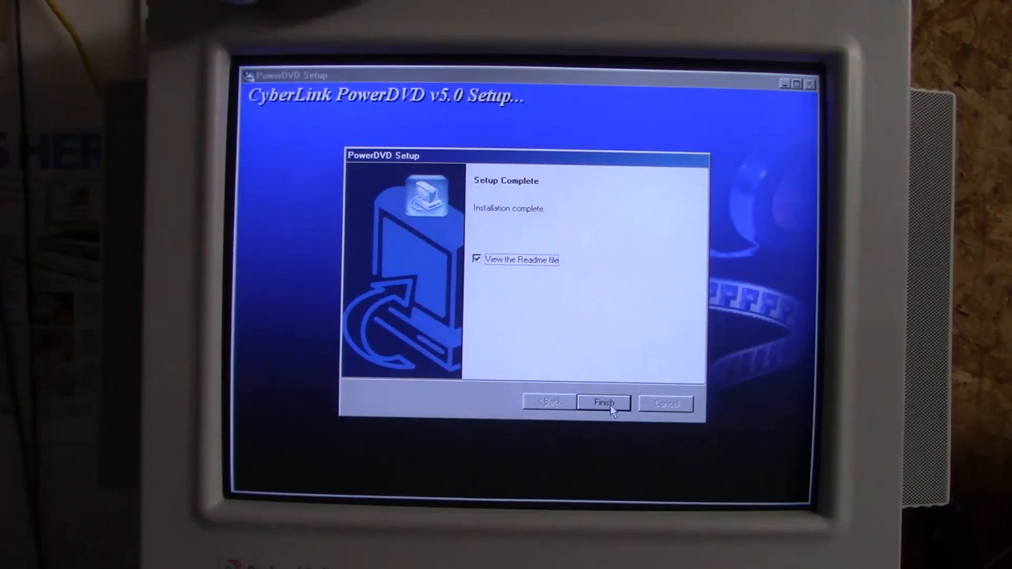
Finish PowerDVD setup and dismiss the DMA diagnostic with DMA left disabled.
left_click(603, 403)
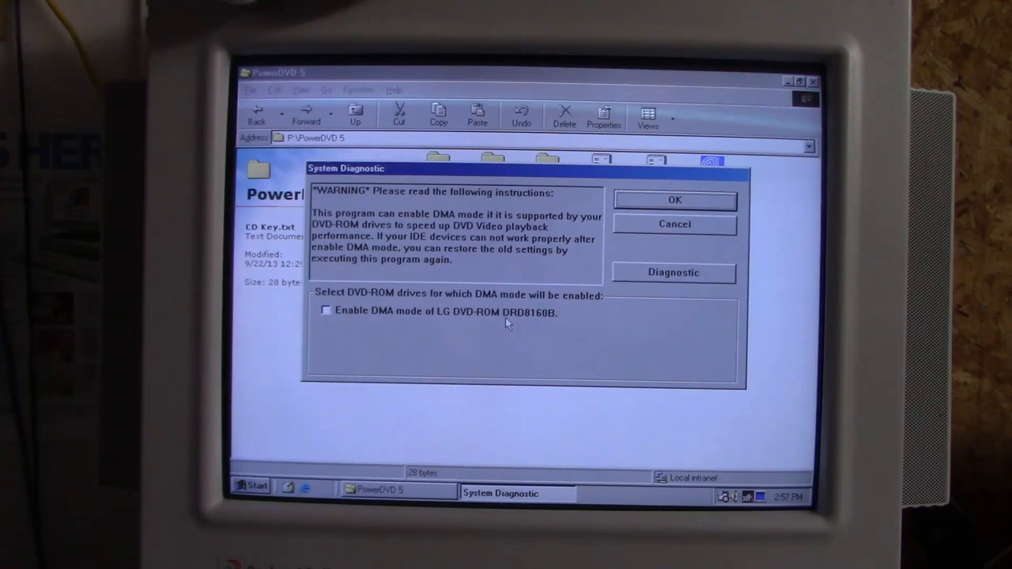
left_click(674, 200)
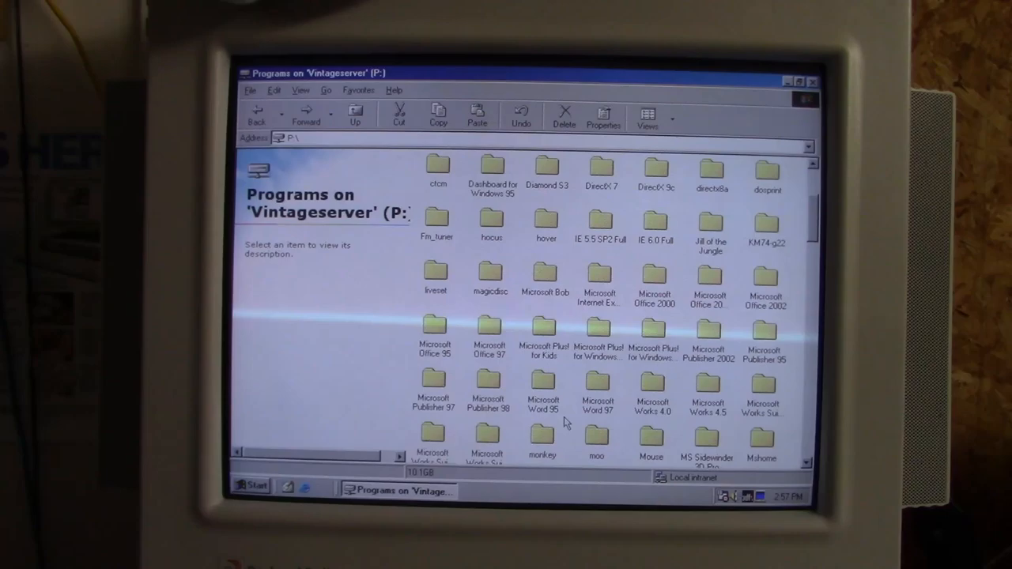
Install QuickTime 5, agreeing to the licence and choosing 1 Mbps Cable connection speed, then close setup.
scroll("down", 3)
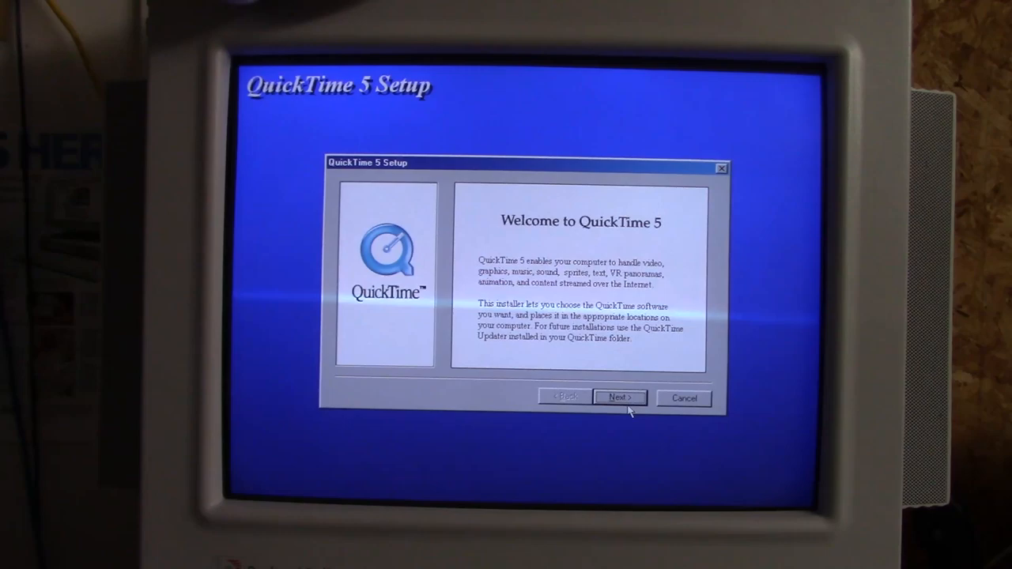
left_click(619, 398)
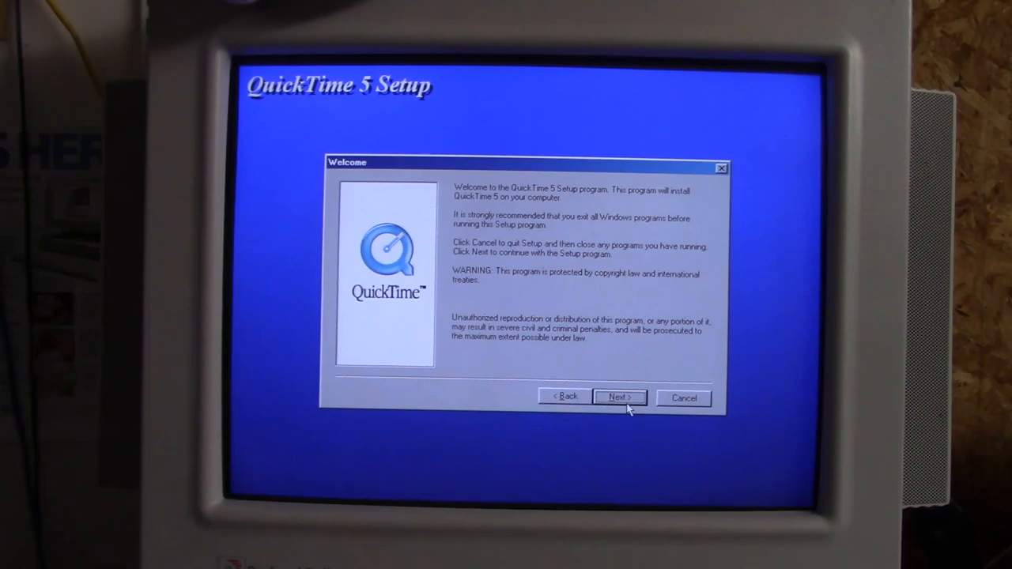
left_click(620, 396)
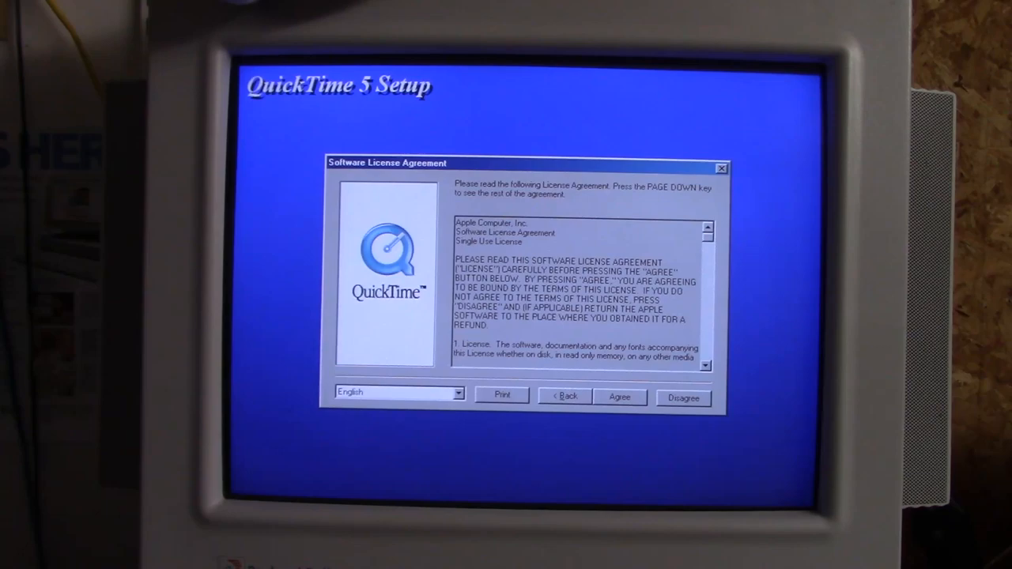
left_click(620, 398)
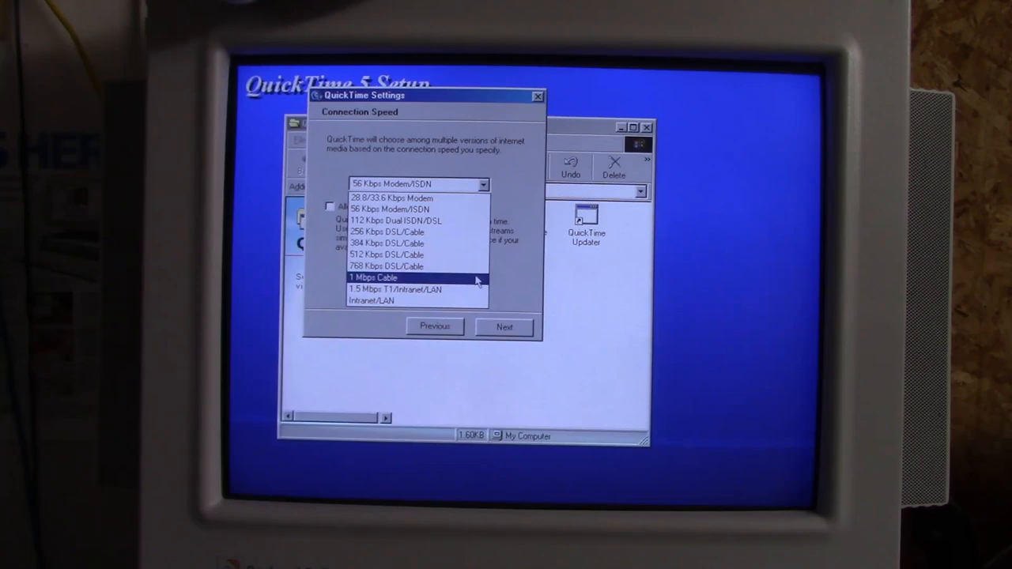
left_click(504, 326)
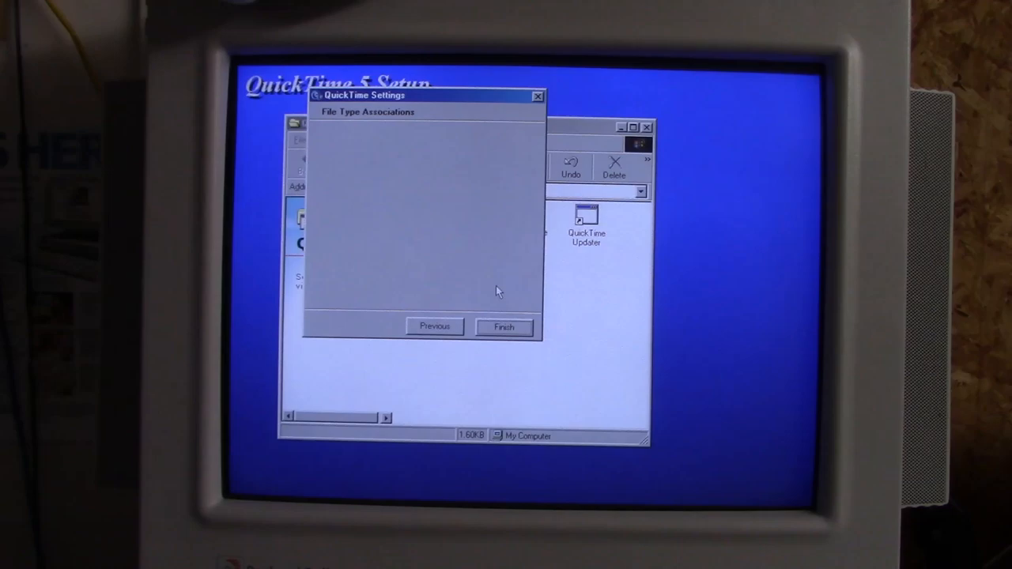
left_click(504, 326)
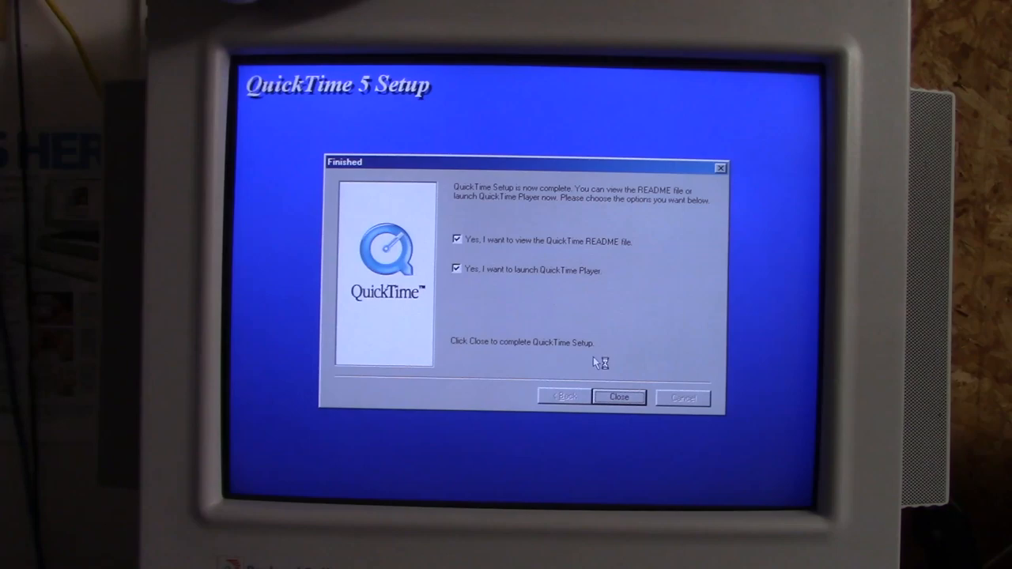
left_click(618, 397)
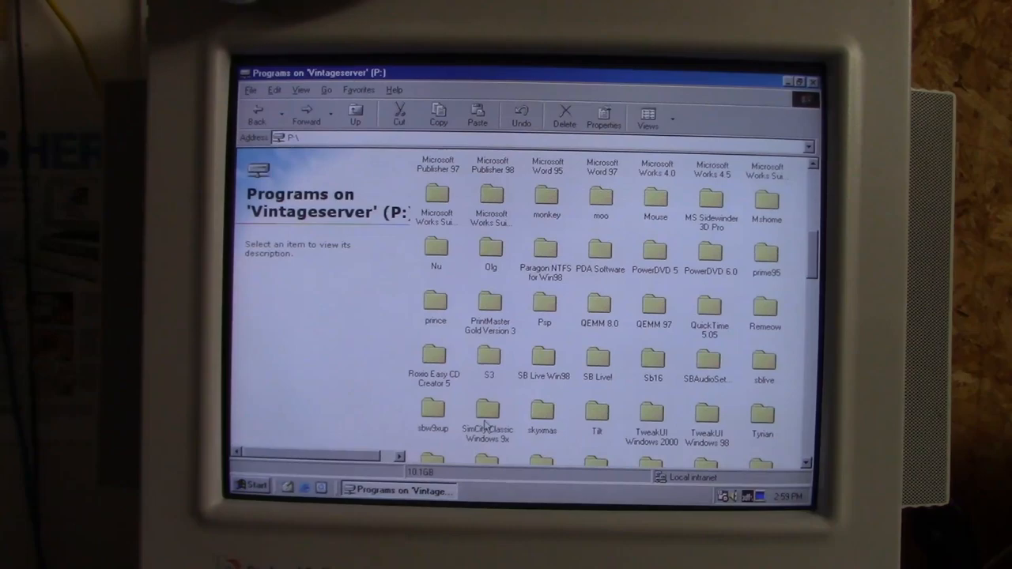
Install SimCity Classic from its Windows 9x folder with the default player name, then go back to P:.
double_click(488, 415)
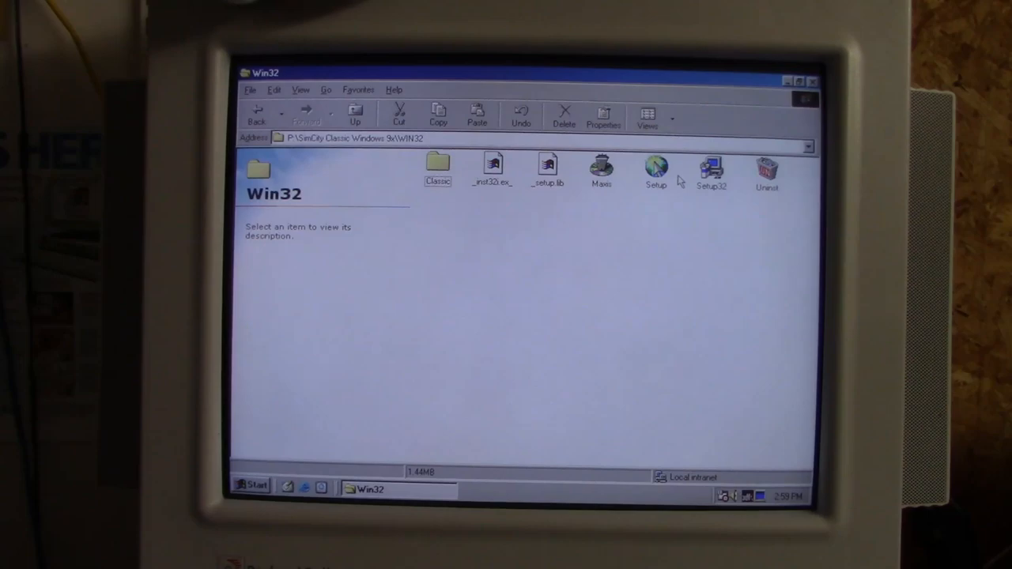
double_click(655, 168)
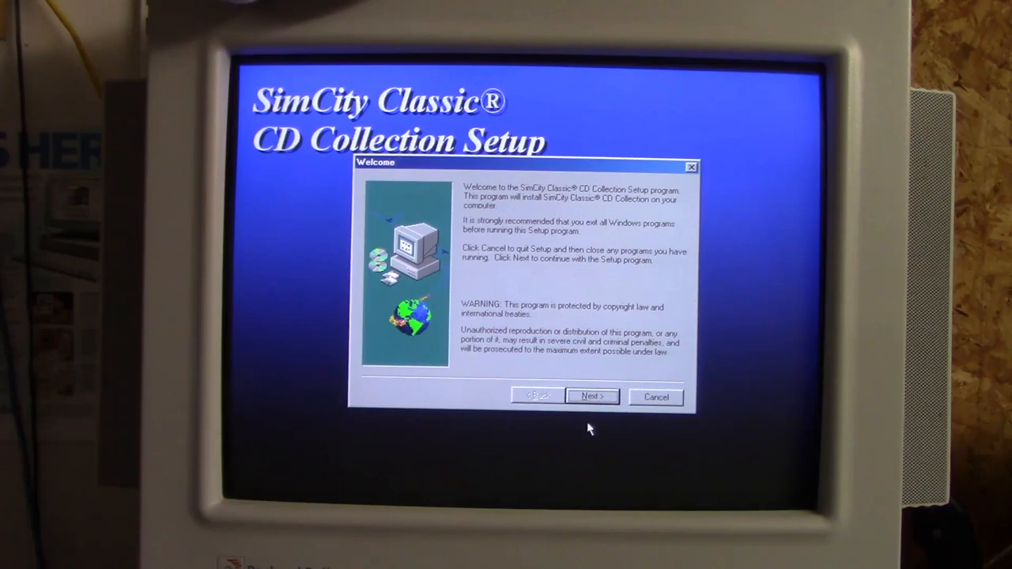
left_click(591, 396)
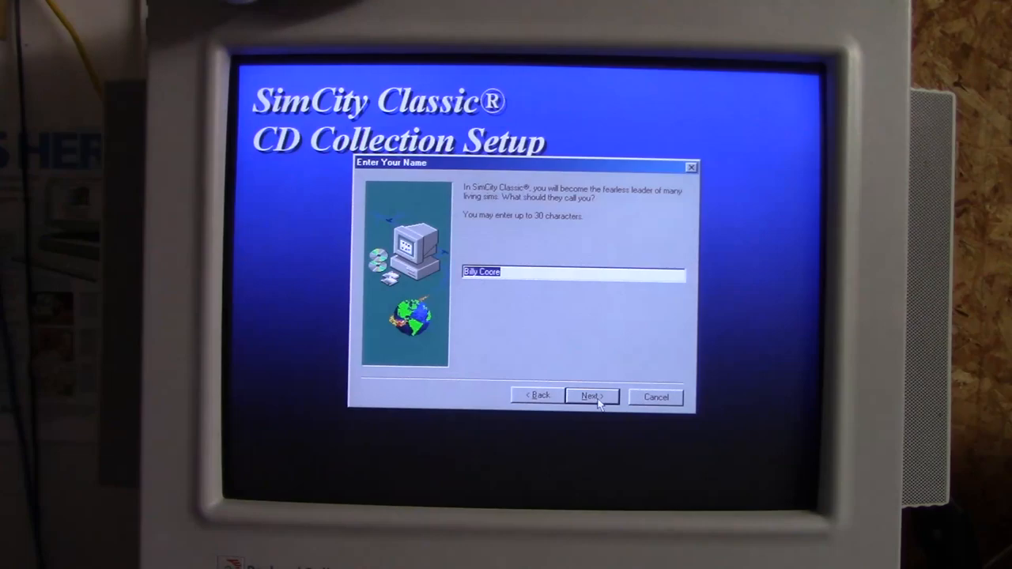
left_click(591, 396)
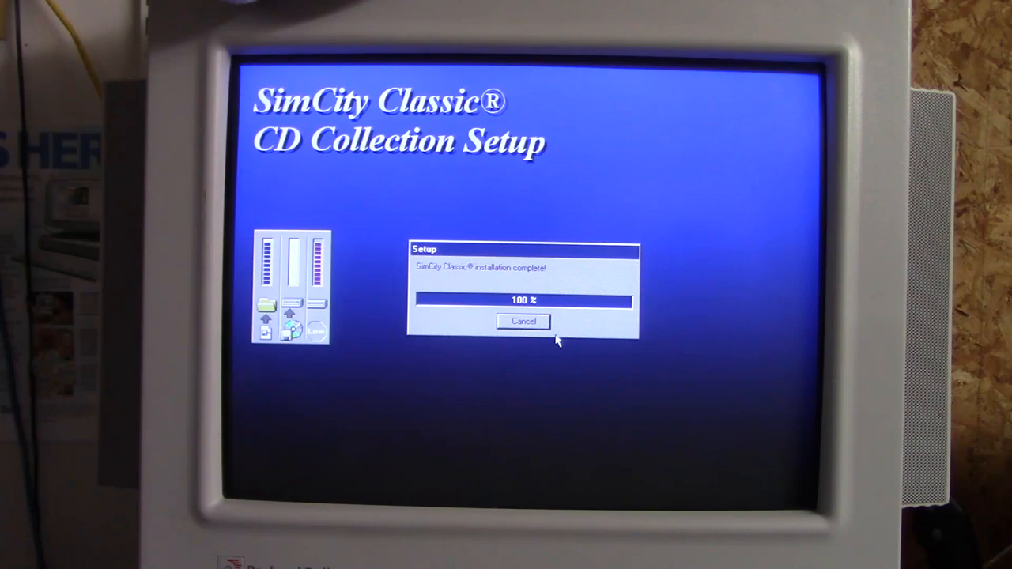
left_click(522, 321)
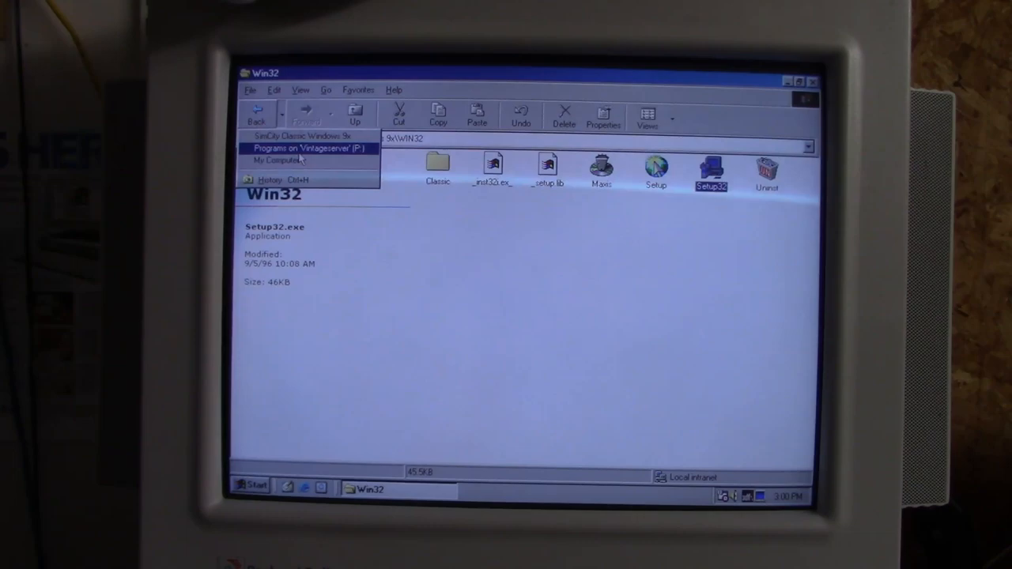
left_click(308, 148)
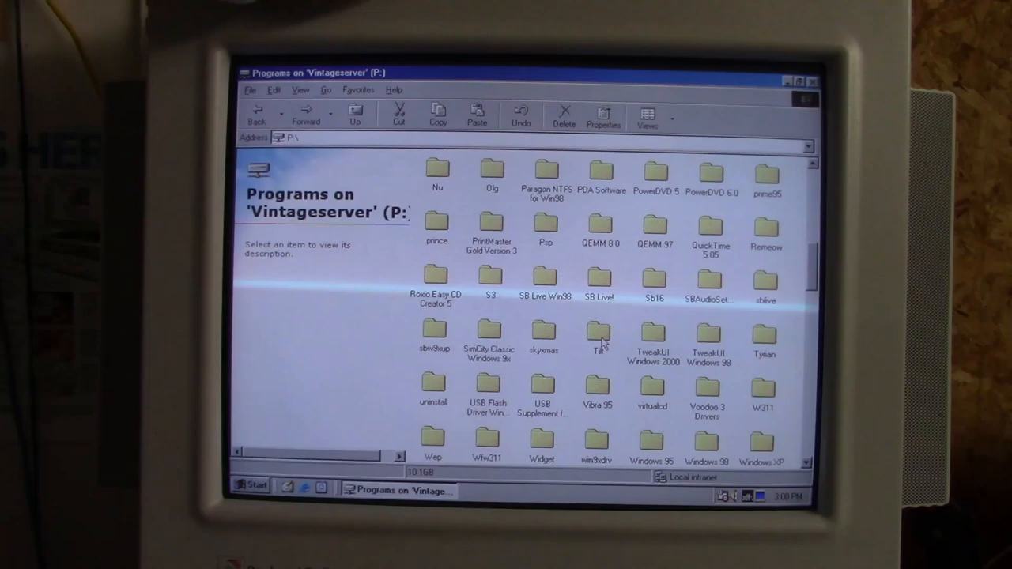
Install Full Tilt! to the default Maxis folder, declining electronic registration, then go back to P:.
double_click(600, 336)
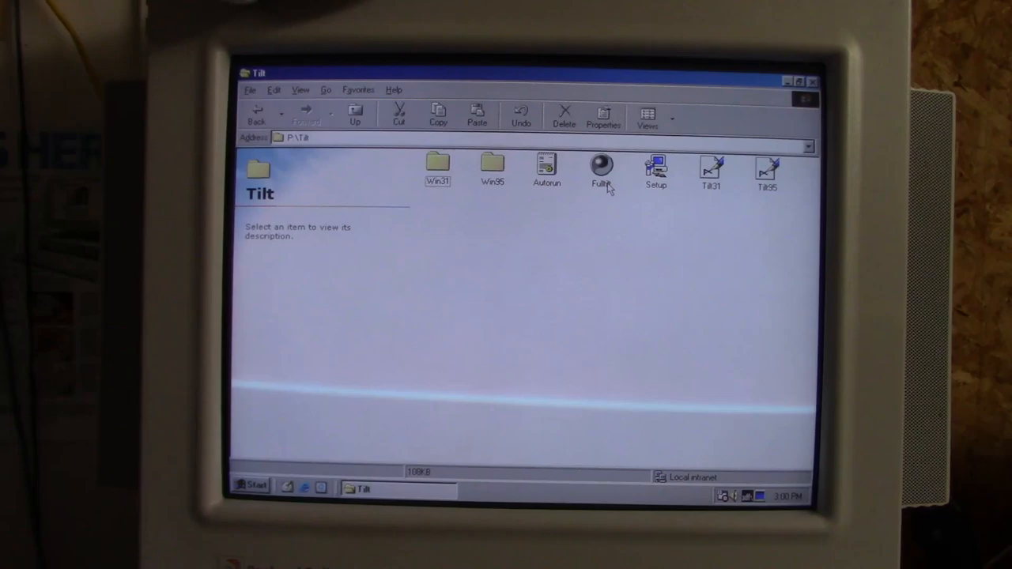
double_click(655, 166)
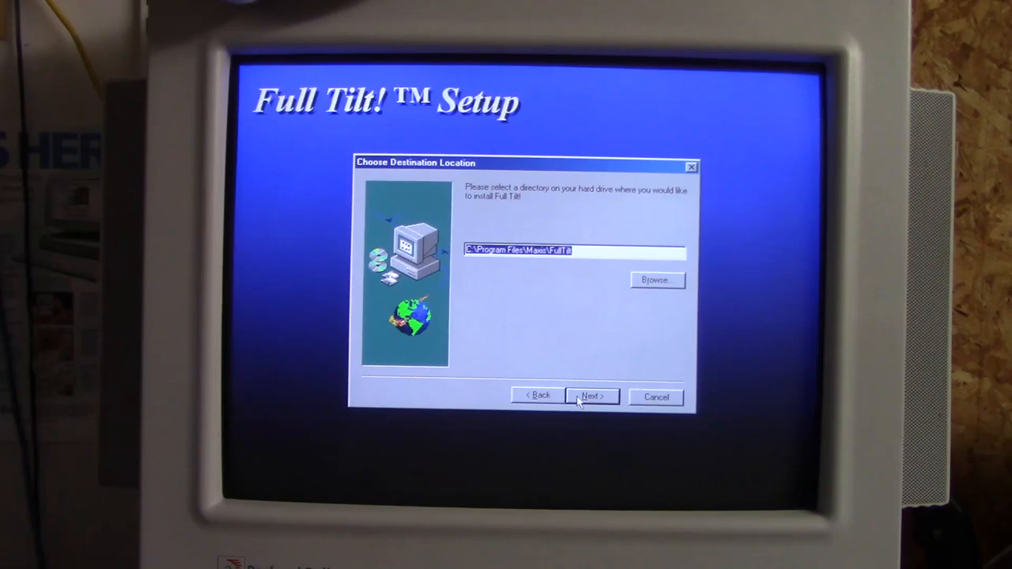
left_click(592, 396)
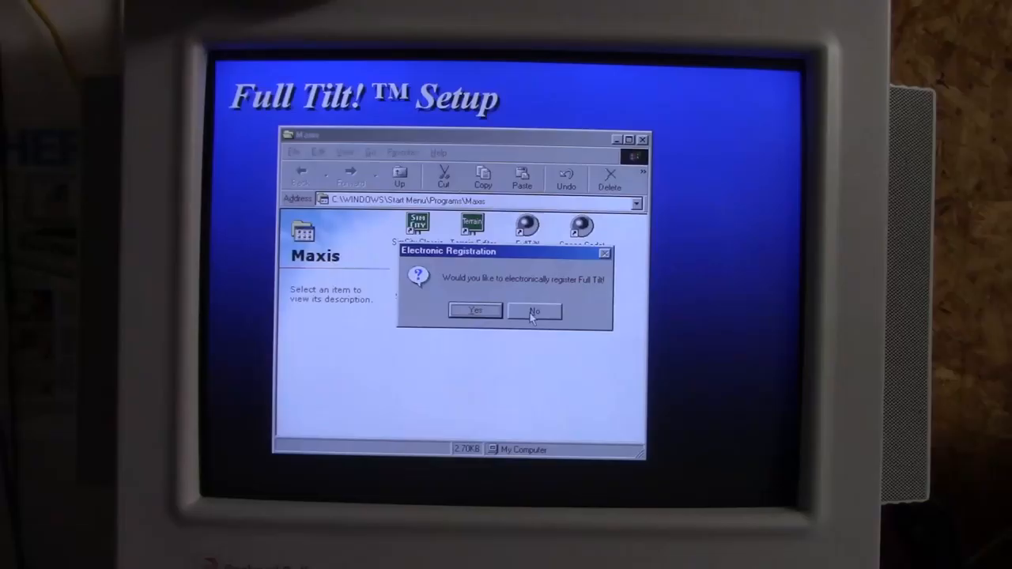
left_click(533, 310)
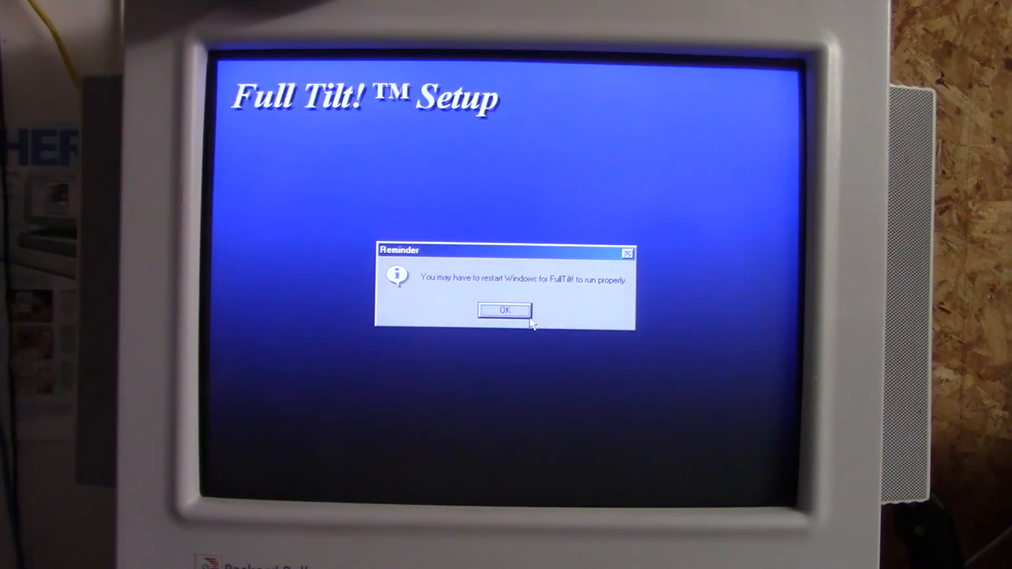
left_click(504, 309)
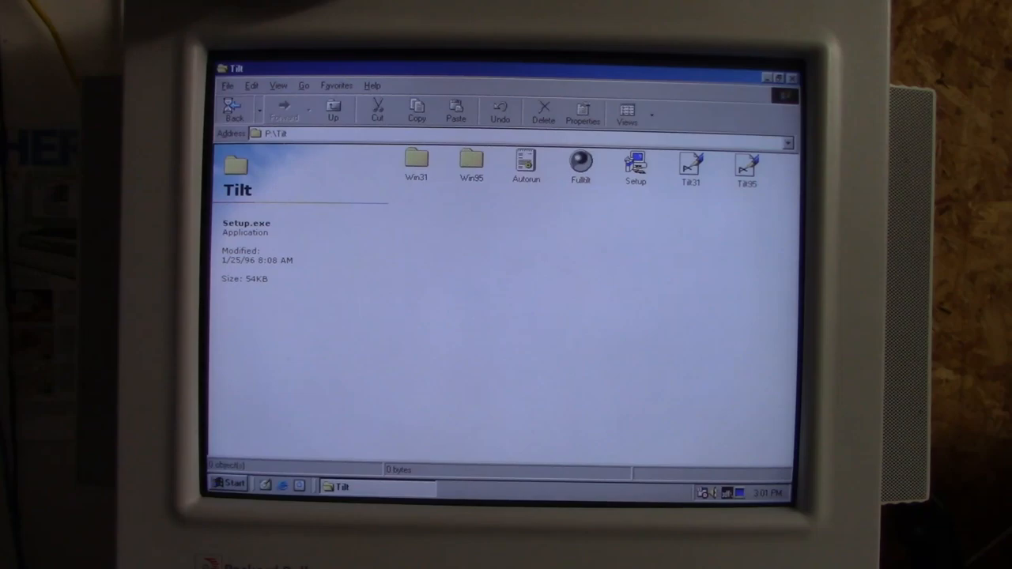
left_click(333, 109)
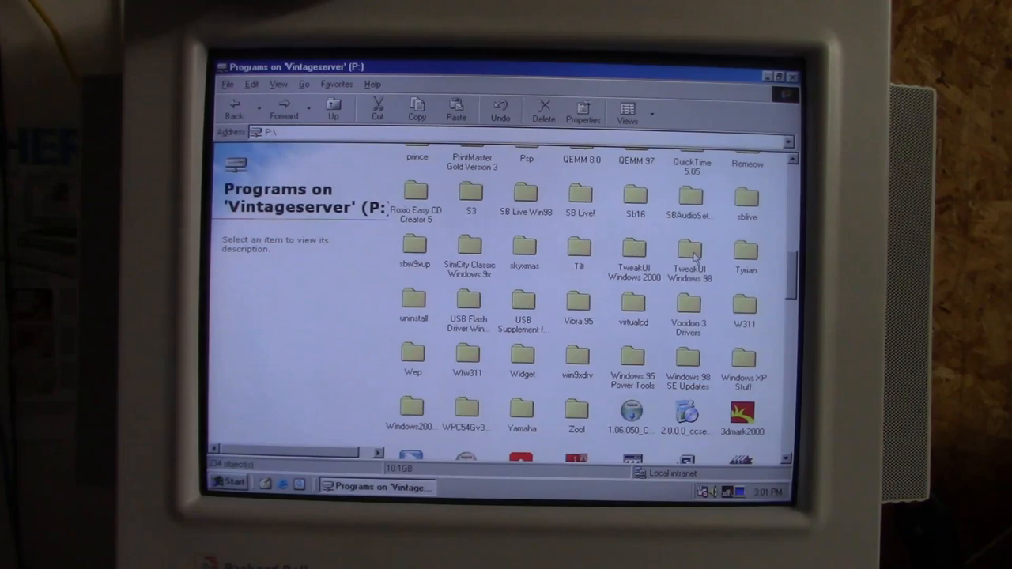
Install TweakUI via tweakui.inf, copying files from the TweakUI Windows 98 folder, then go back to P:.
double_click(689, 249)
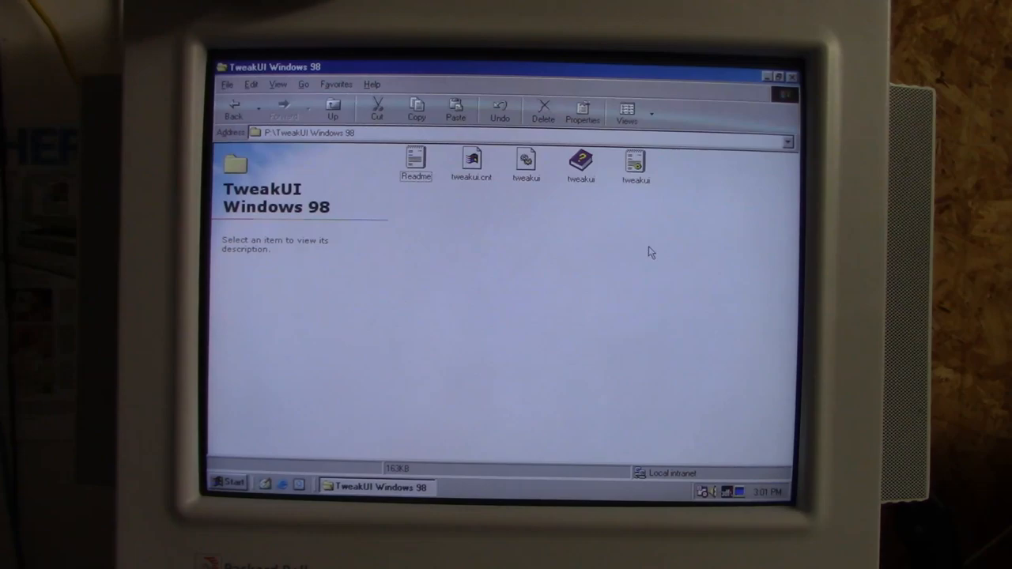
right_click(635, 162)
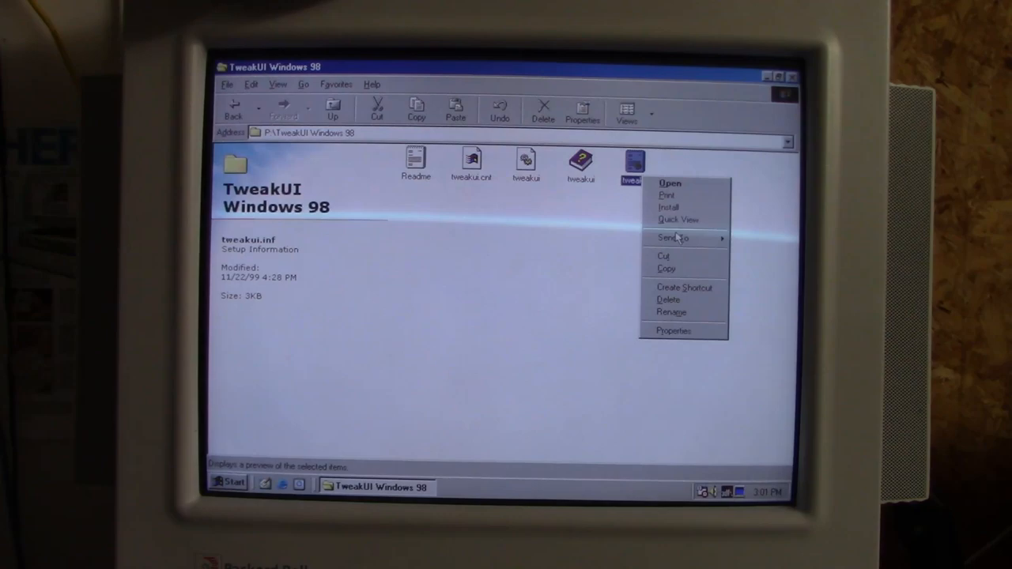
left_click(669, 207)
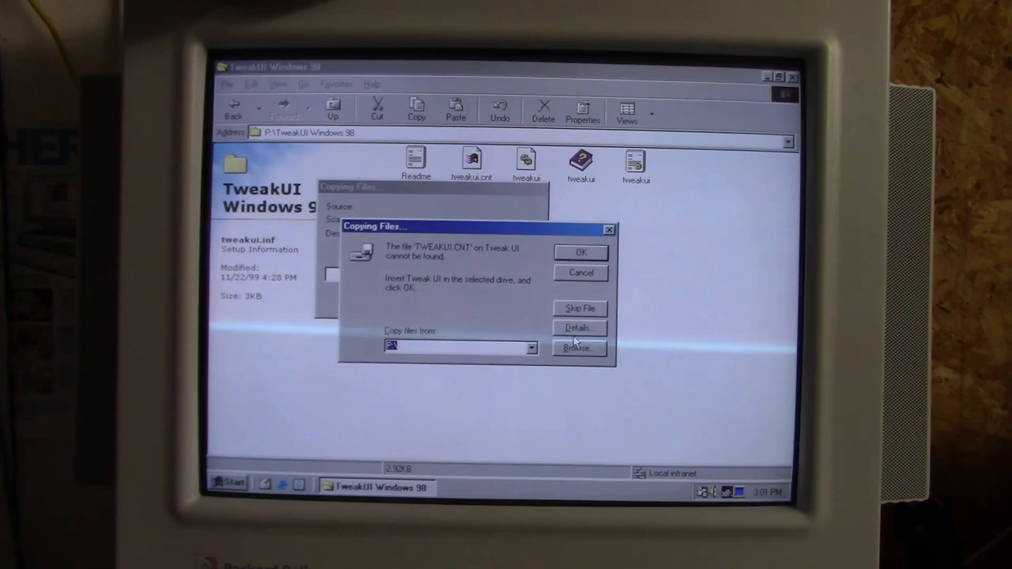
left_click(576, 349)
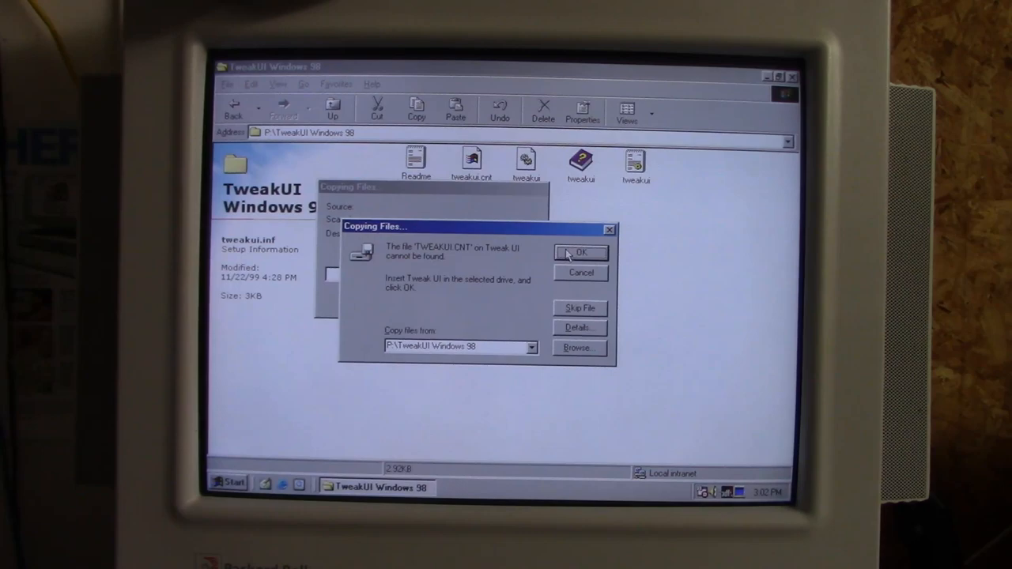
left_click(579, 307)
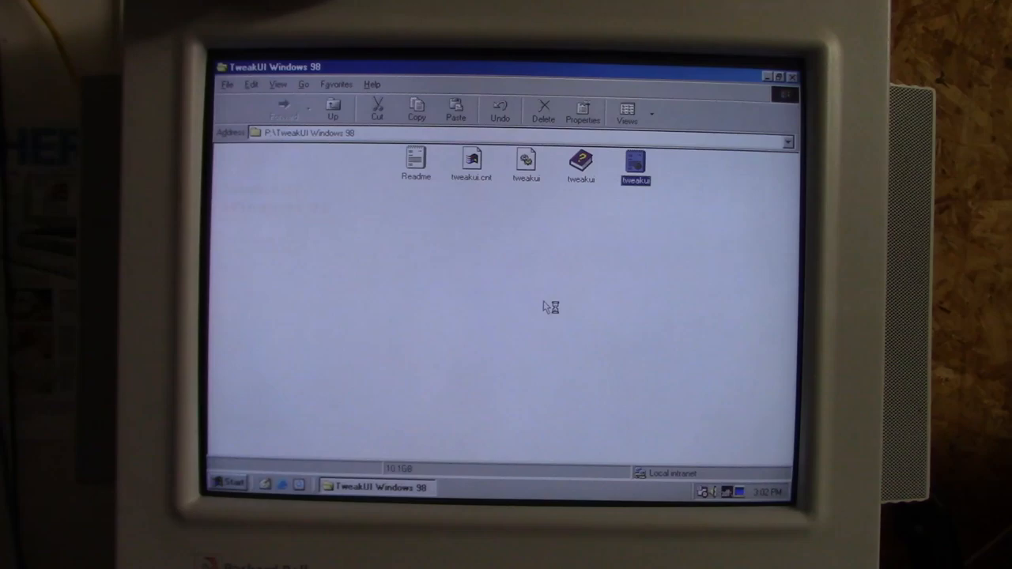
left_click(332, 109)
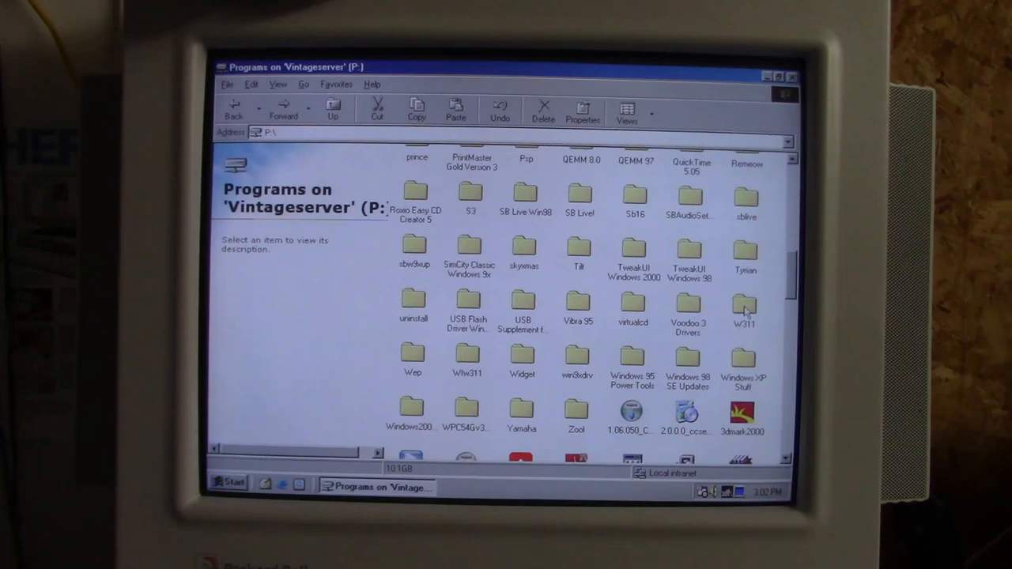
Copy the Wep folder, then open the Widget folder.
right_click(411, 356)
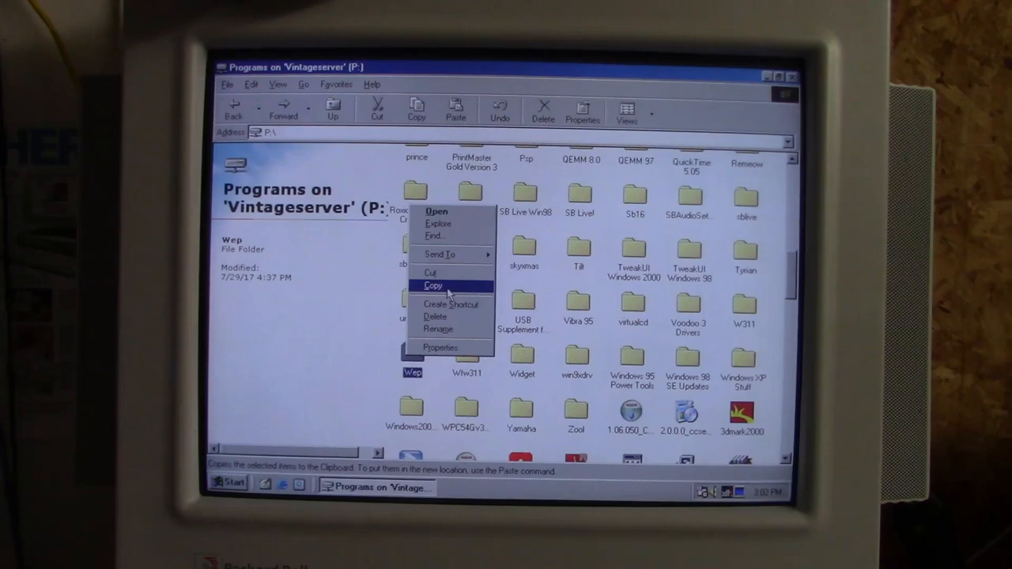
left_click(433, 285)
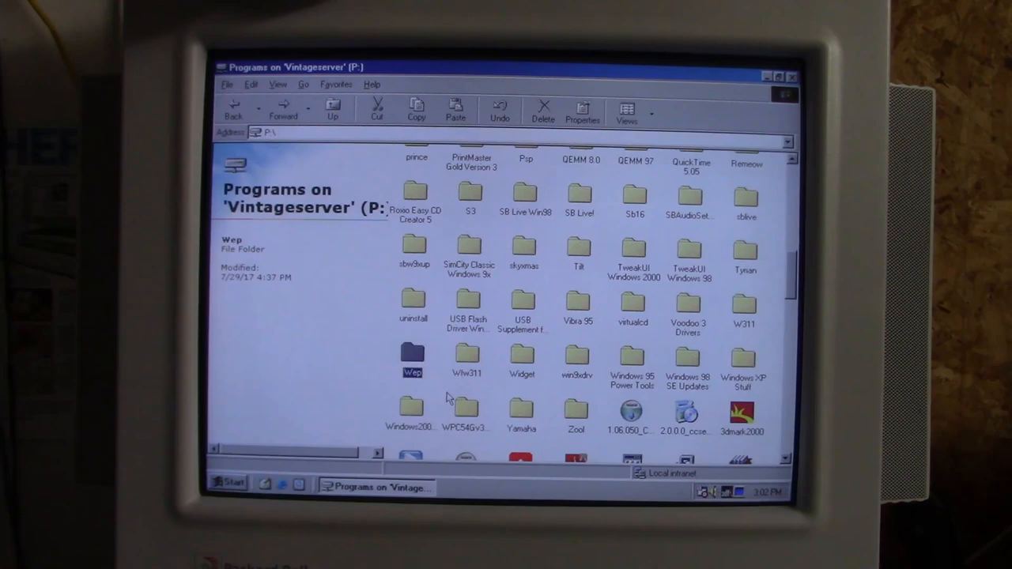
double_click(522, 360)
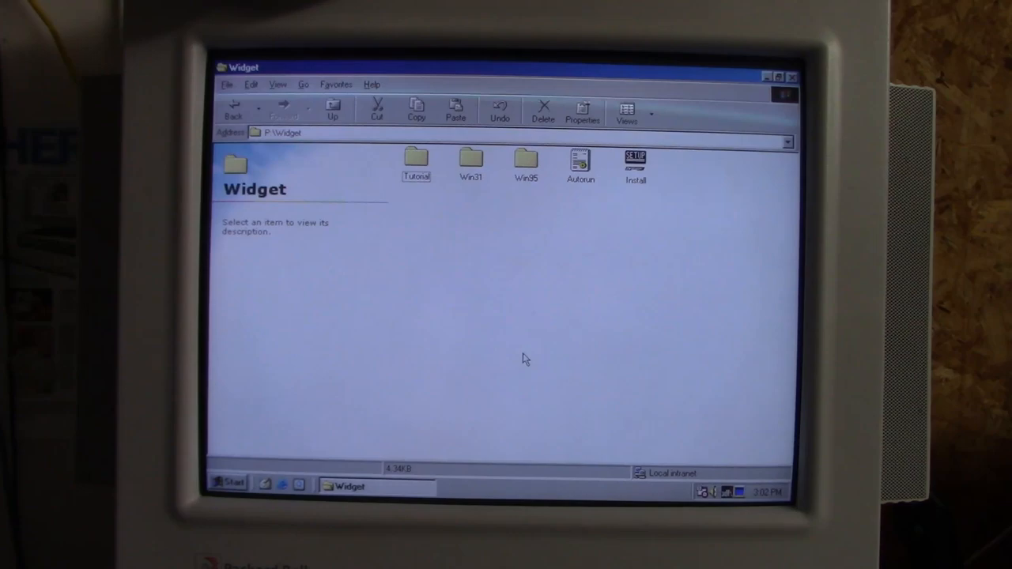
Install Widget Workshop with the default inventor name and quit its autoplay launcher.
double_click(635, 164)
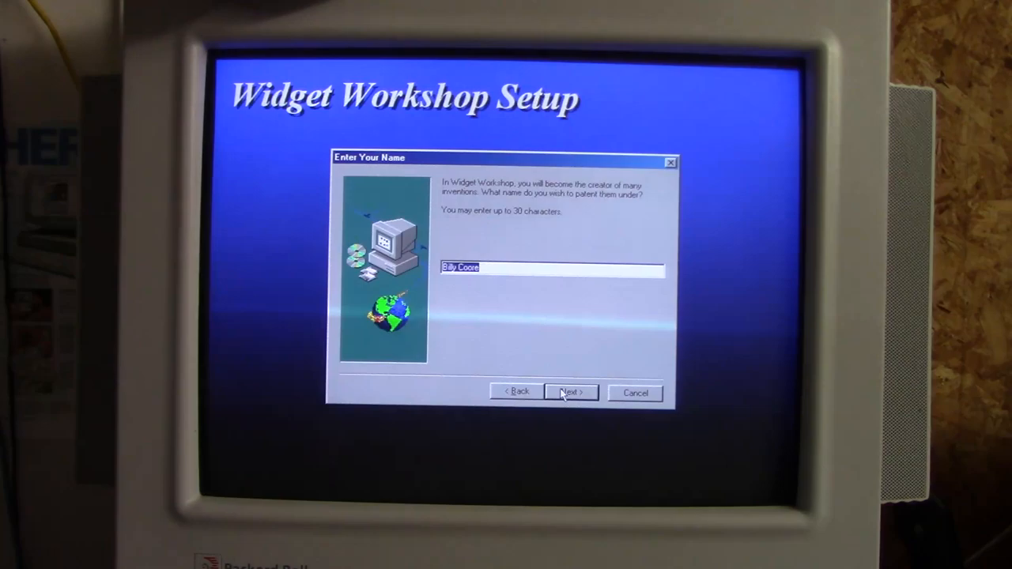
left_click(569, 392)
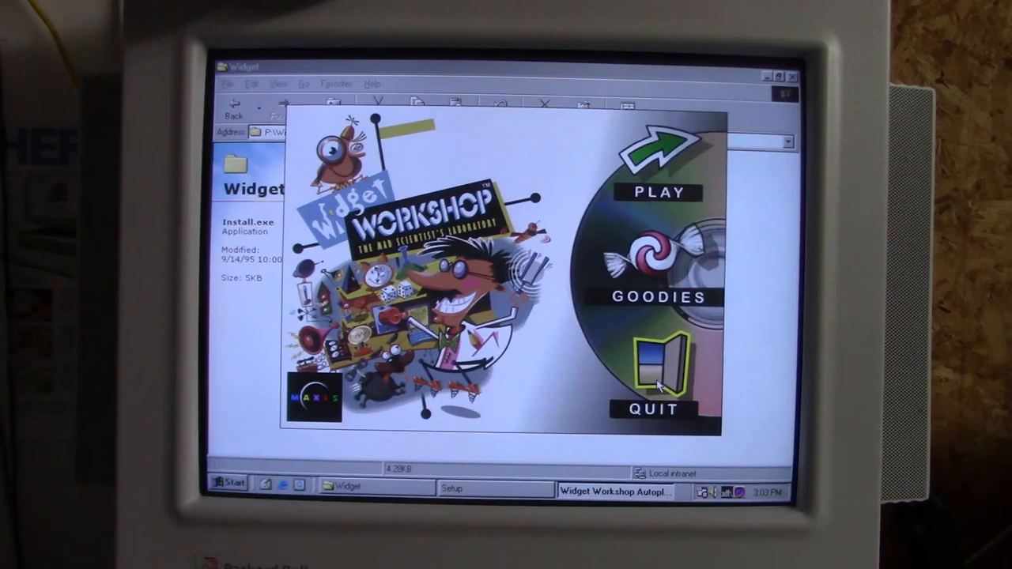
left_click(653, 376)
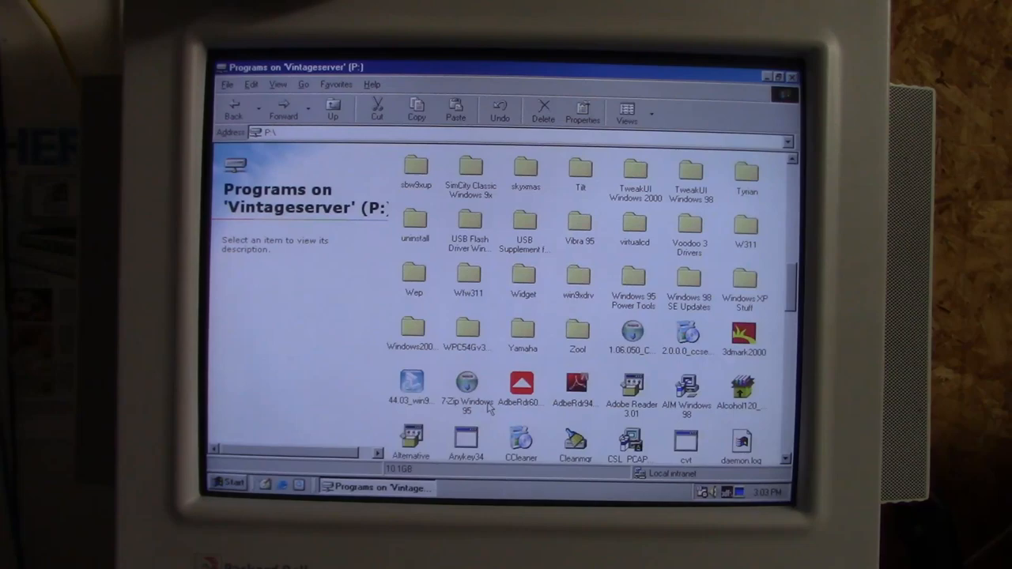
mouse_move(467, 364)
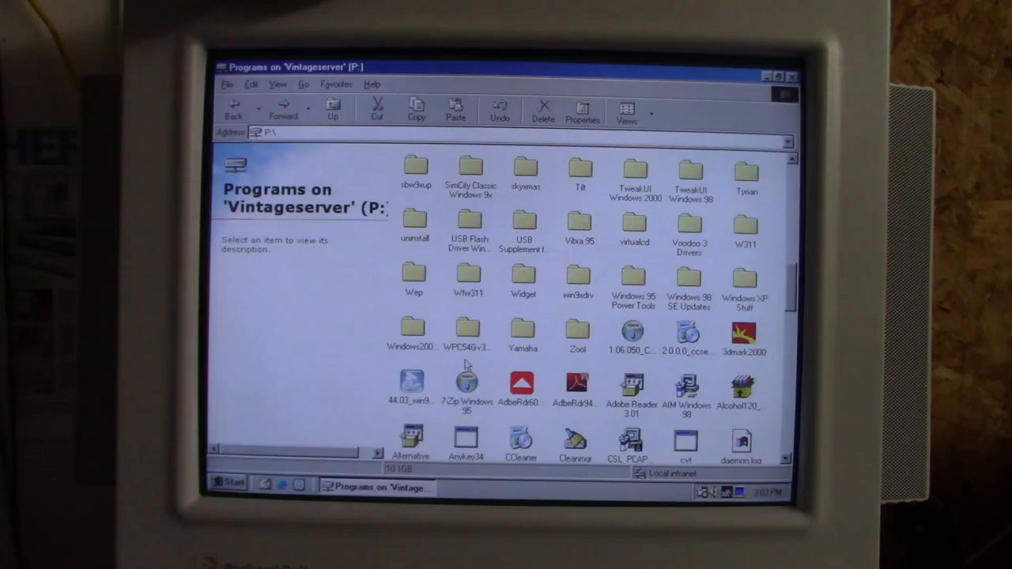
double_click(466, 388)
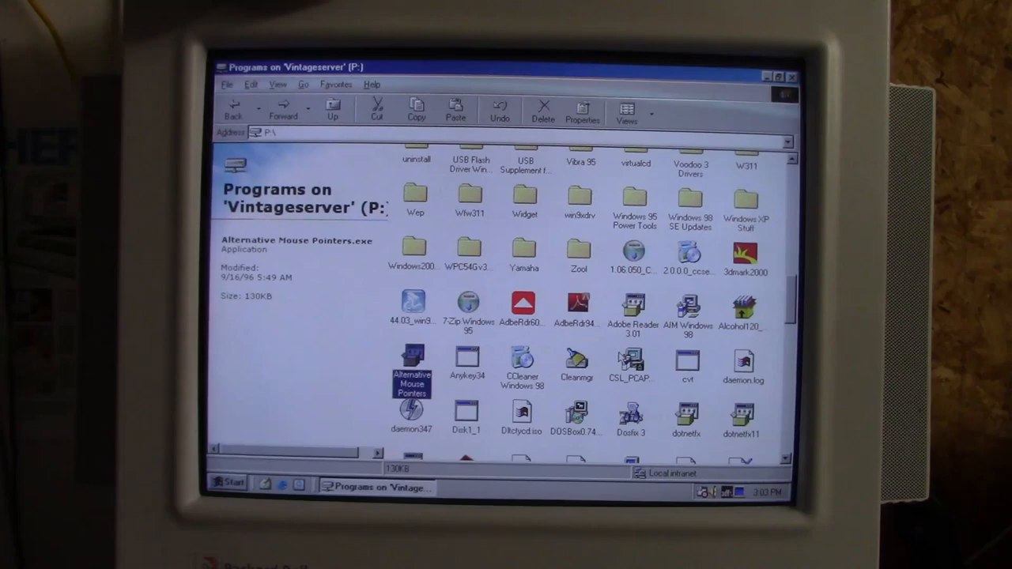
left_click(412, 411)
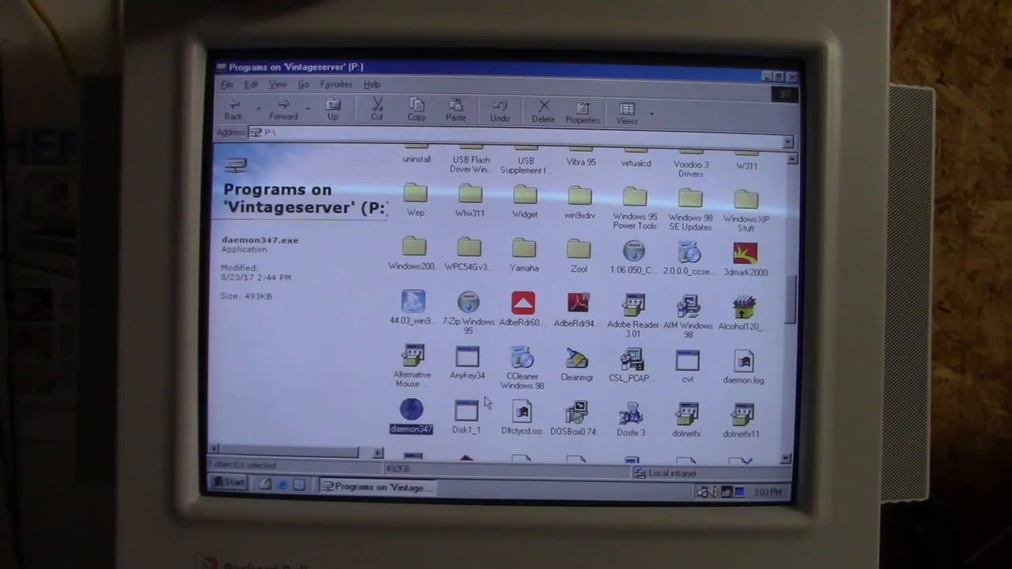
left_click(687, 415)
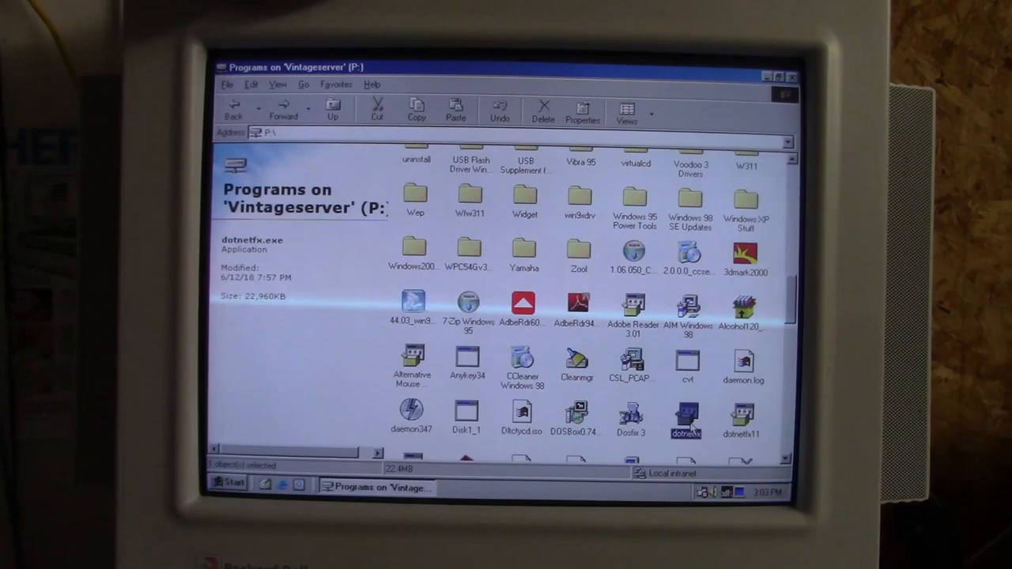
scroll("down", 3)
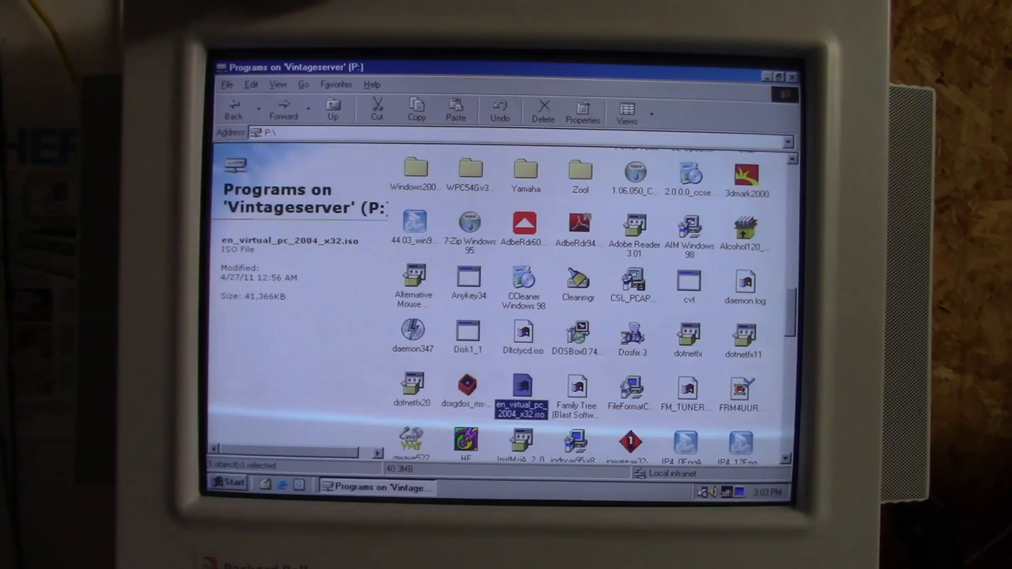
scroll("down", 3)
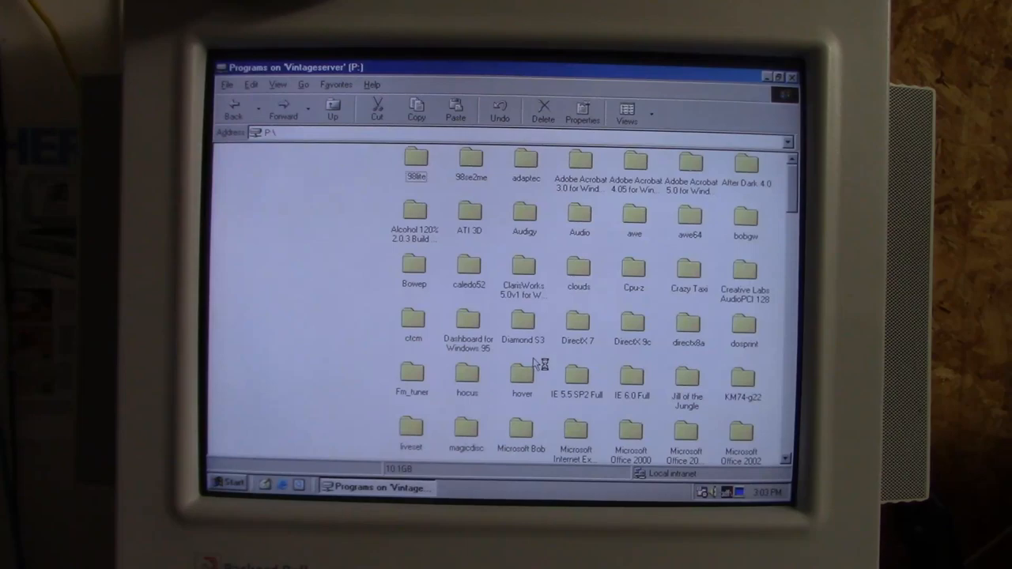
Extract IP4_12EngALLMsi.exe to the default folder so IntelliPoint 4.1 Setup starts.
scroll("down", 3)
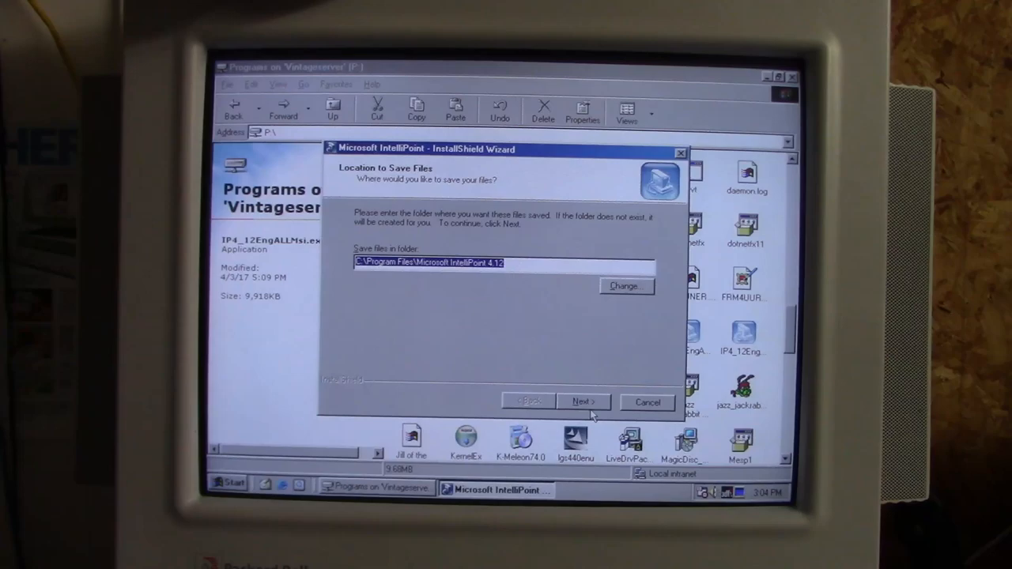
left_click(582, 401)
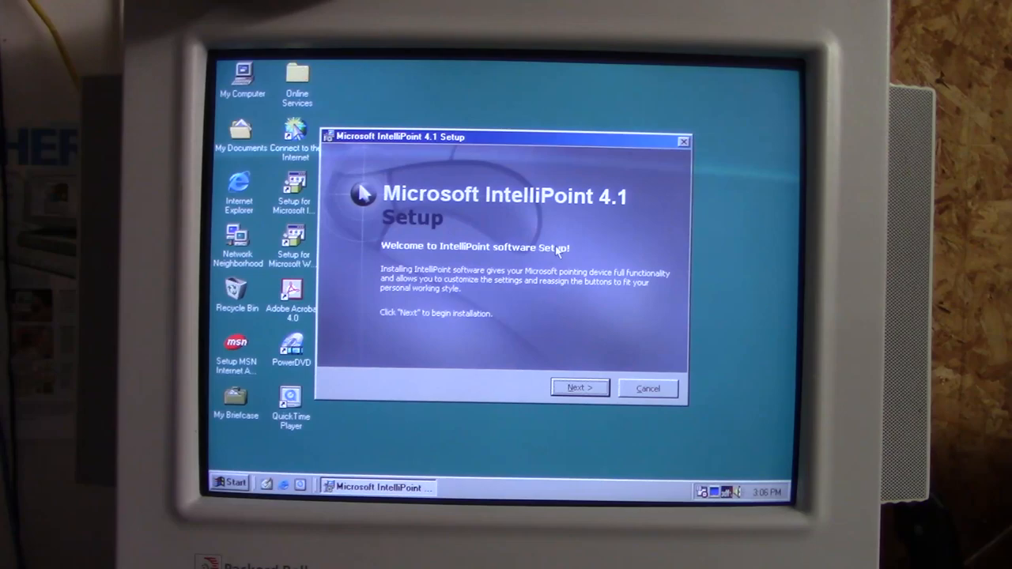
Configure IntelliPoint for United States and IntelliMouse with no shortcuts, and start installing.
left_click(580, 387)
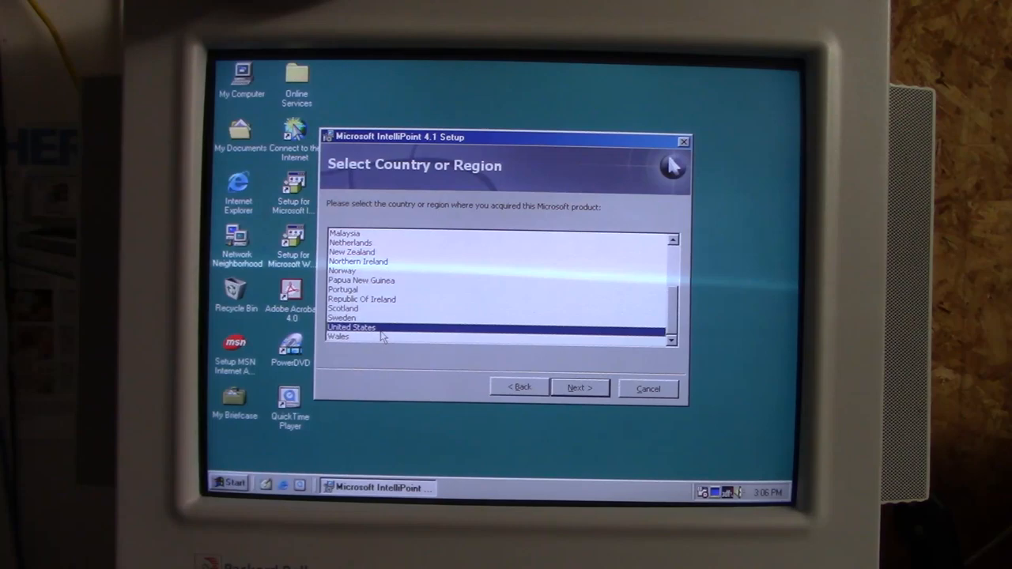
left_click(579, 387)
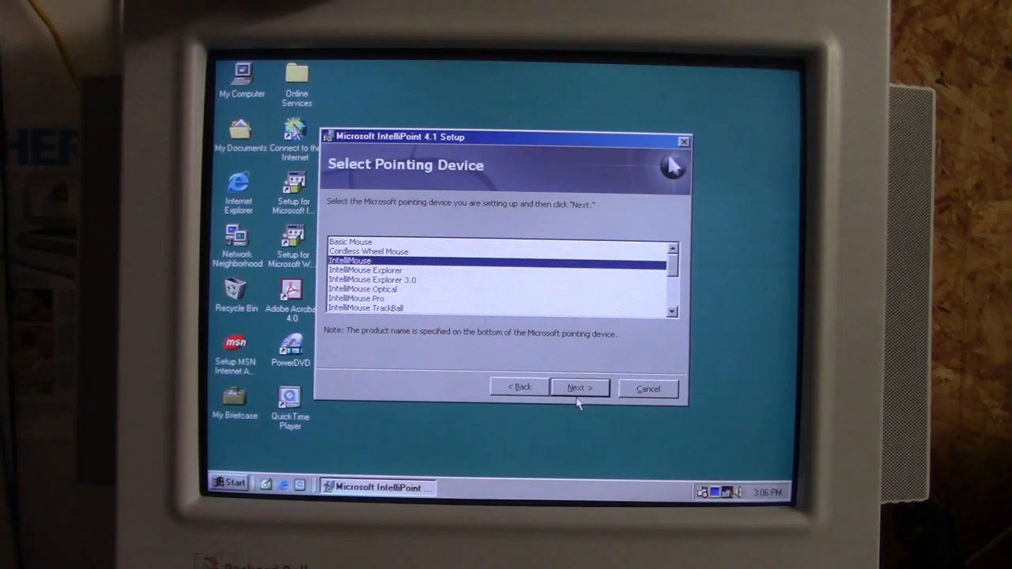
left_click(579, 388)
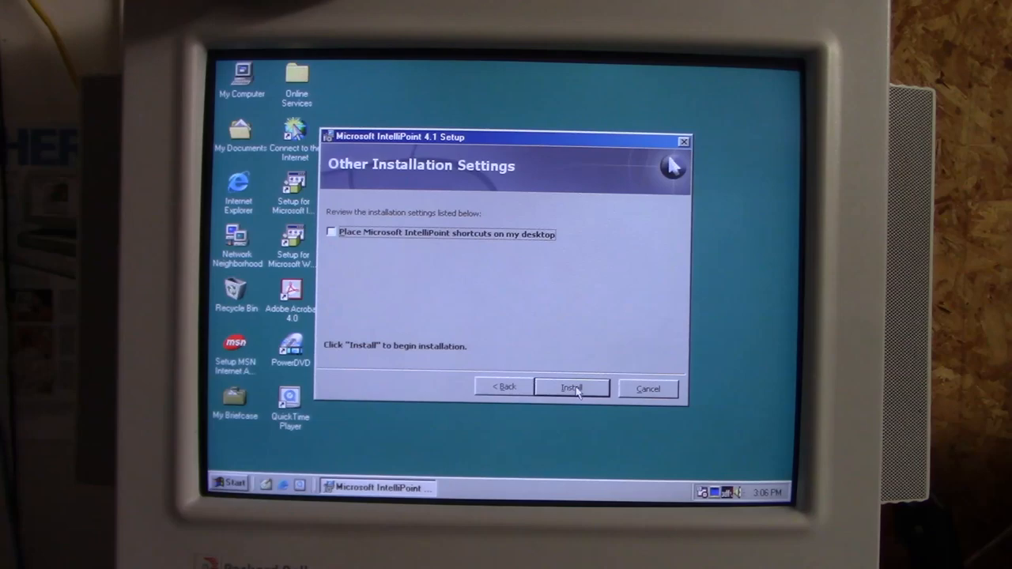
left_click(572, 388)
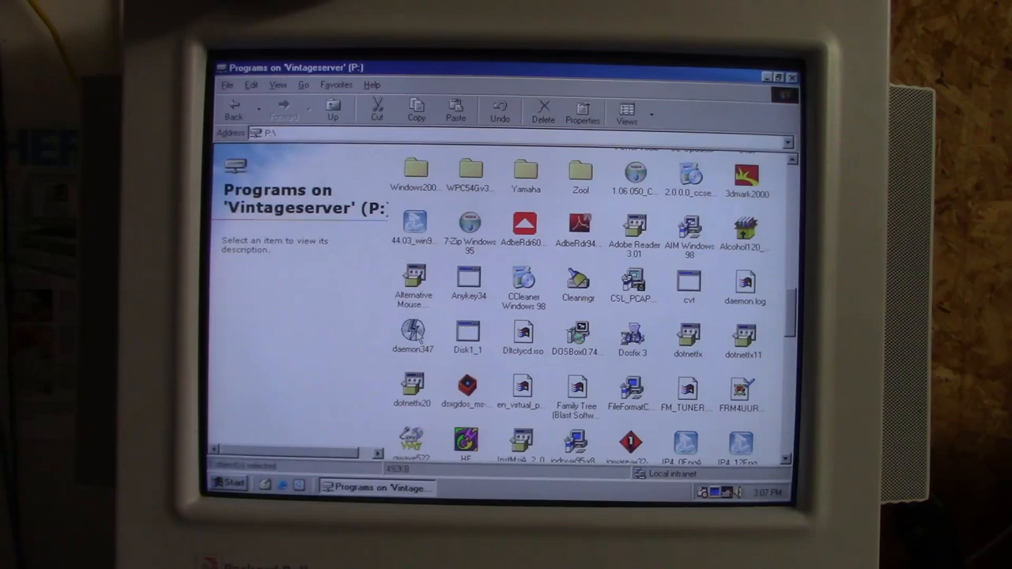
Launch daemon347 and keep the default install folder and driver names.
double_click(412, 335)
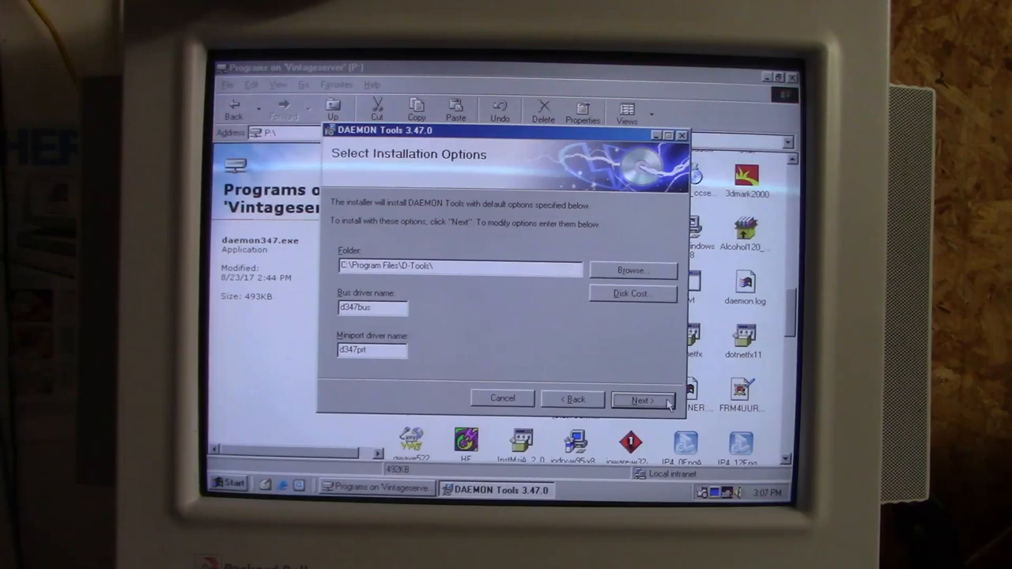
left_click(642, 400)
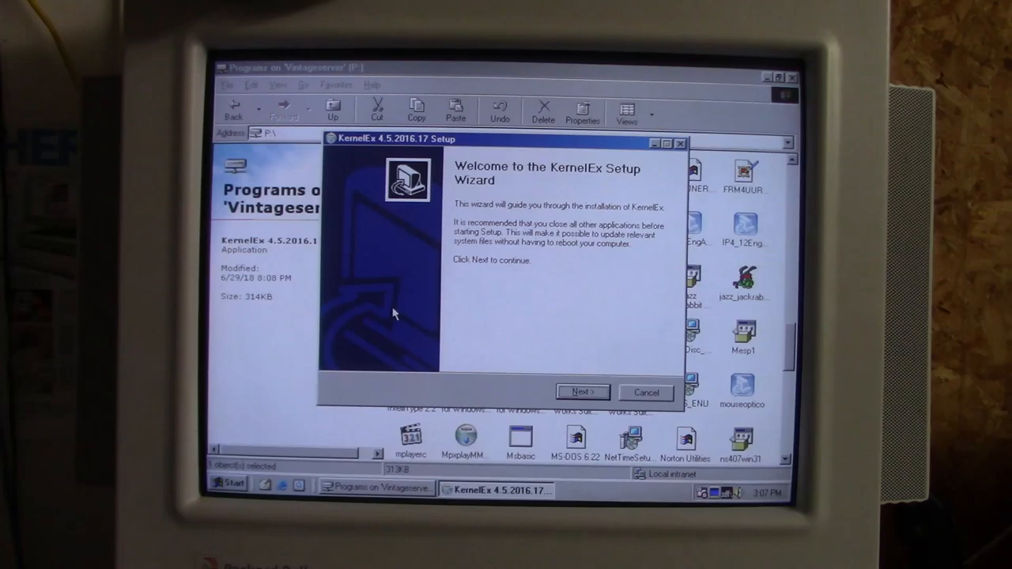
mouse_move(538, 392)
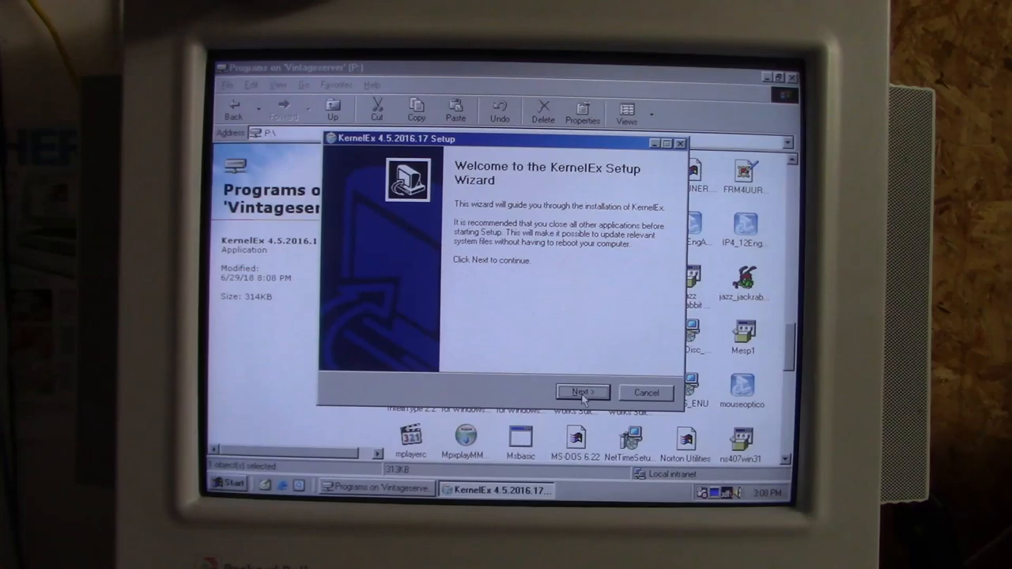
Install KernelEx with default shortcut folder, add Microsoft Layer for Unicode, and reboot manually later.
left_click(581, 392)
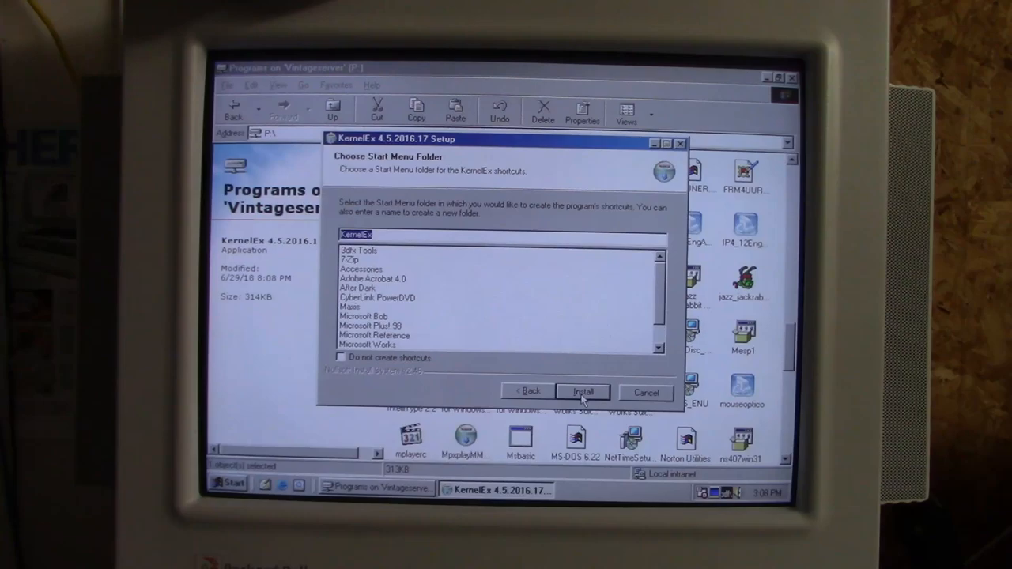
left_click(582, 392)
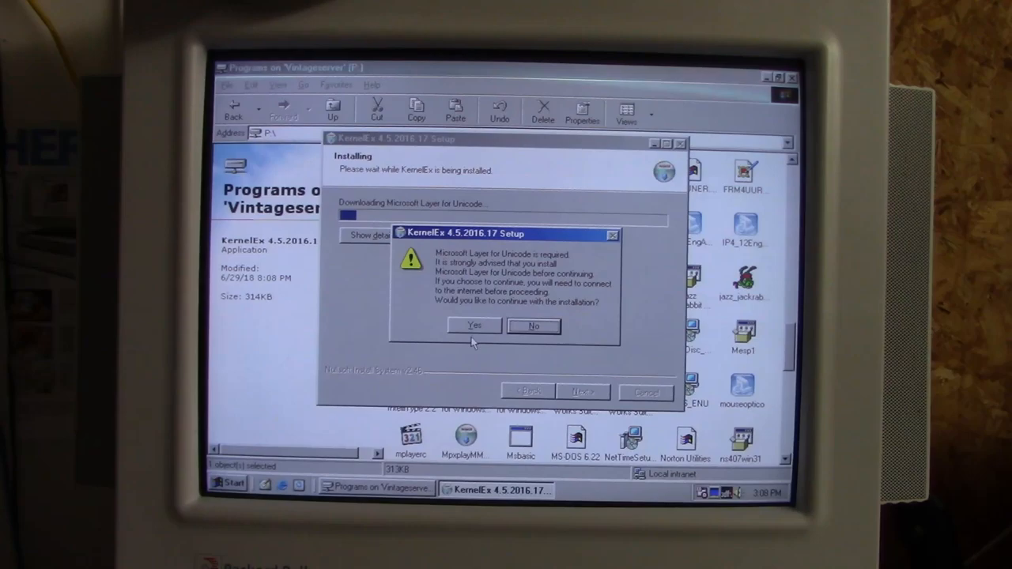
left_click(472, 326)
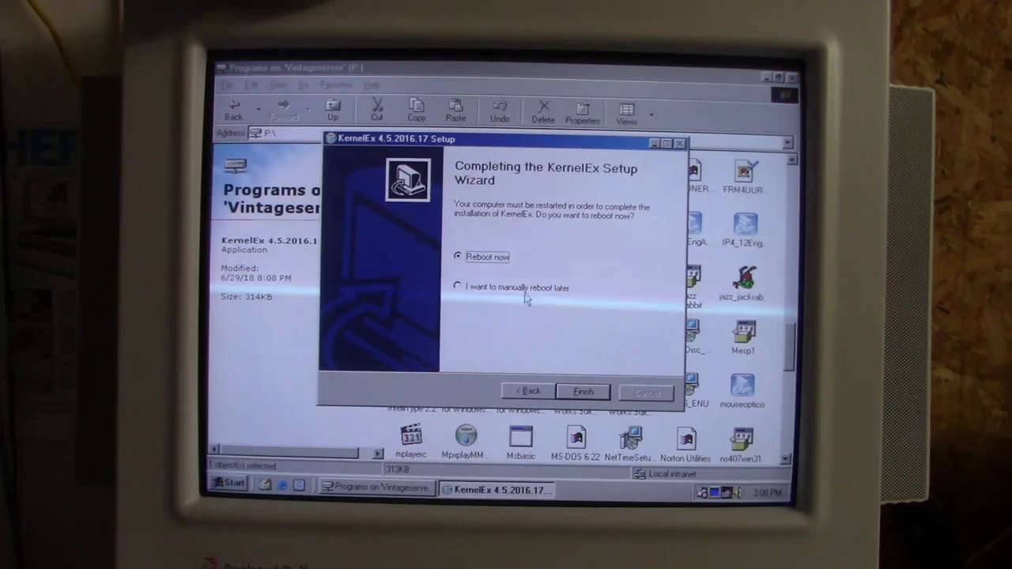
left_click(583, 392)
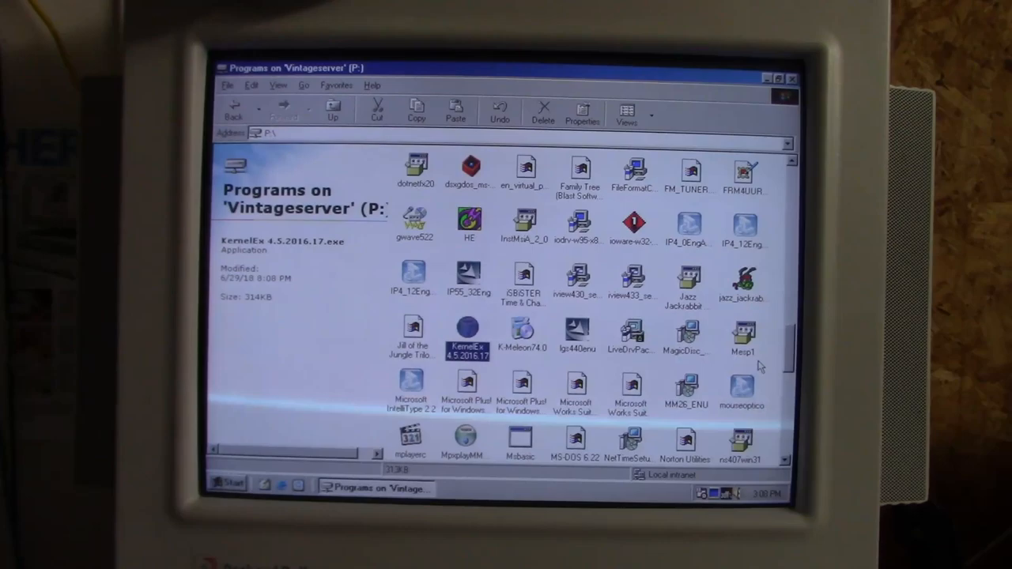
left_click(630, 364)
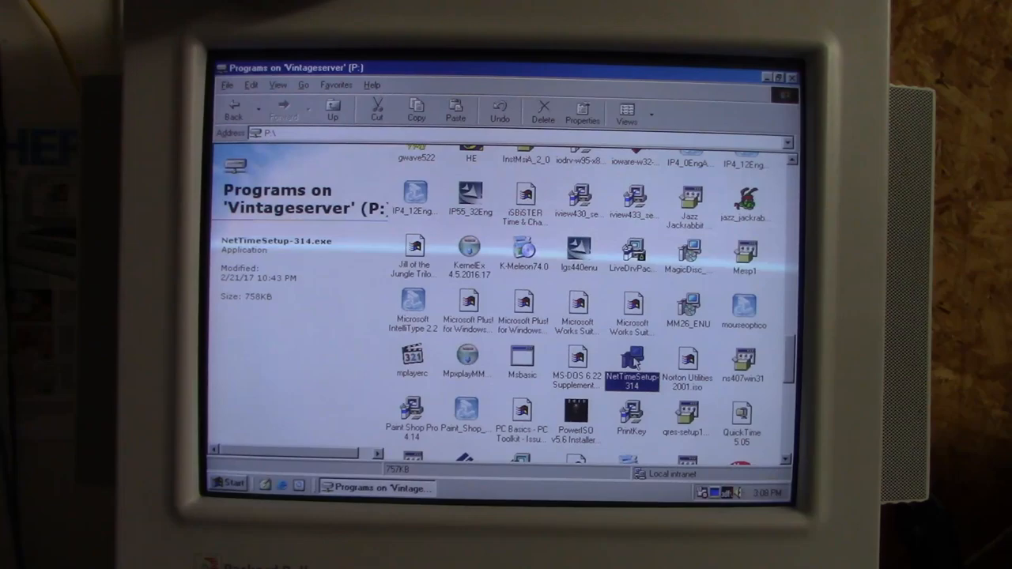
Launch tzedit from the lower part of the P: drive folder.
scroll("down", 3)
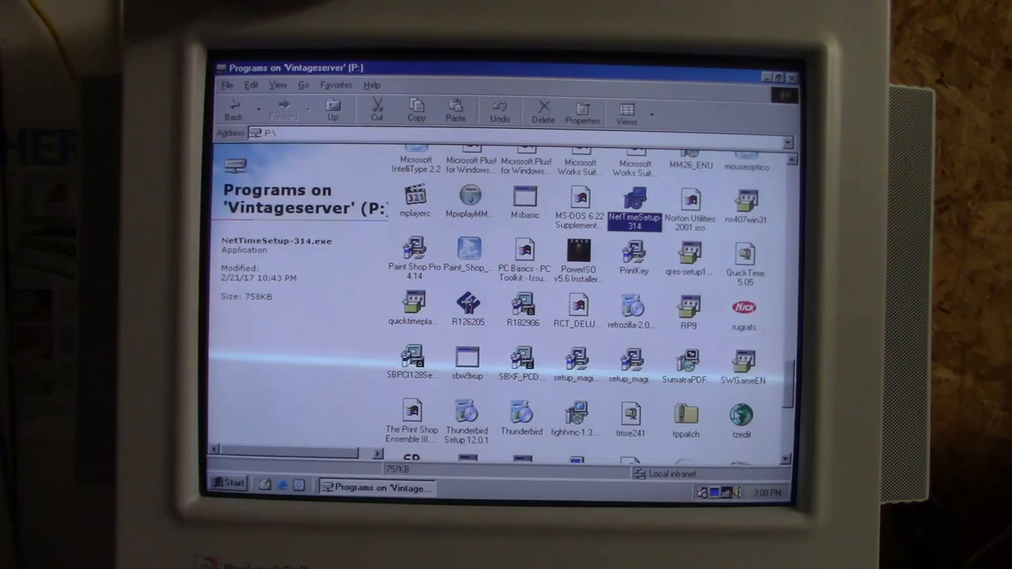
double_click(742, 411)
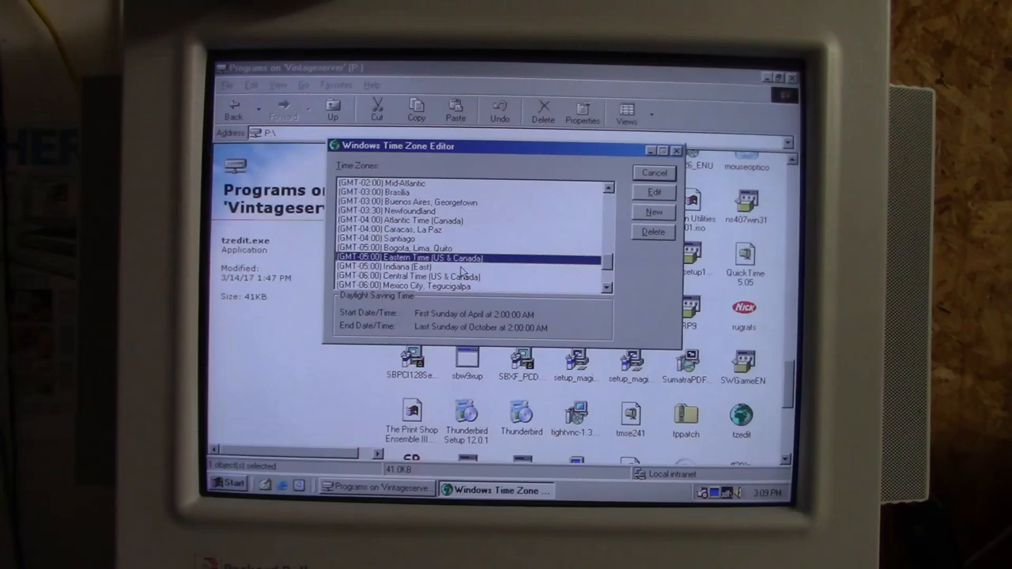
mouse_move(474, 338)
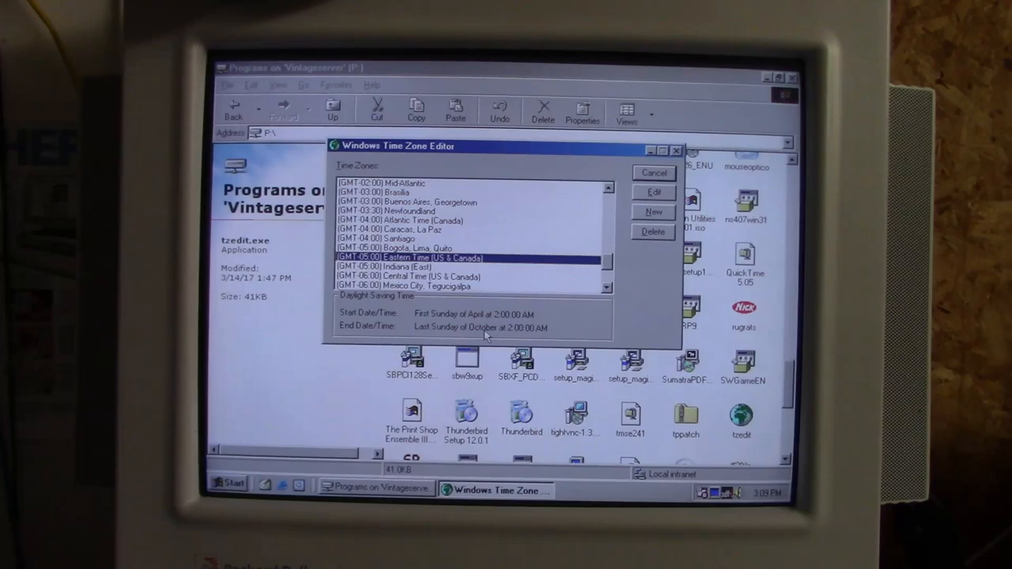
Select (GMT-05:00) Eastern Time (US & Canada) to review its Daylight Saving Time dates.
left_click(654, 192)
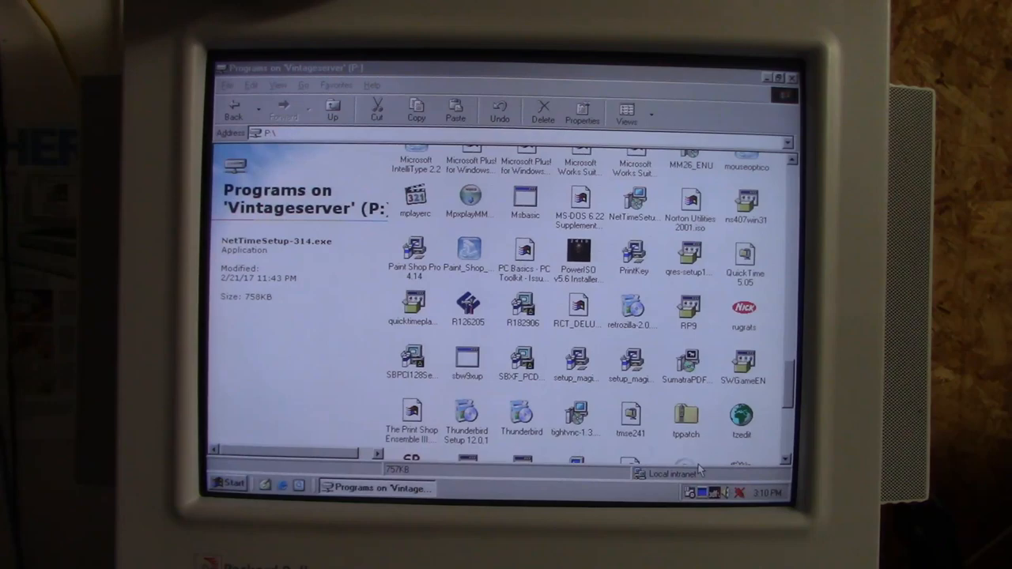
left_click(634, 202)
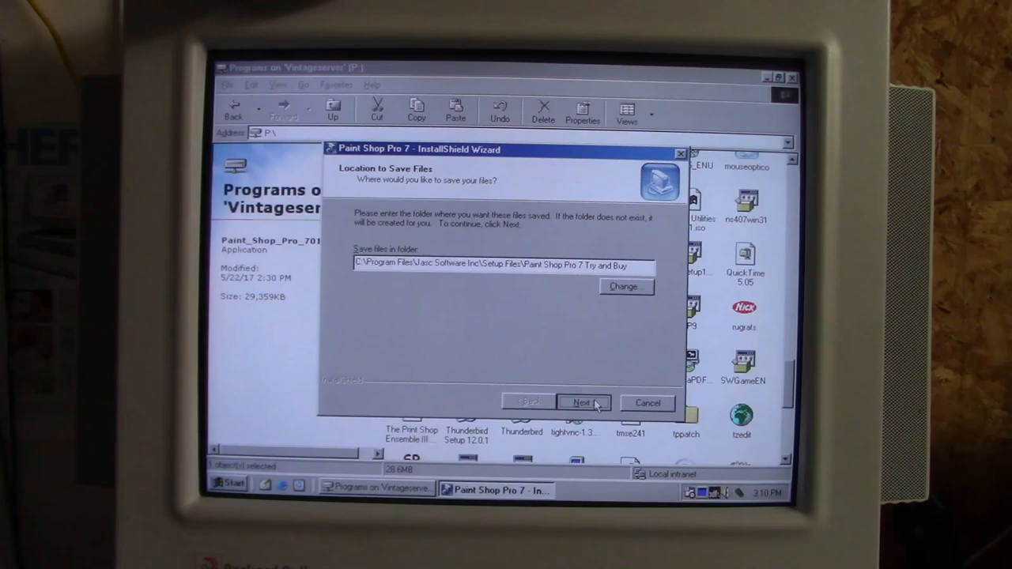
Keep the default setup-files folder and the Complete feature set for Paint Shop Pro 7.
left_click(583, 403)
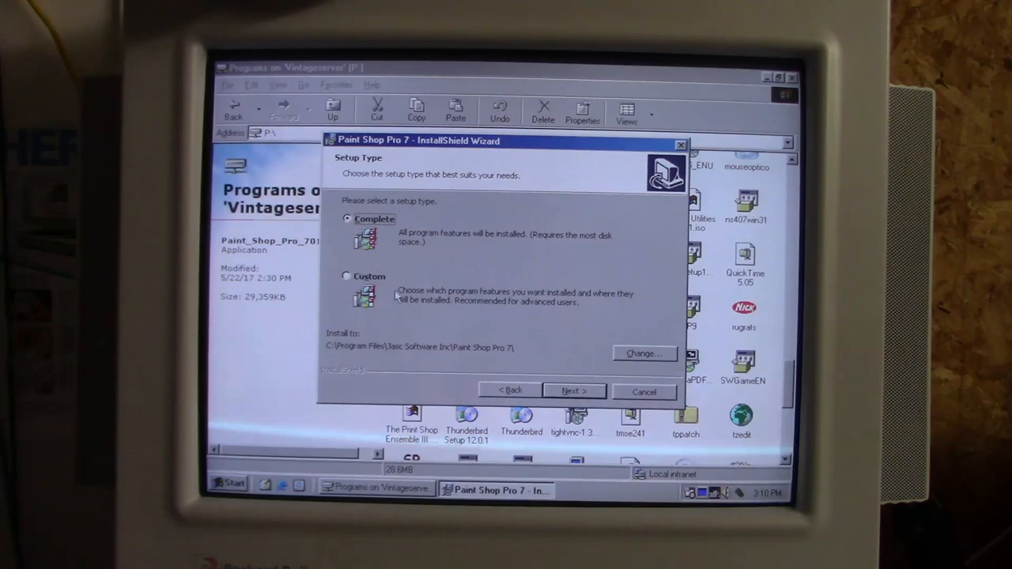
left_click(573, 390)
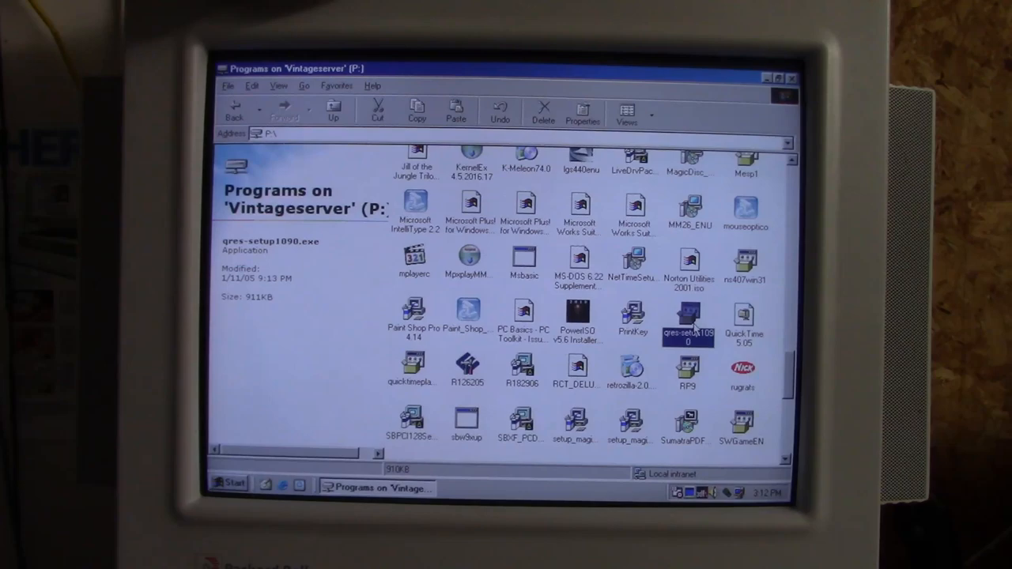
Launch qres-setup1090, confirm installation, accept its program folder and finish setup.
double_click(688, 320)
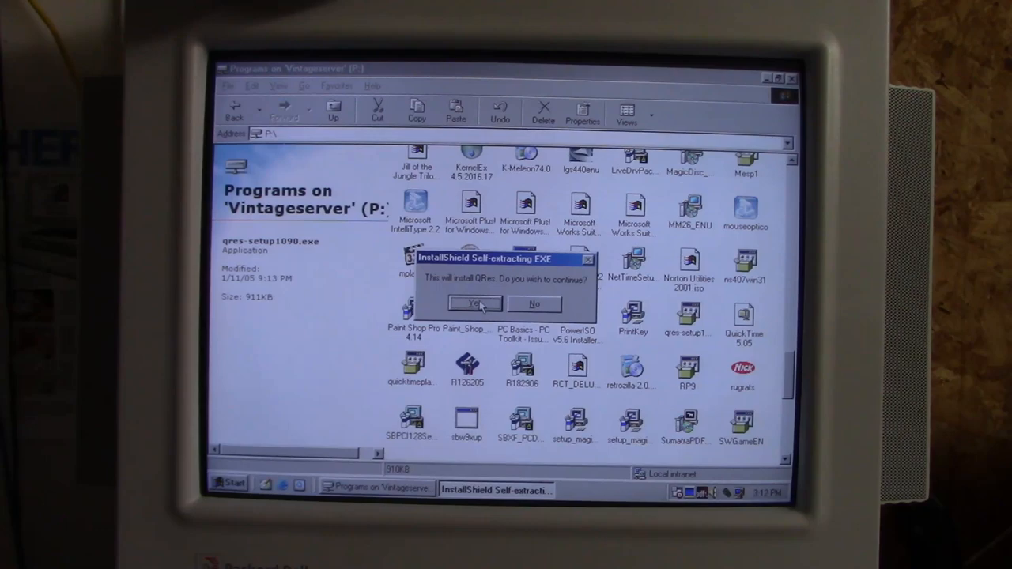
left_click(474, 304)
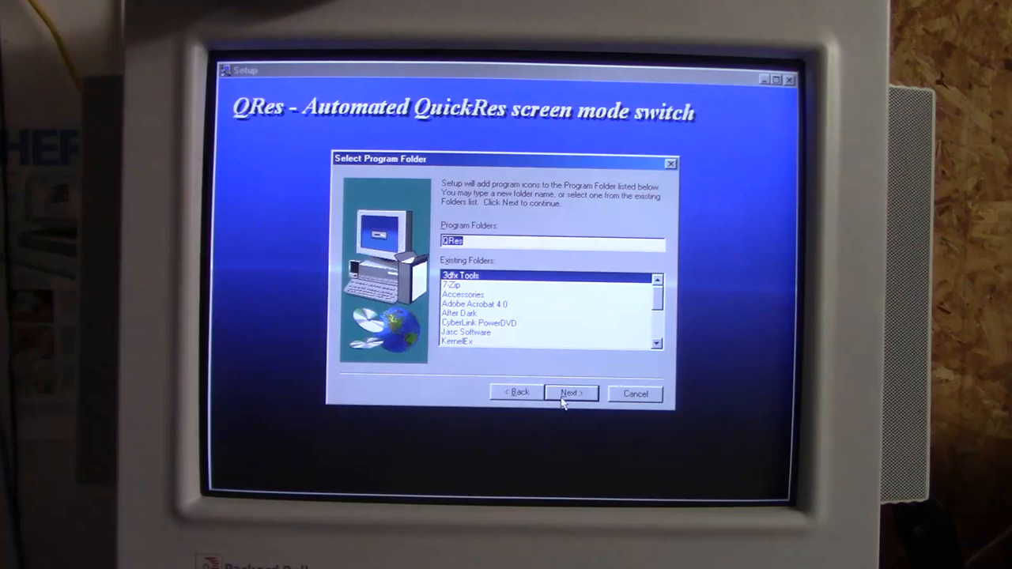
left_click(571, 393)
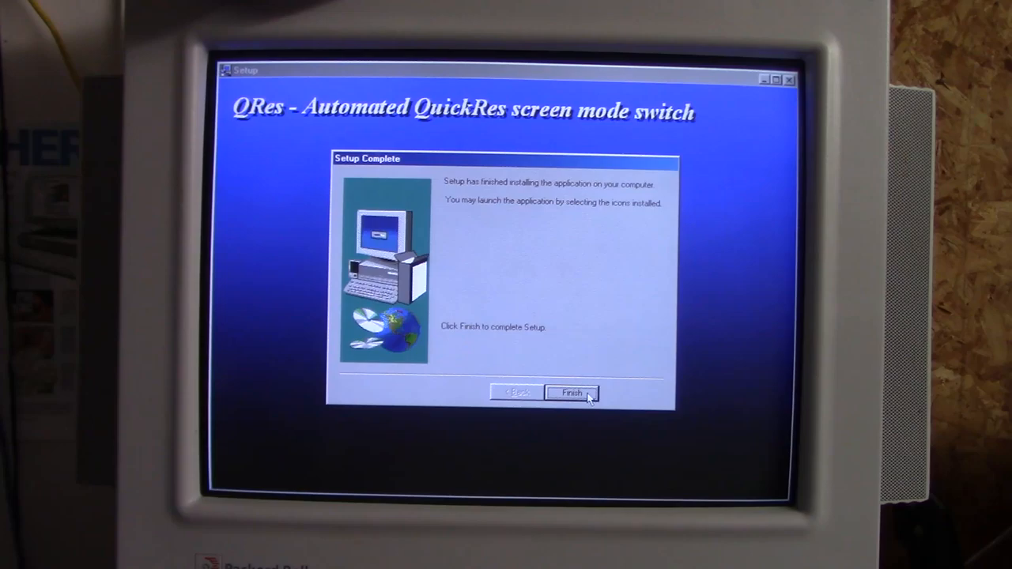
left_click(572, 393)
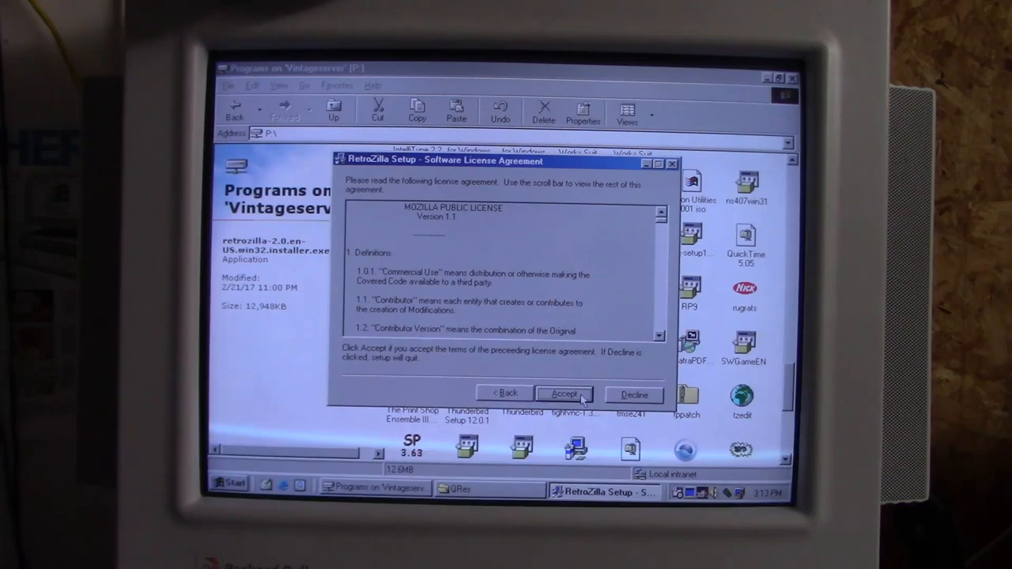
Accept the Mozilla Public License, keep default components, then close the Google browser window.
left_click(563, 394)
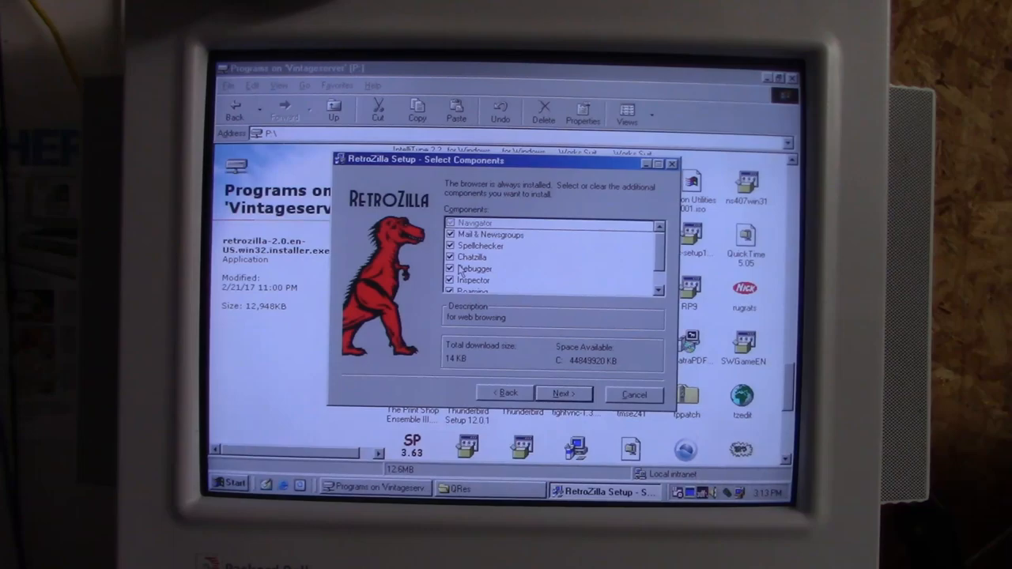
left_click(563, 394)
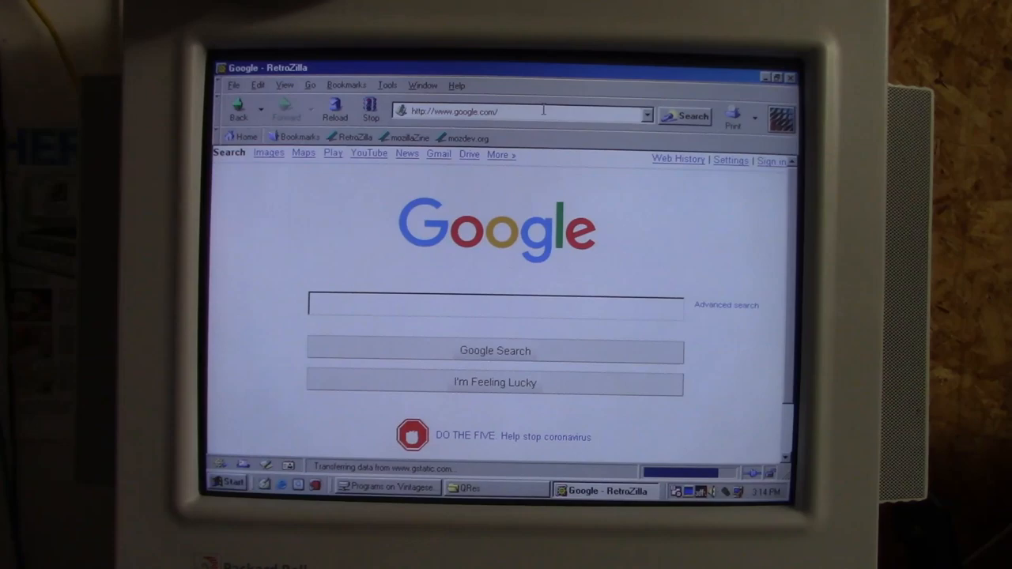
left_click(386, 487)
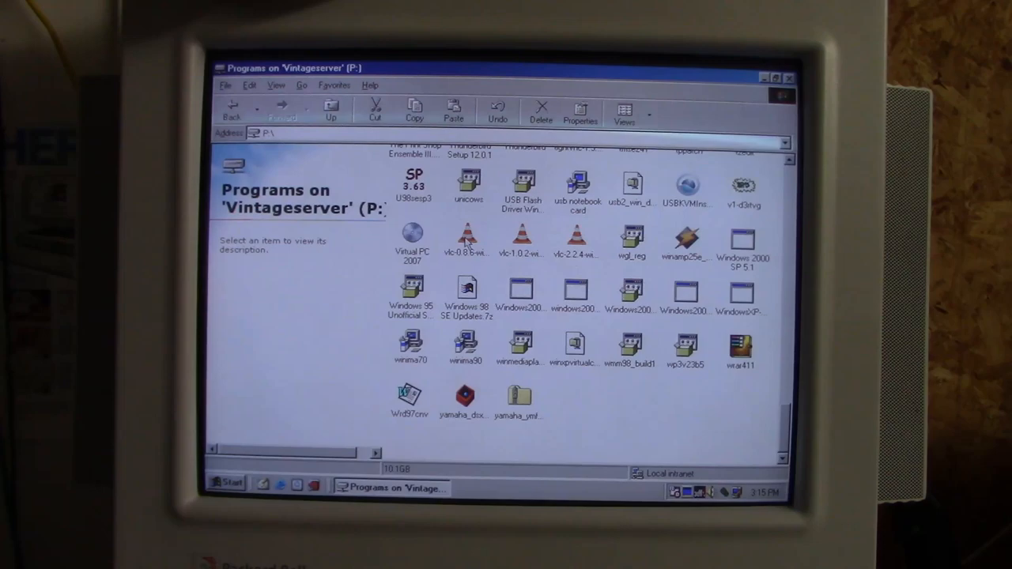
Launch vlc-0.8.6-win32, agree to the GPL and install with the Recommended components.
left_click(465, 239)
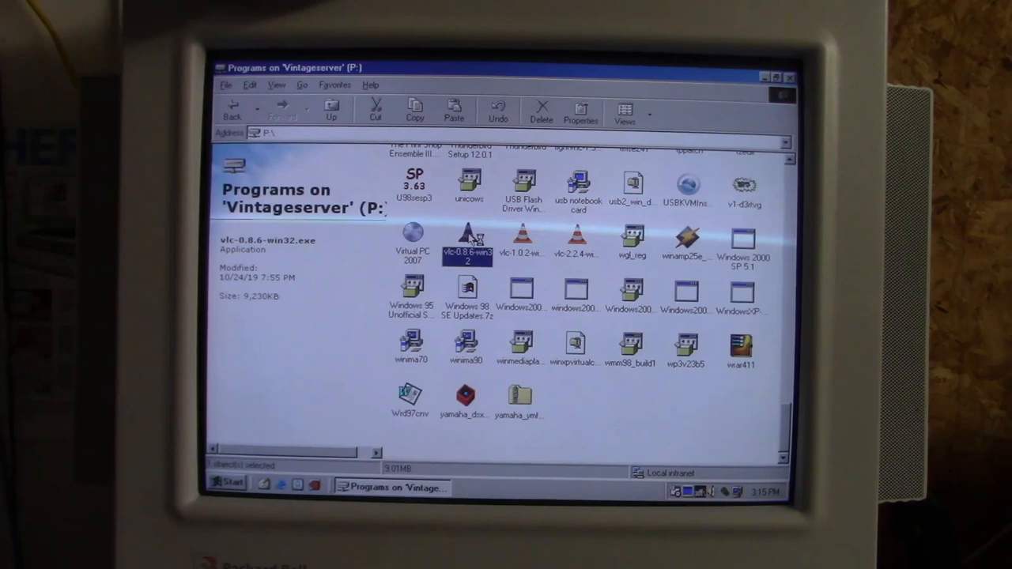
double_click(466, 238)
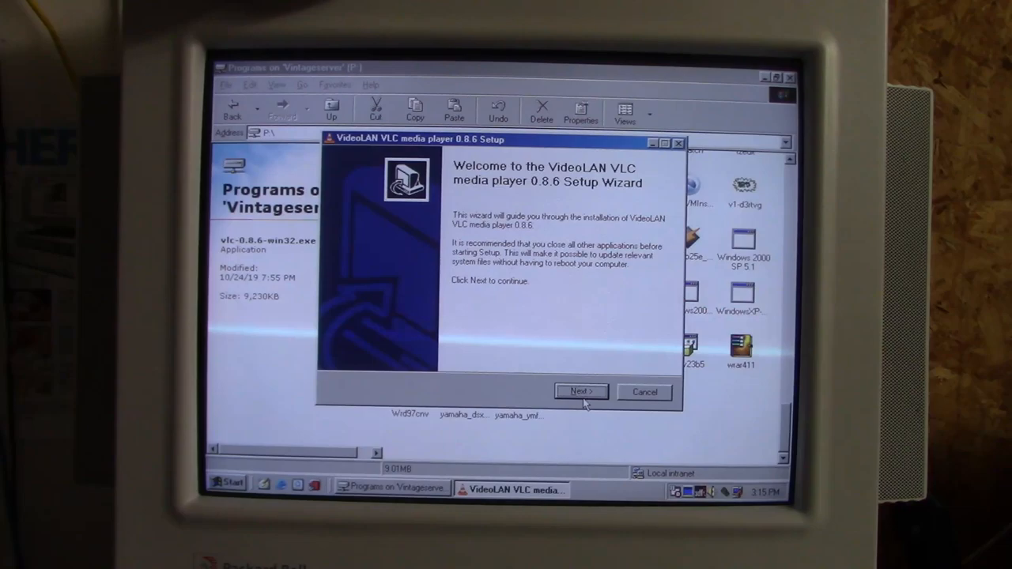
left_click(581, 391)
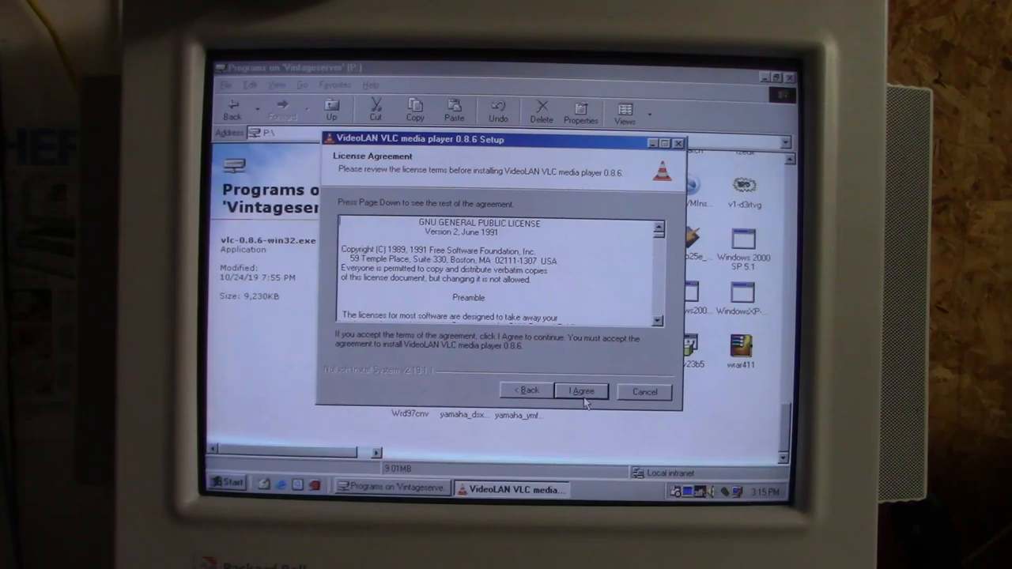
left_click(580, 390)
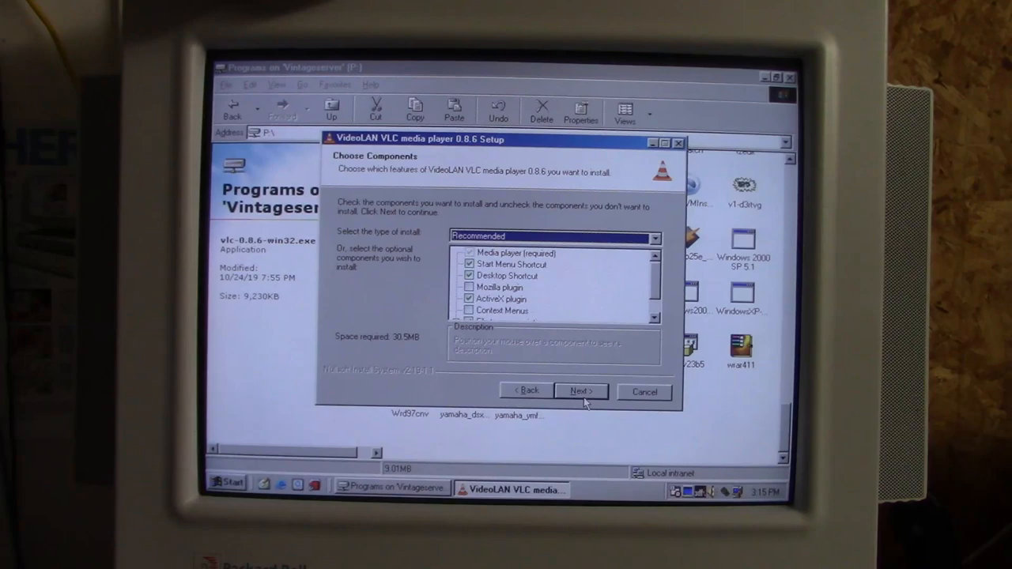
scroll("down", 3)
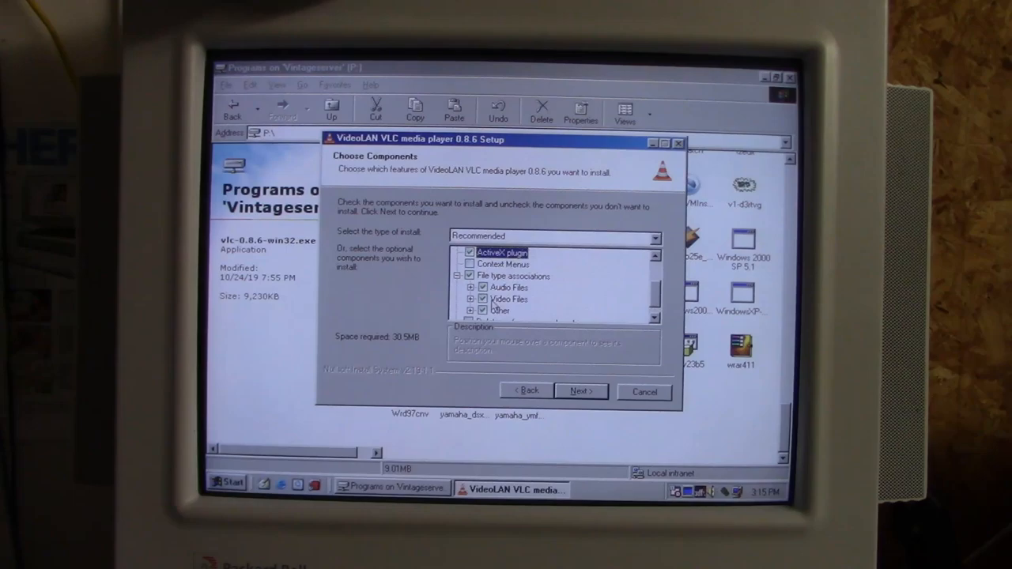
left_click(581, 392)
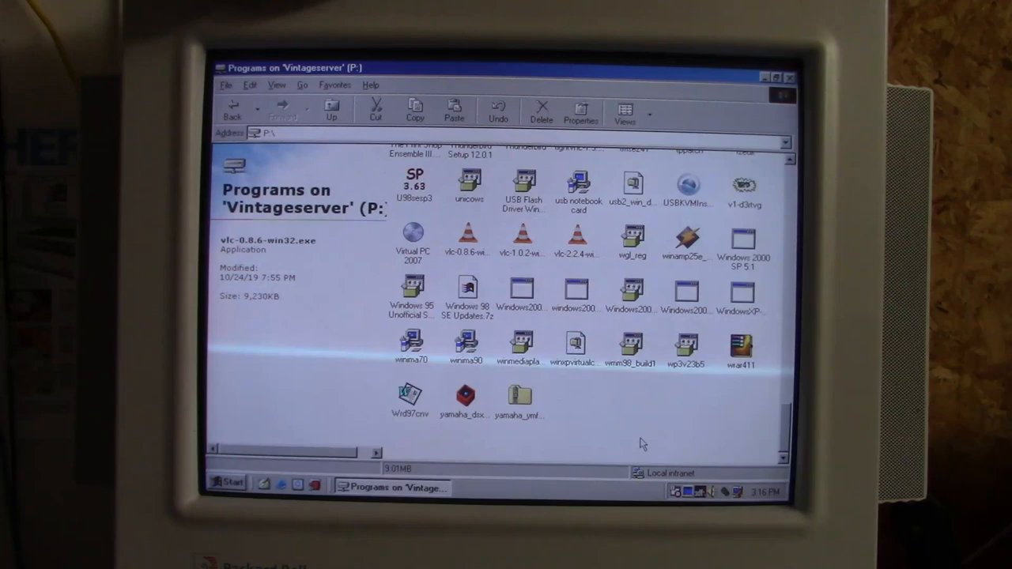
left_click(467, 237)
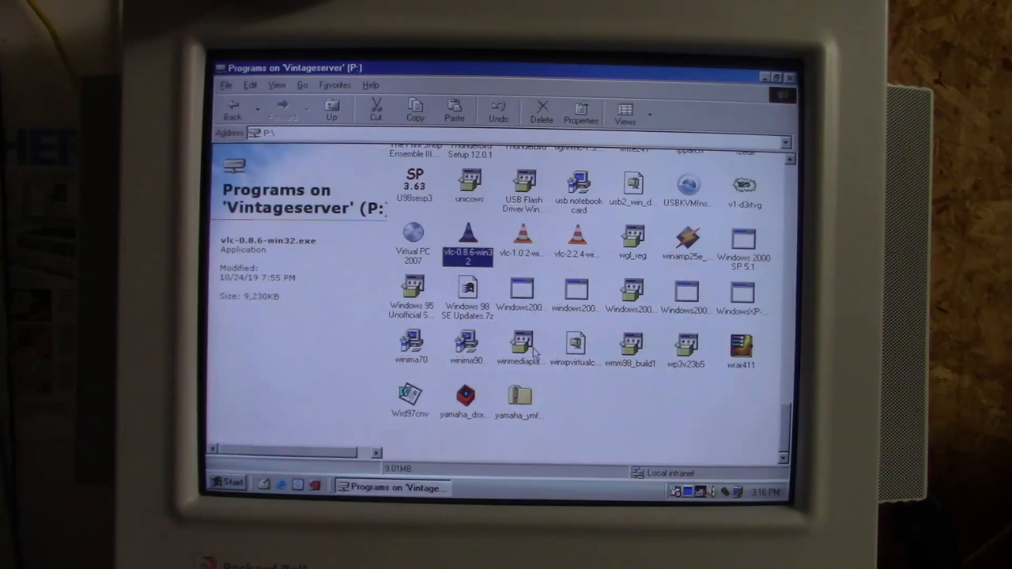
Launch the winmediaplayer installer from the P: drive folder.
double_click(520, 344)
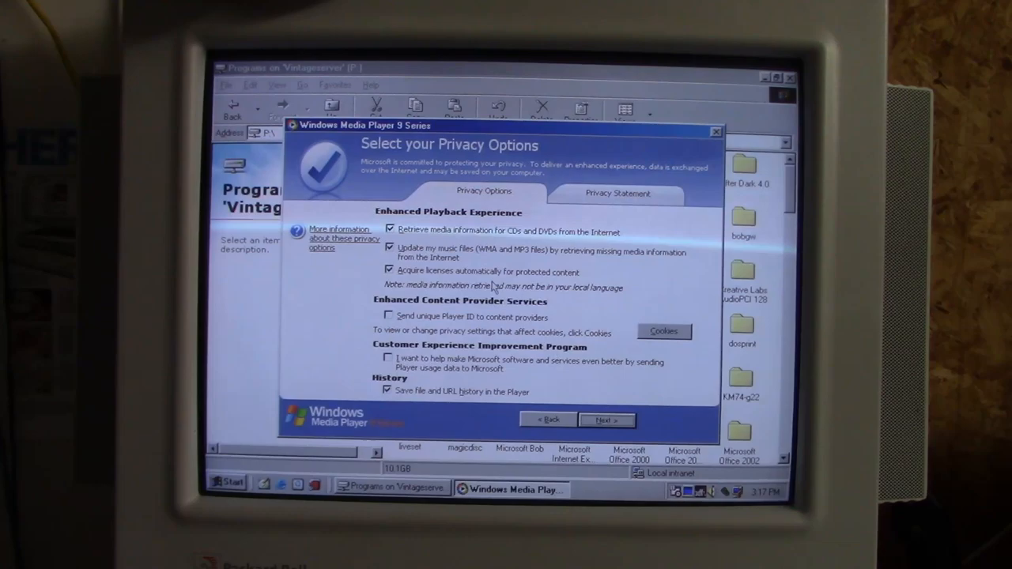
Keep the privacy checkboxes as set and continue to installation options.
left_click(606, 419)
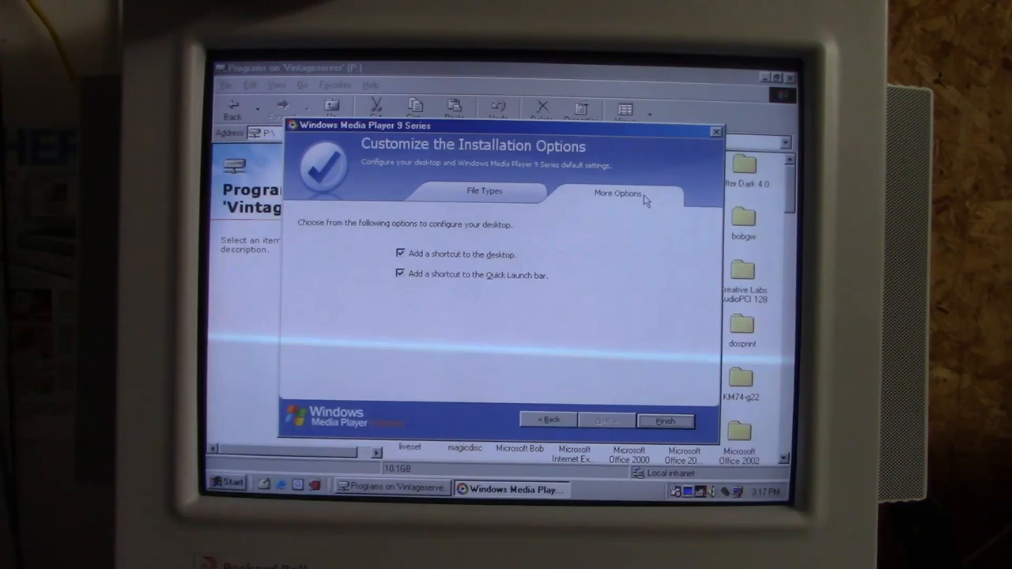
Untick Windows audio (wav) in the player's File Types options and confirm the associations.
left_click(665, 420)
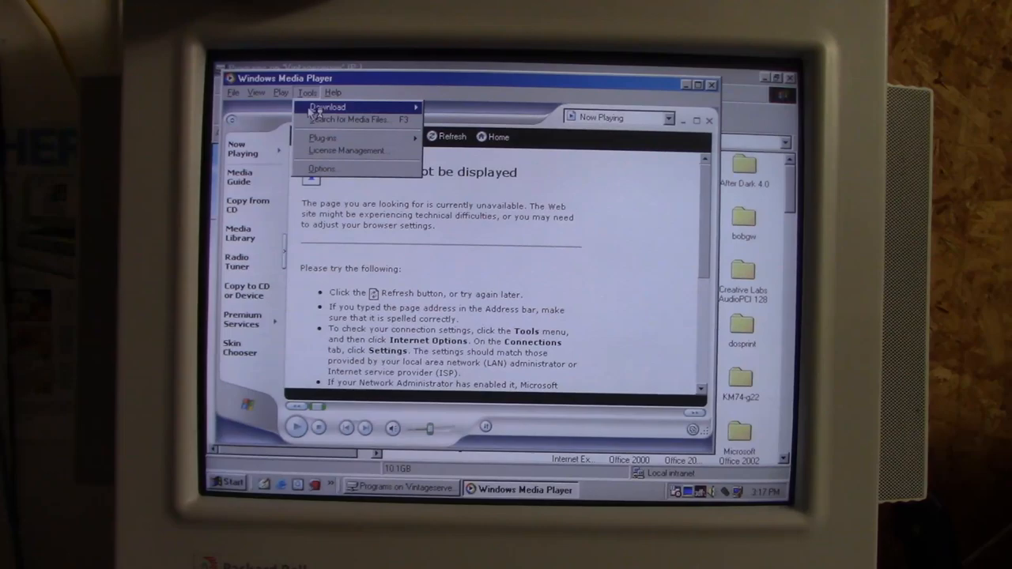
left_click(323, 169)
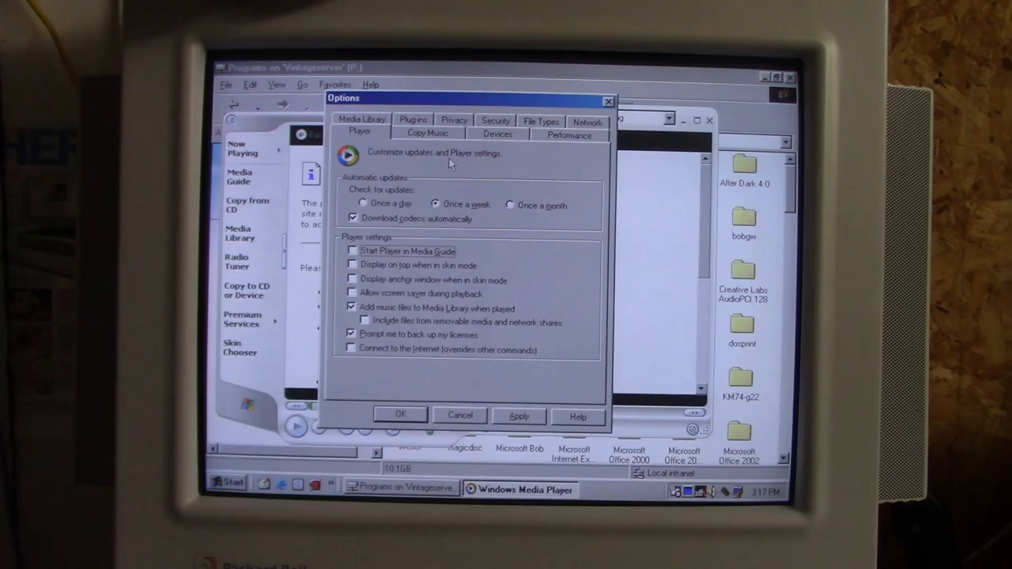
left_click(541, 122)
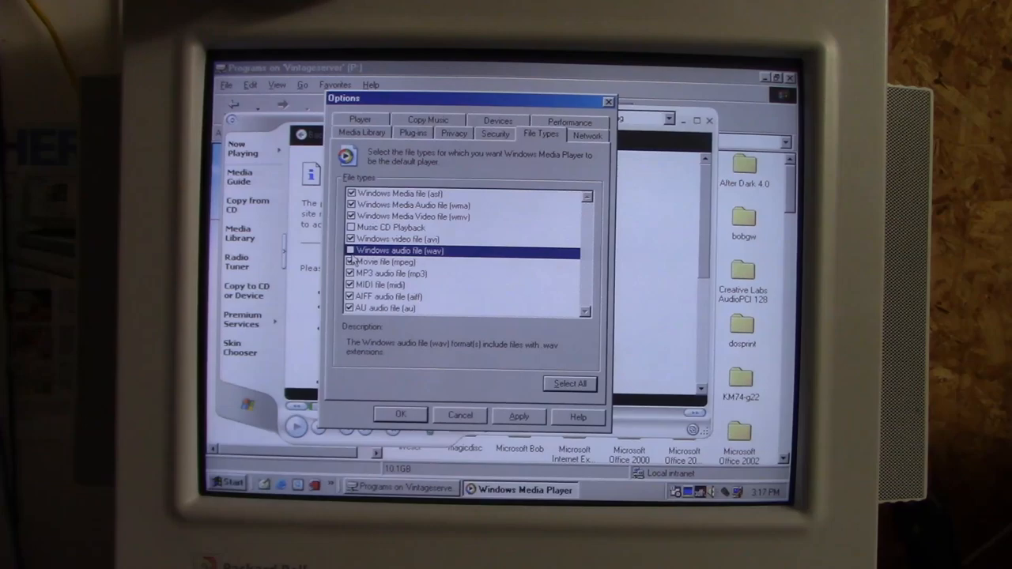
left_click(392, 284)
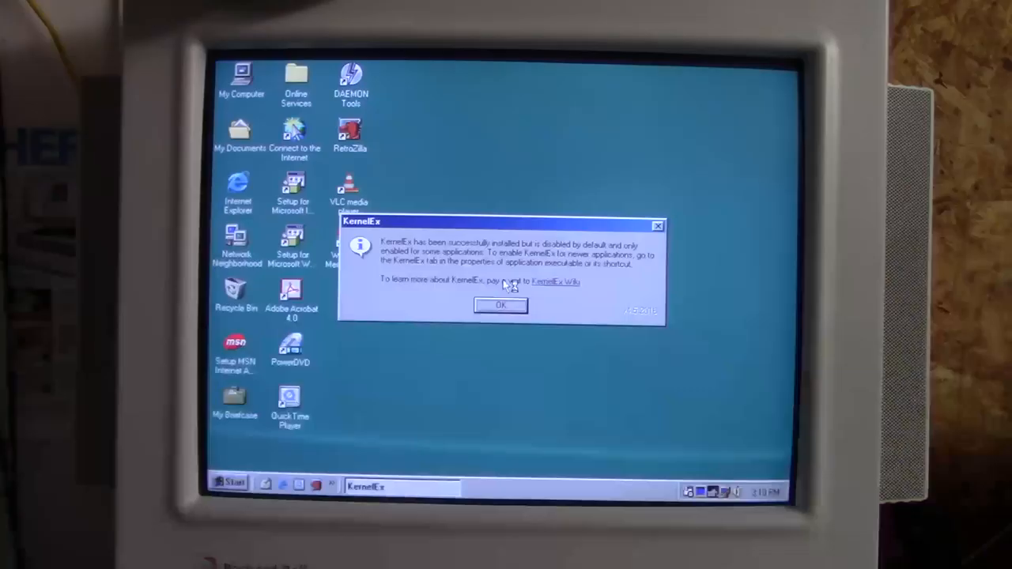
Acknowledge the 'KernelEx installed but disabled by default' message with OK.
left_click(501, 306)
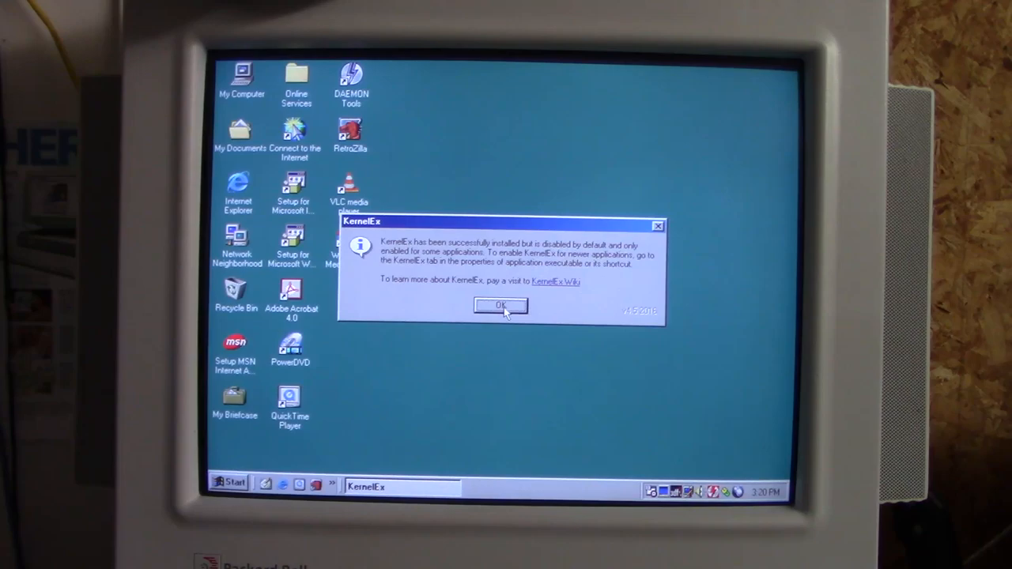
left_click(499, 306)
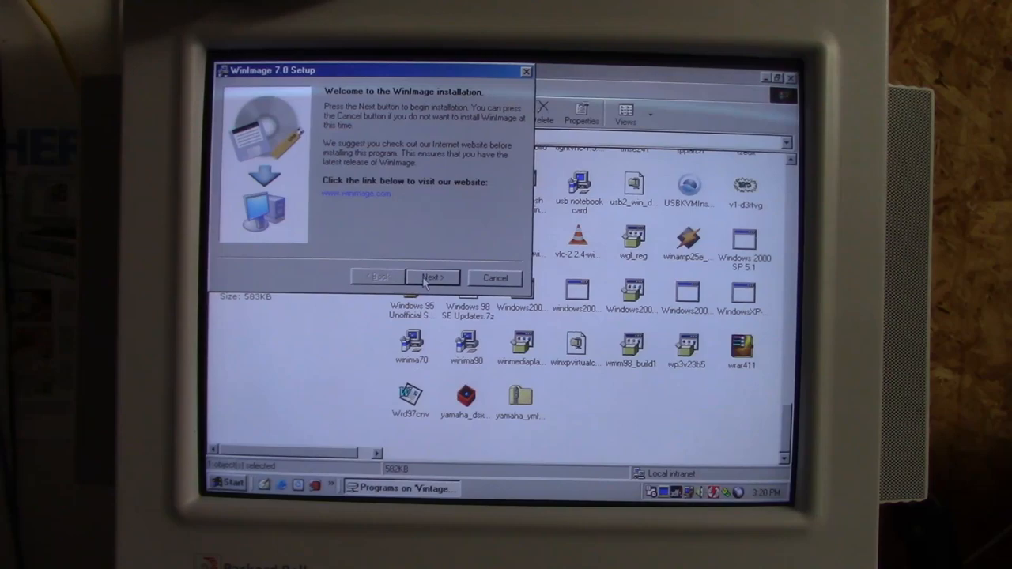
Advance WinImage setup keeping the Start Menu shortcut and no desktop shortcut.
left_click(432, 278)
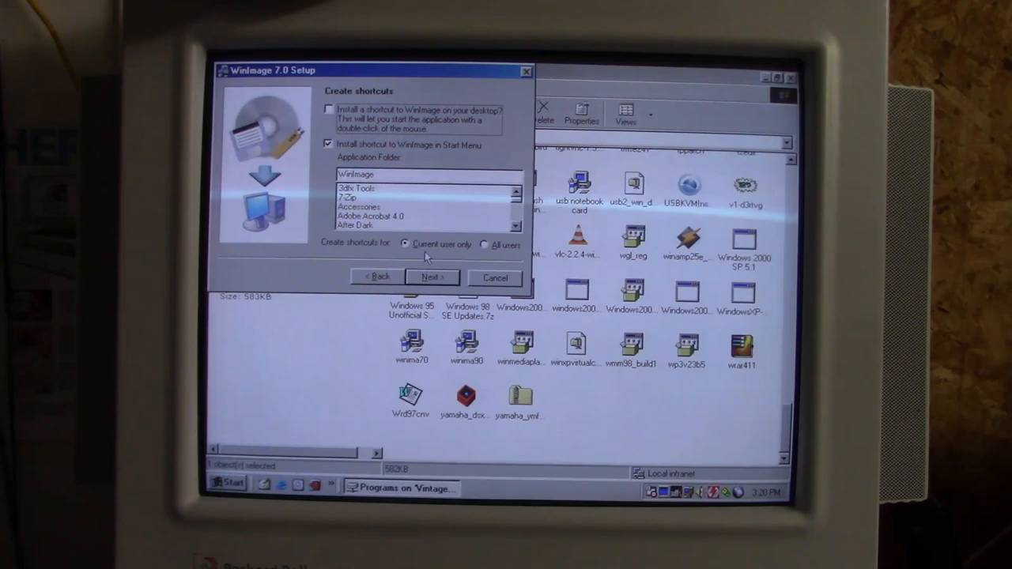
left_click(494, 278)
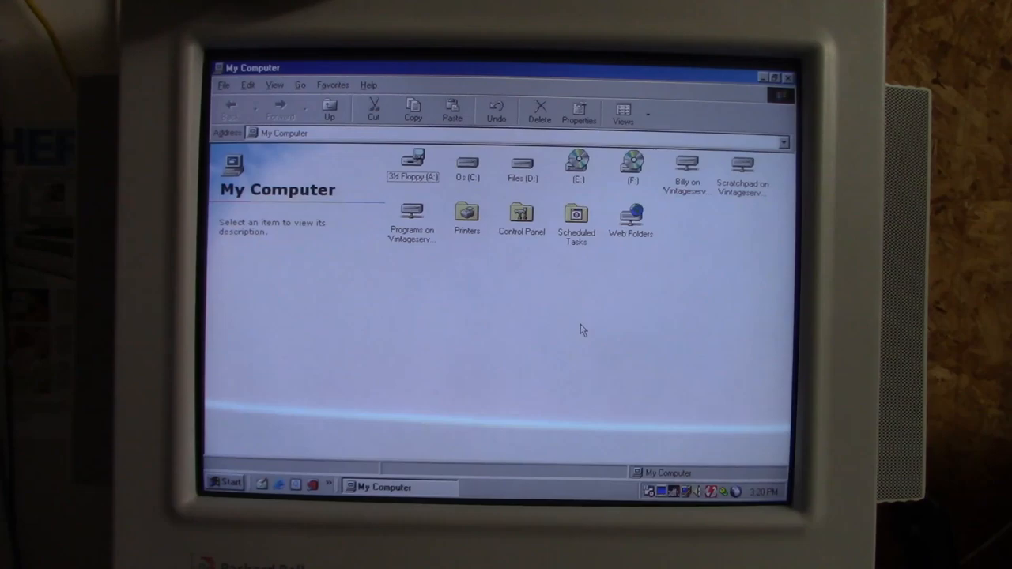
View C: and D: capacities, then enter D:\Sierra and a game folder inside it.
left_click(466, 164)
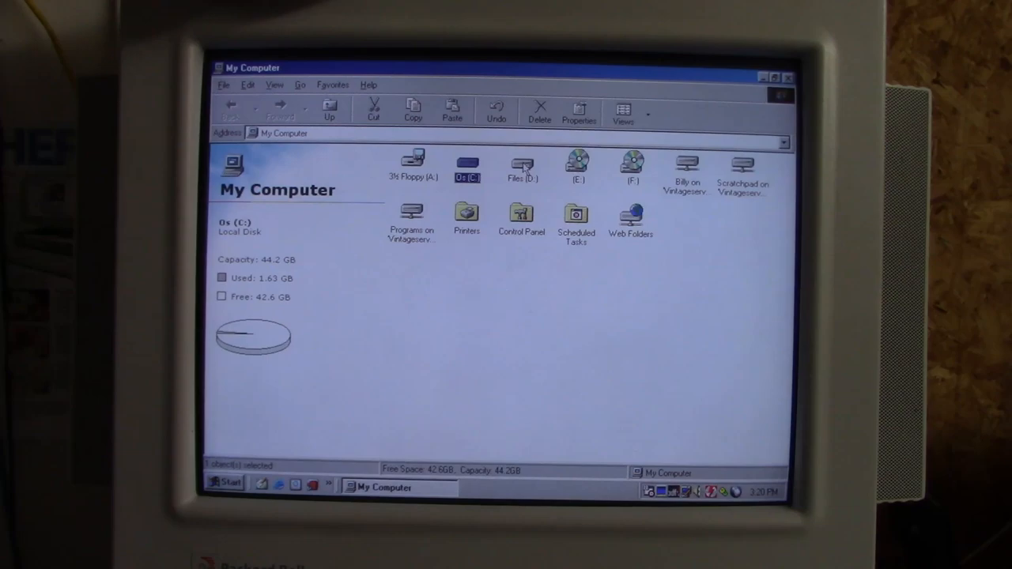
left_click(521, 166)
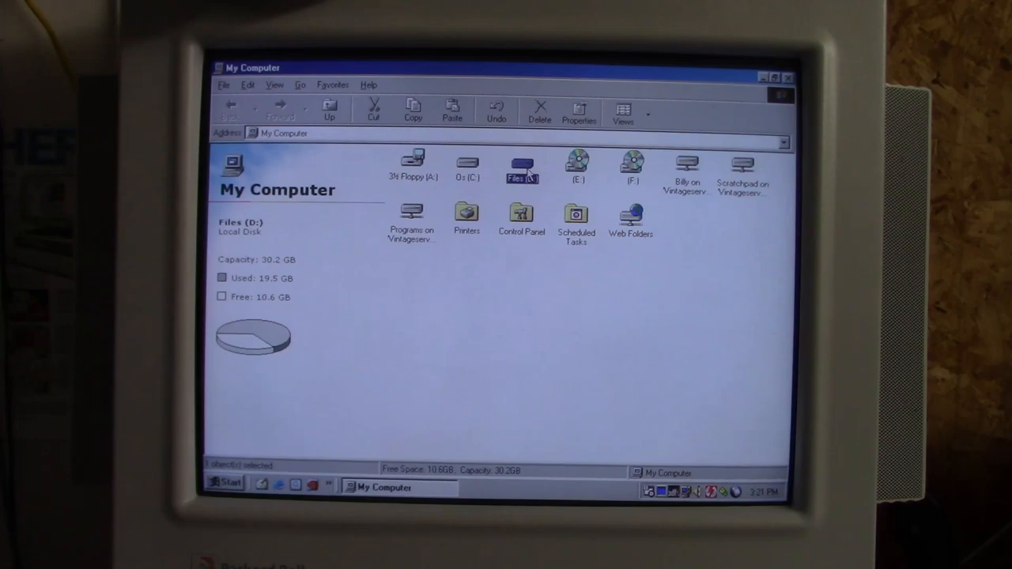
double_click(521, 162)
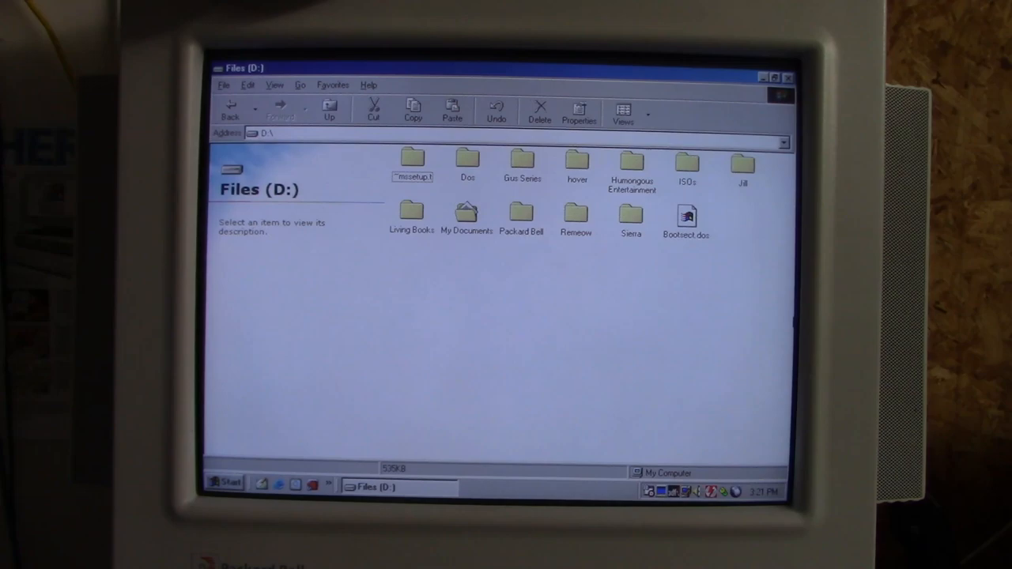
double_click(631, 218)
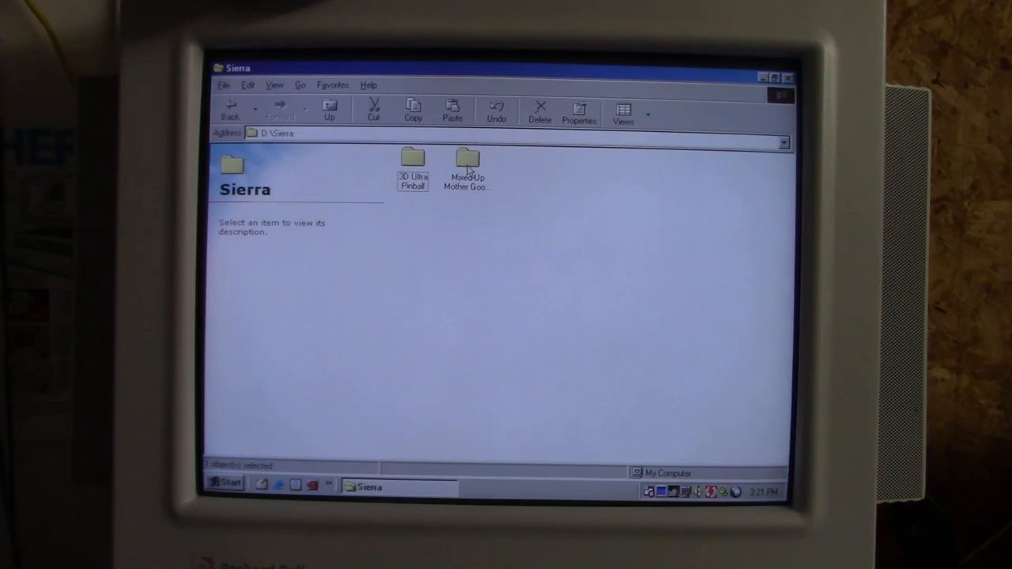
double_click(466, 162)
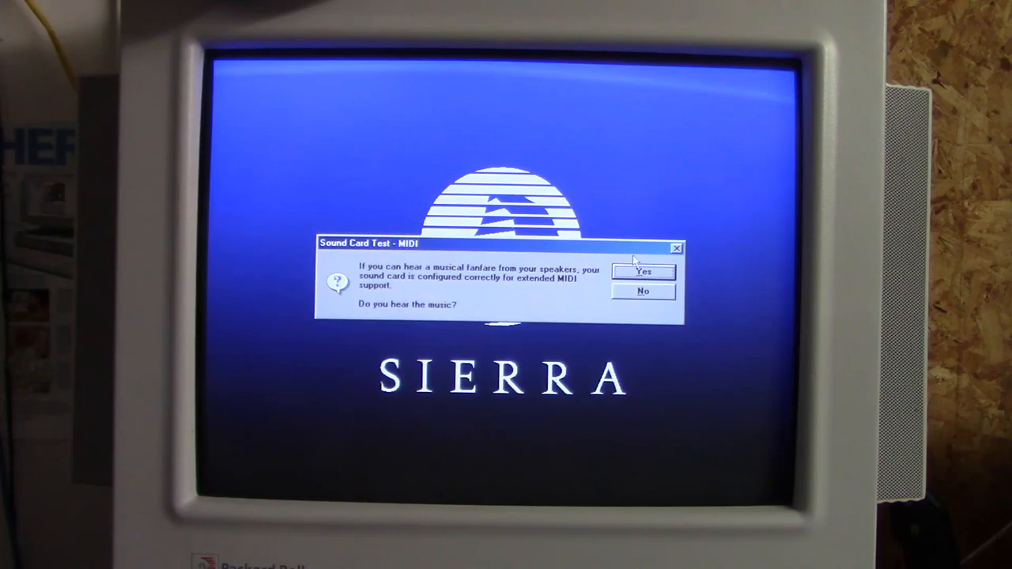
Answer Yes to the MIDI sound card test and Exit the Sierra main menu.
left_click(642, 271)
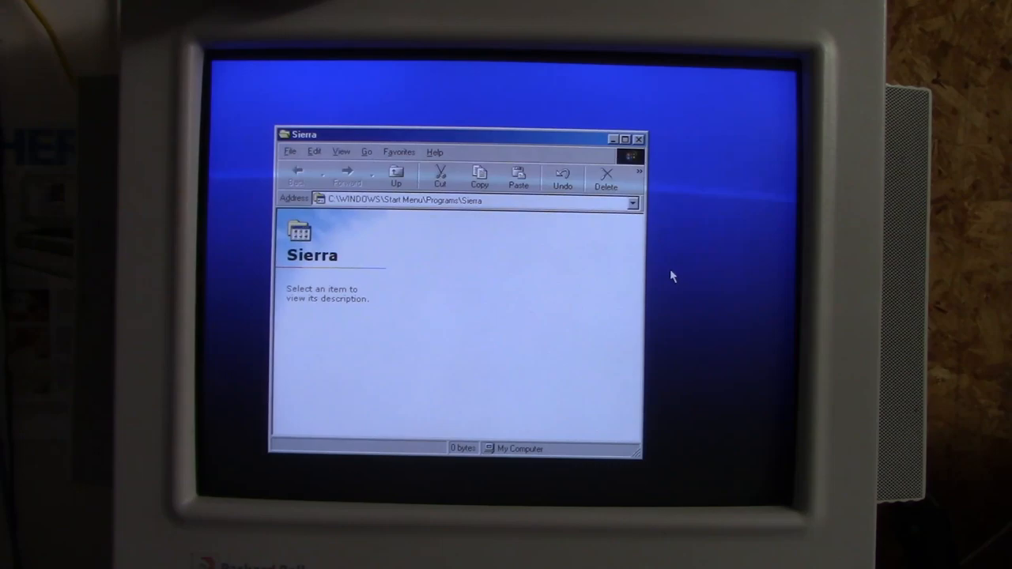
mouse_move(678, 274)
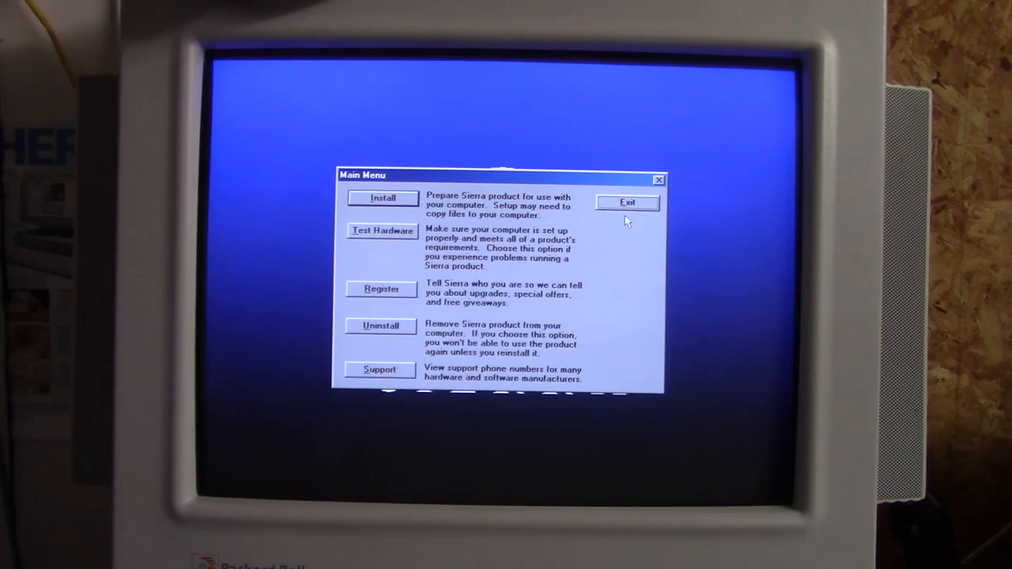
left_click(627, 202)
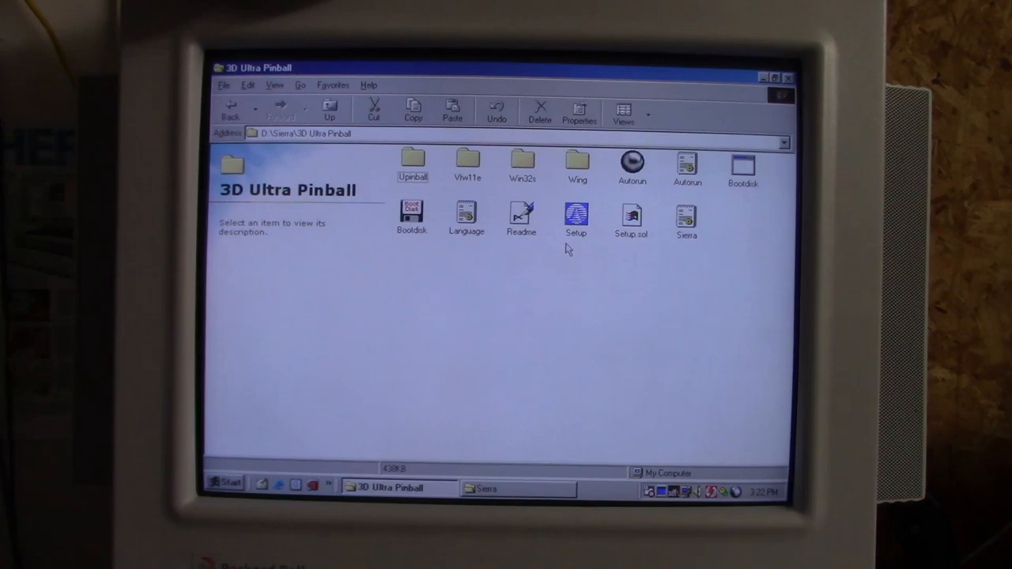
Run 3D Ultra Pinball Setup's system test through MIDI and CD-ROM checks, then close the divide-by-zero error.
double_click(576, 215)
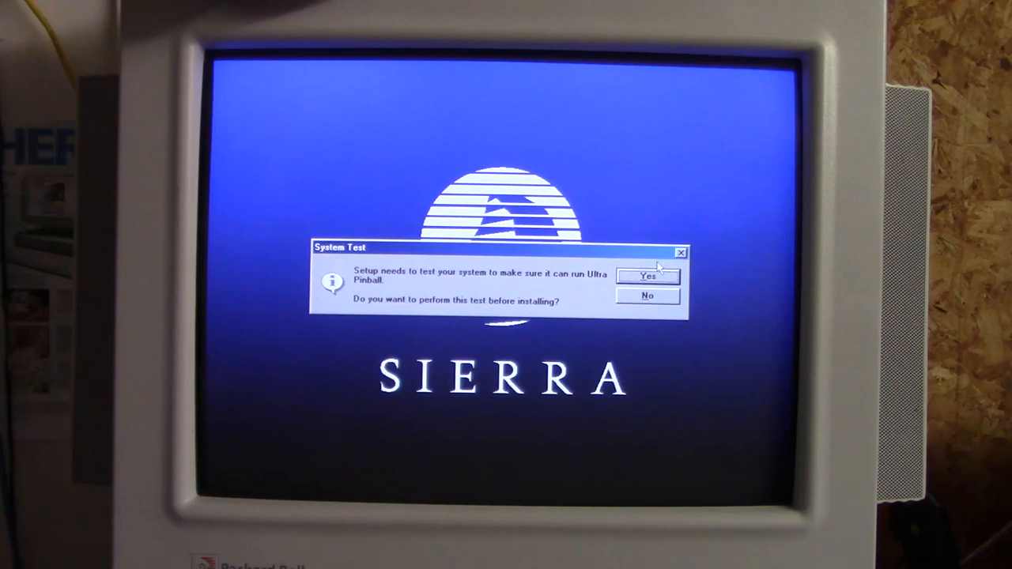
left_click(647, 276)
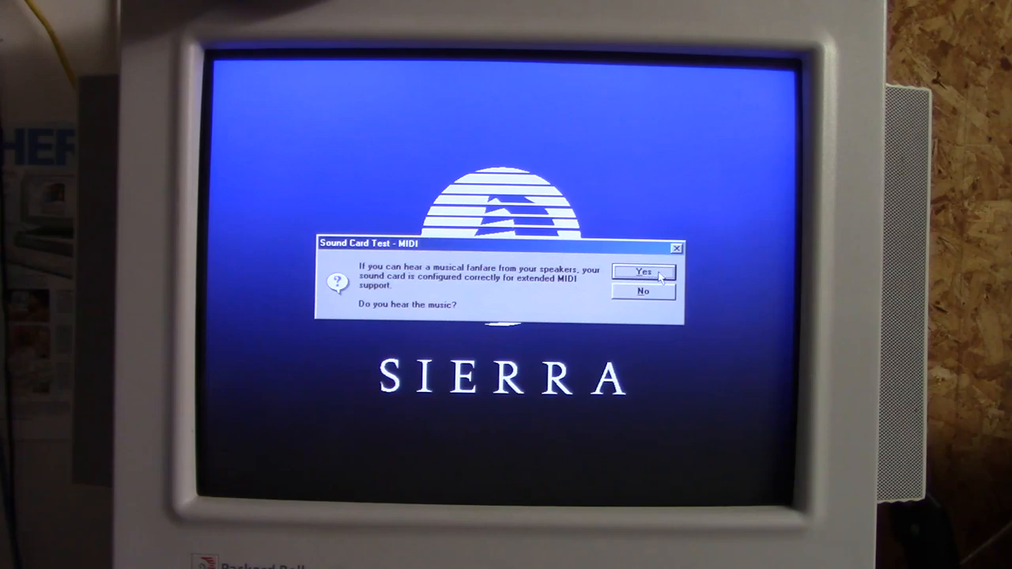
mouse_move(651, 281)
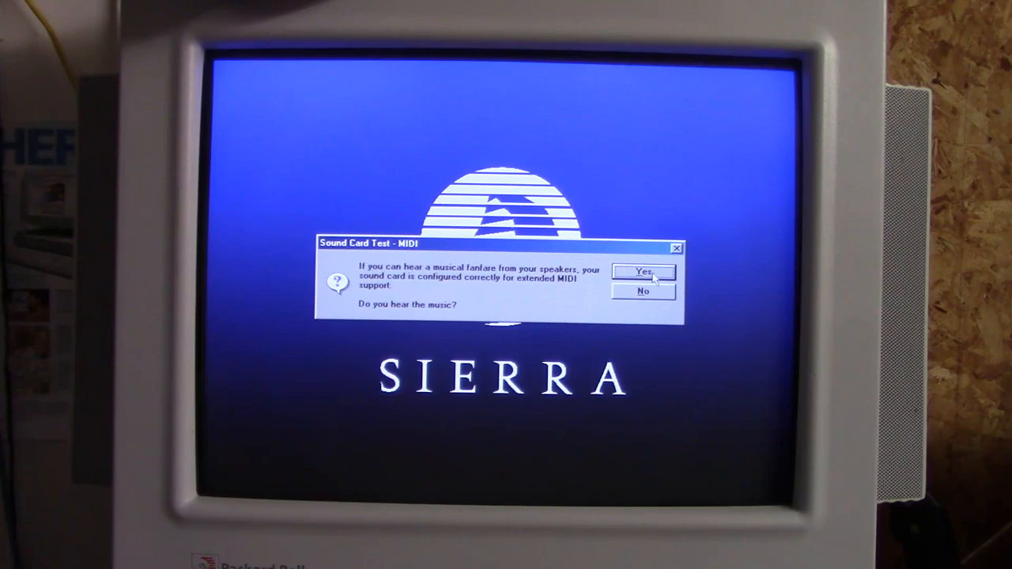
left_click(642, 272)
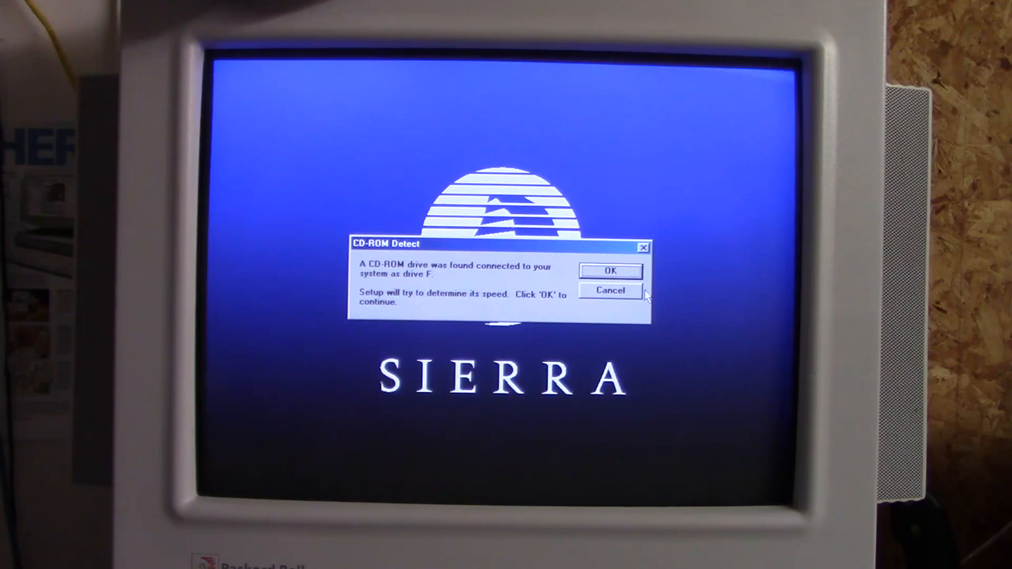
left_click(610, 270)
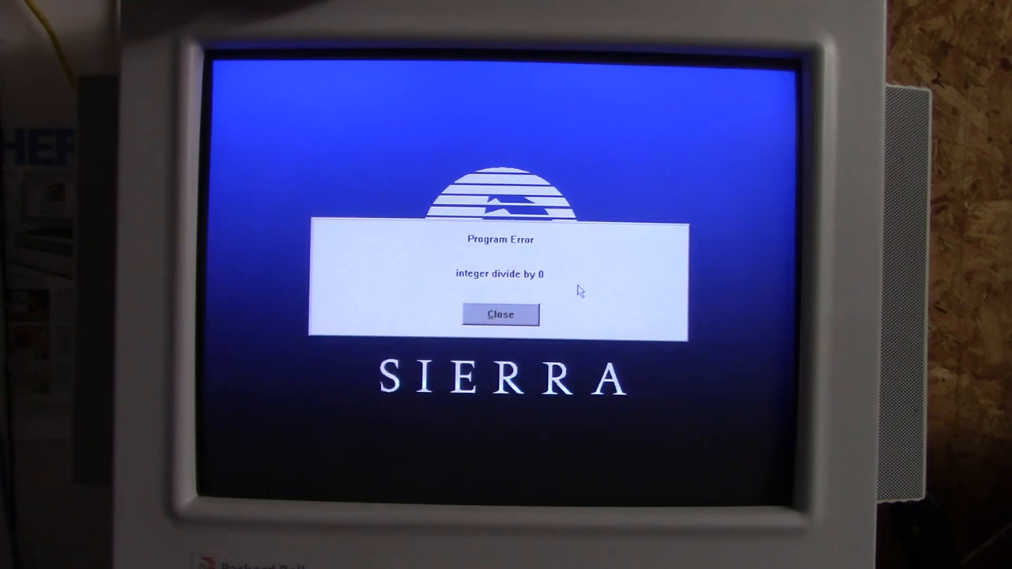
left_click(500, 314)
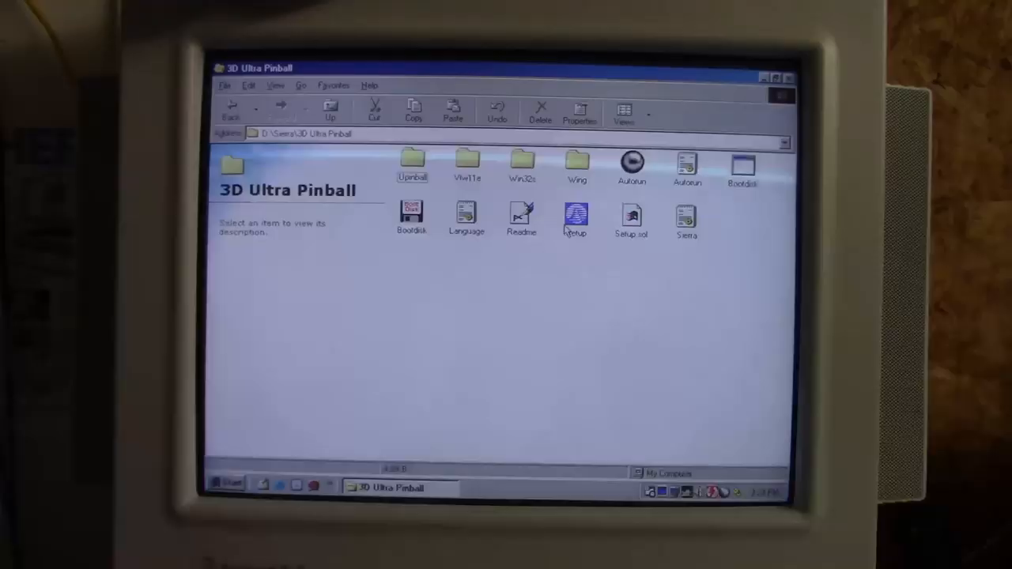
Relaunch Setup, choose Install without the system test, proceed past failed checks into C:\SIERRA\UPinball.
double_click(576, 217)
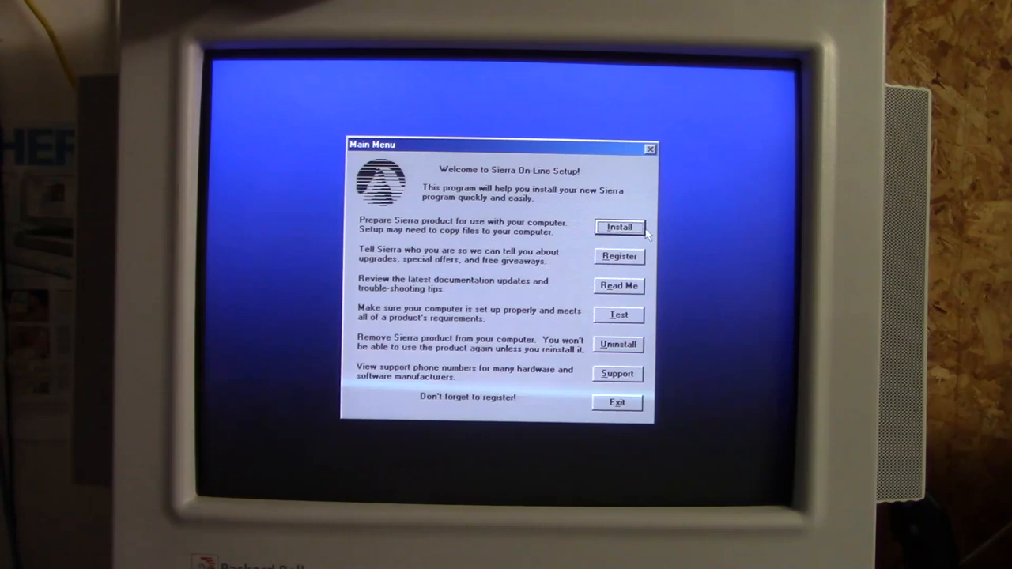
left_click(619, 227)
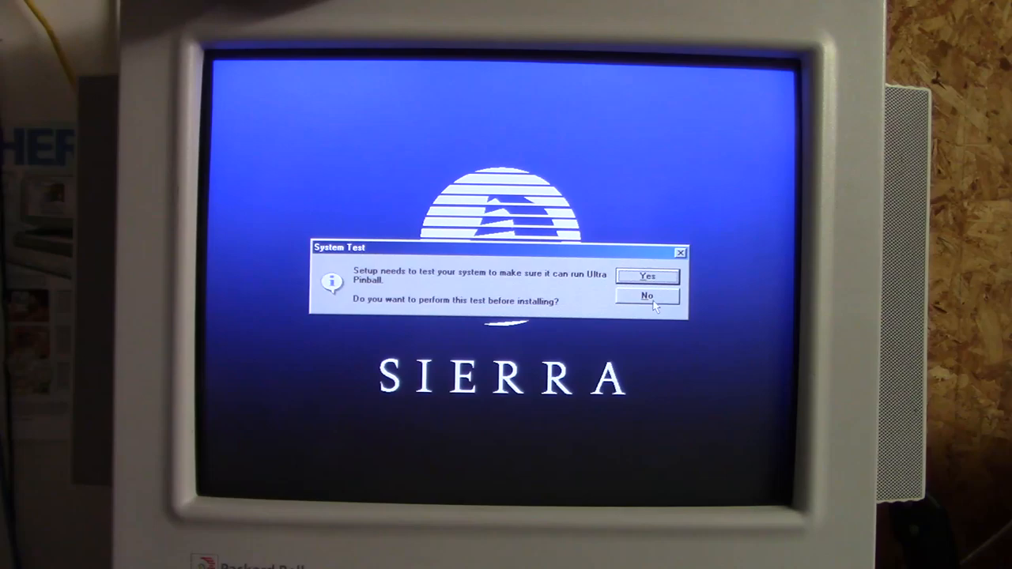
left_click(646, 276)
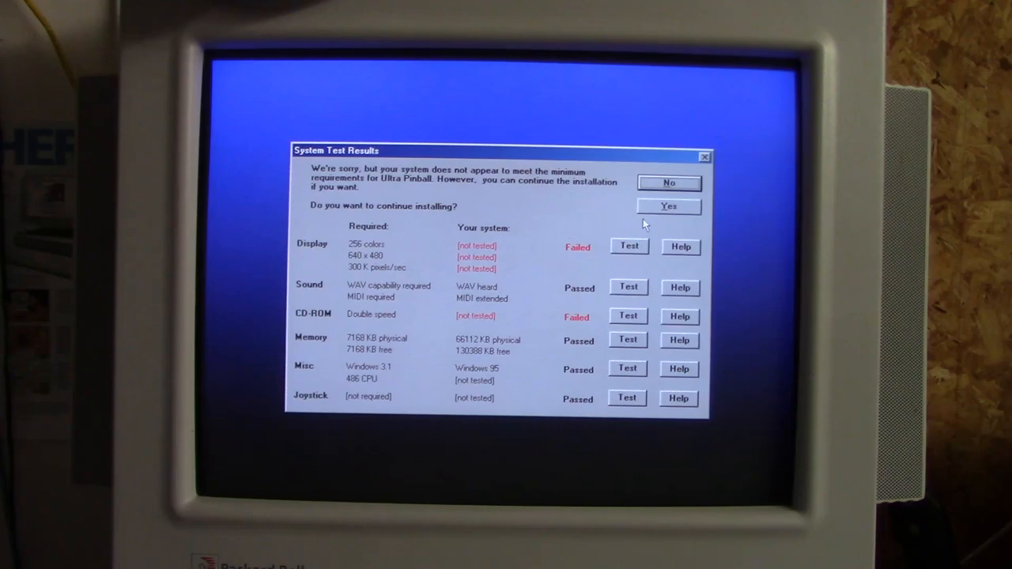
left_click(668, 206)
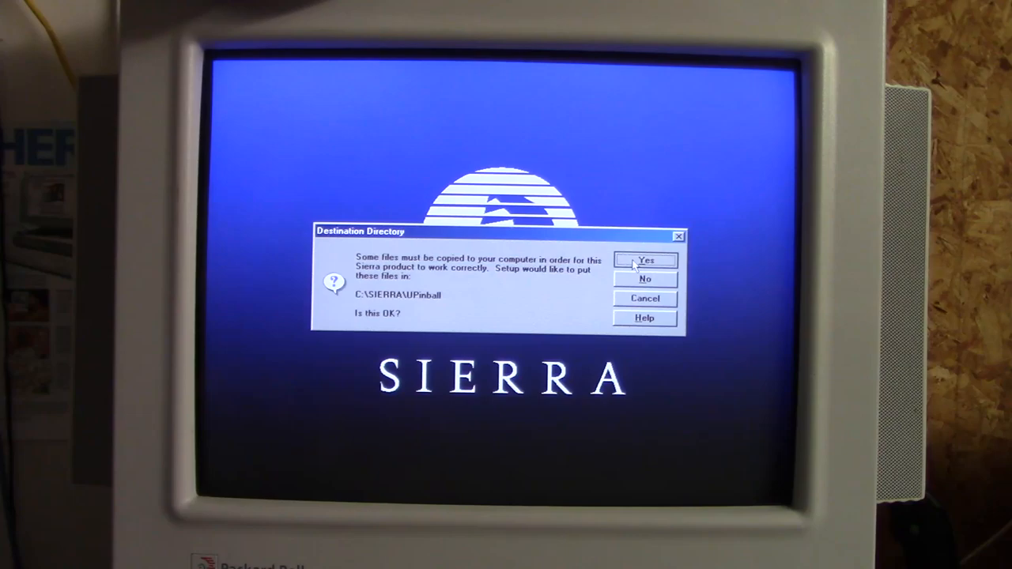
left_click(645, 260)
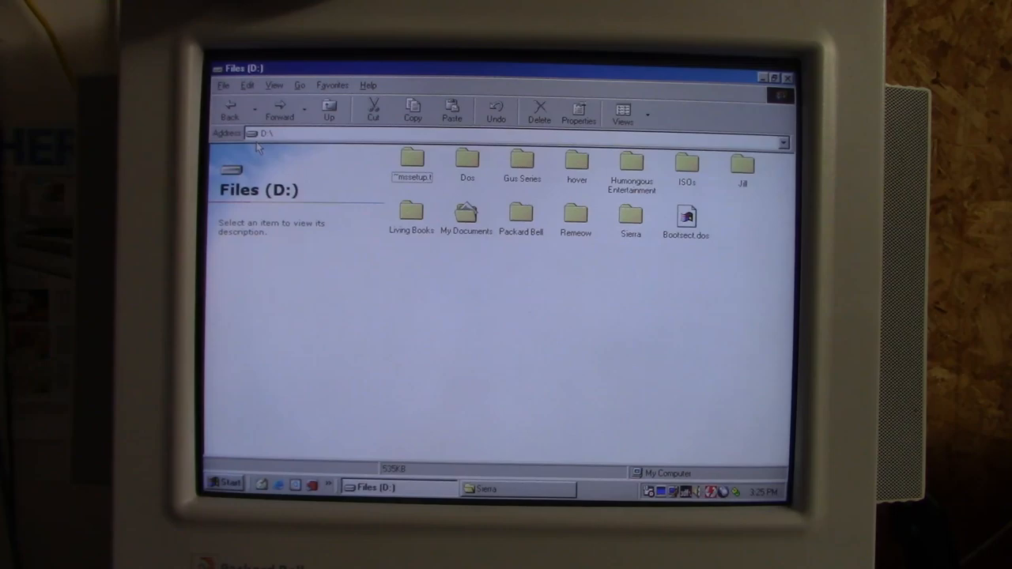
Enter D:\Gus Series and launch a Gus game installer from its folder.
double_click(521, 162)
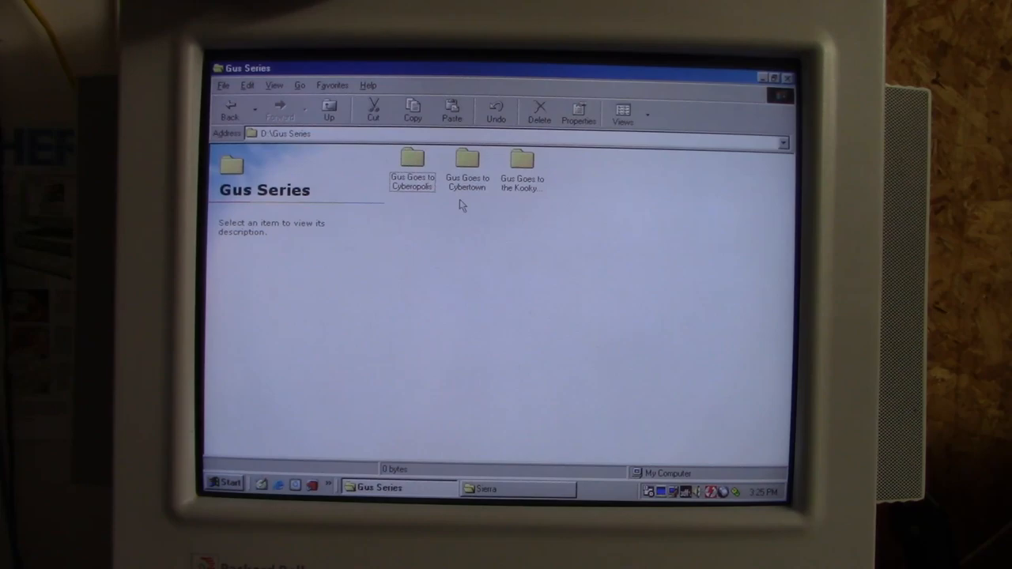
left_click(411, 162)
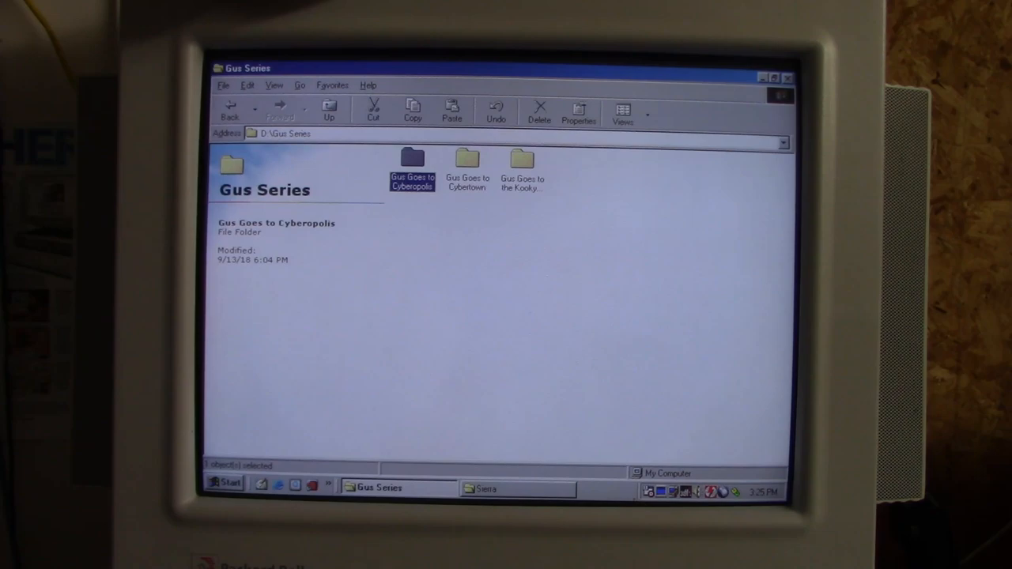
double_click(522, 162)
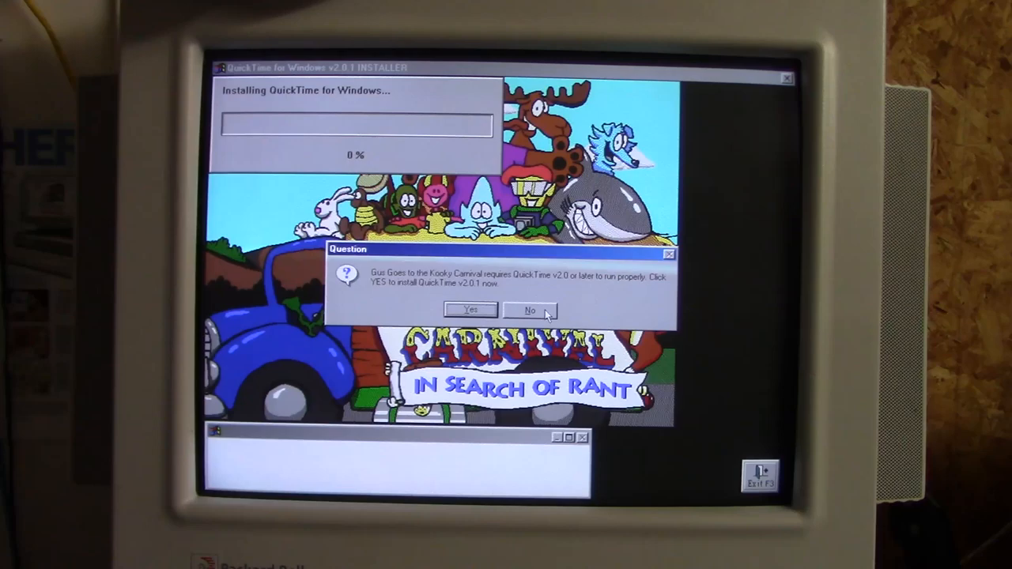
Decline QuickTime 2.0.1 for Kooky Carnival, accept the reminder, and start Gus Goes to Cyberopolis.
left_click(471, 310)
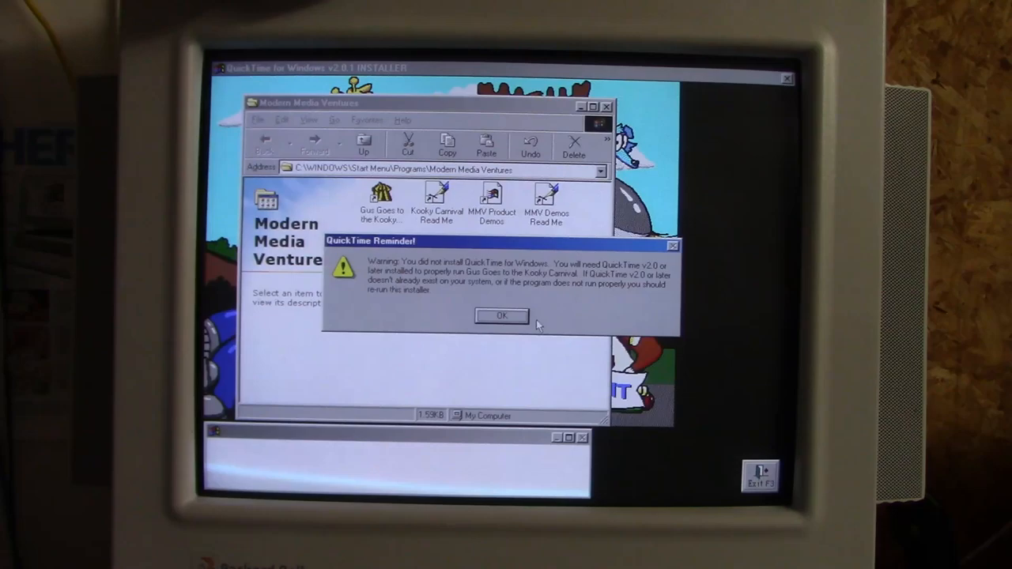
left_click(500, 315)
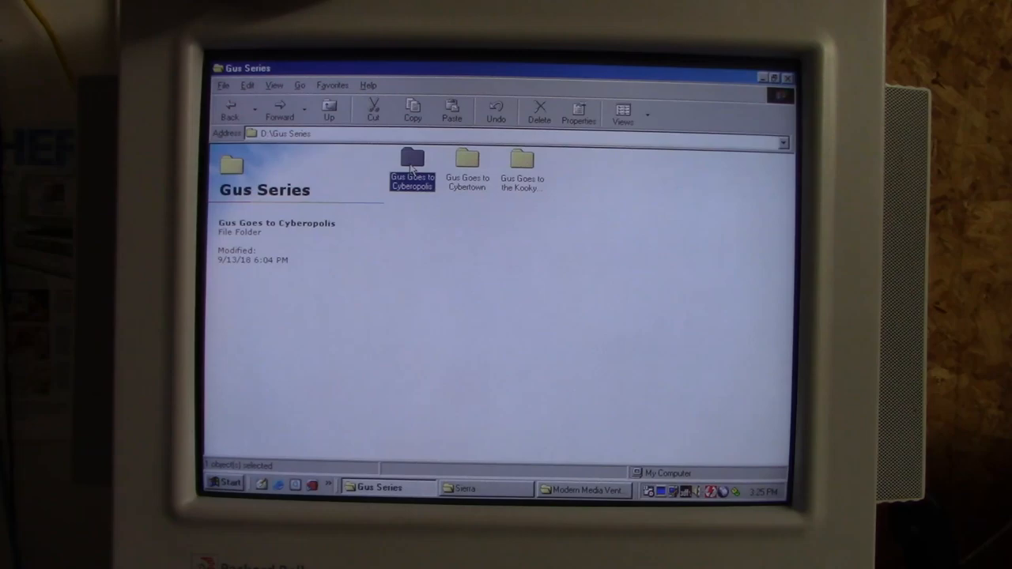
double_click(411, 158)
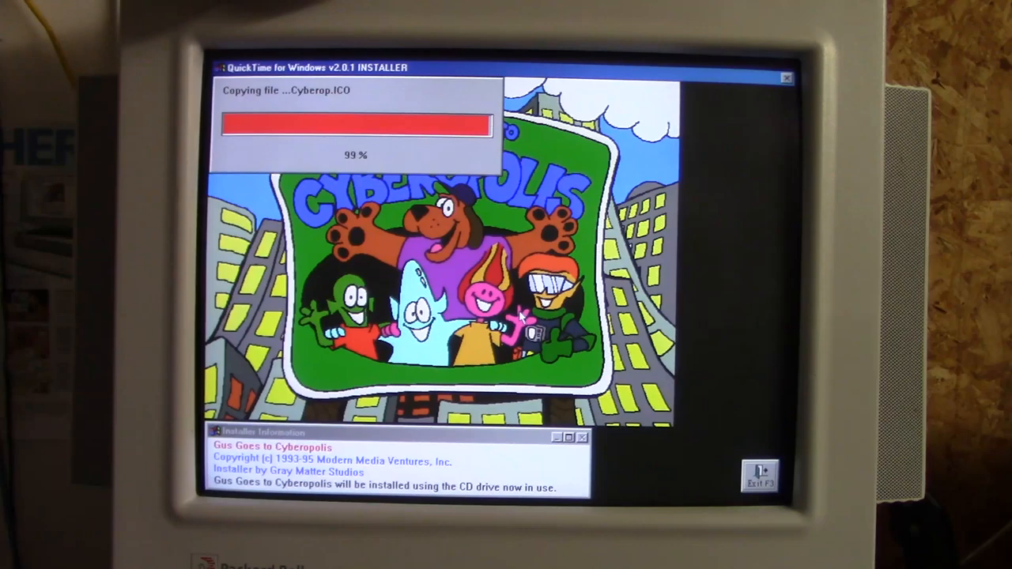
mouse_move(676, 284)
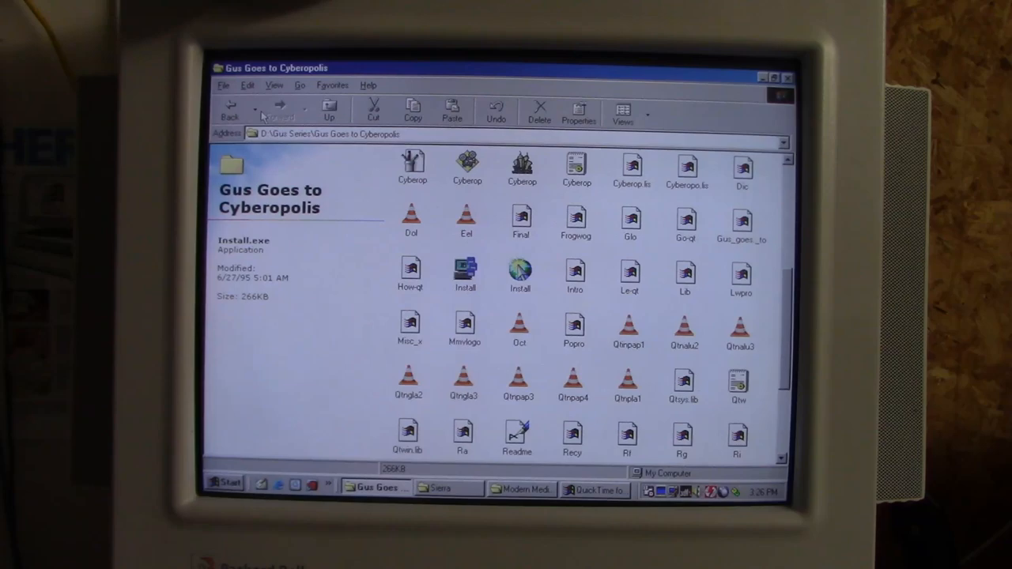
Return to the Gus games list, OK the reboot reminder, and jump back to the D: root.
left_click(328, 111)
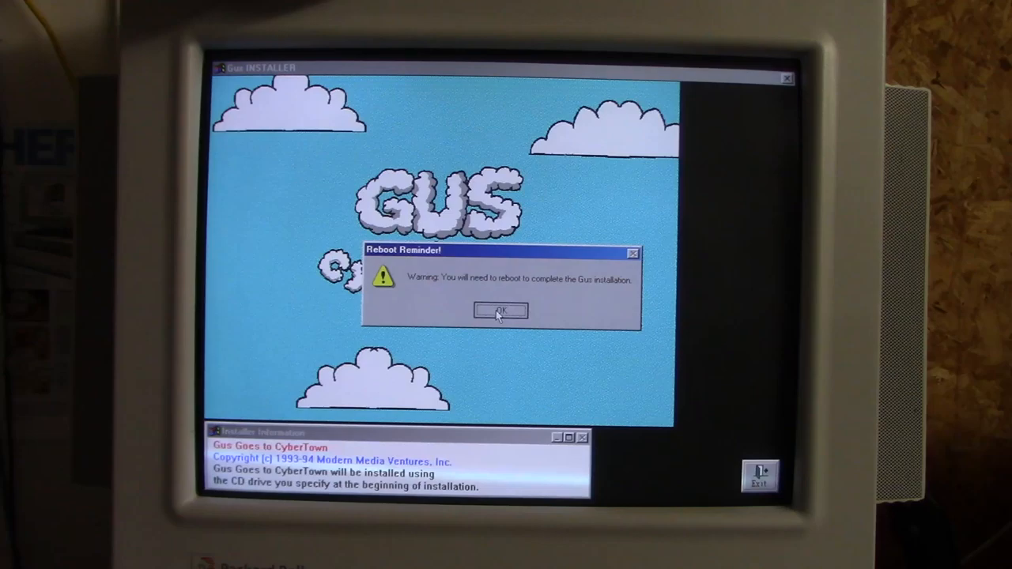
left_click(498, 310)
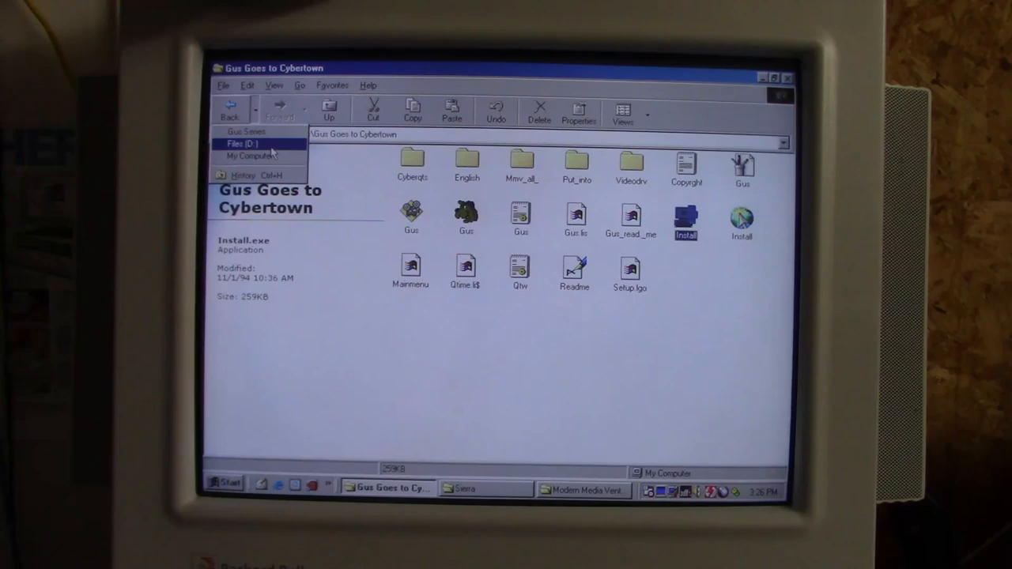
left_click(245, 143)
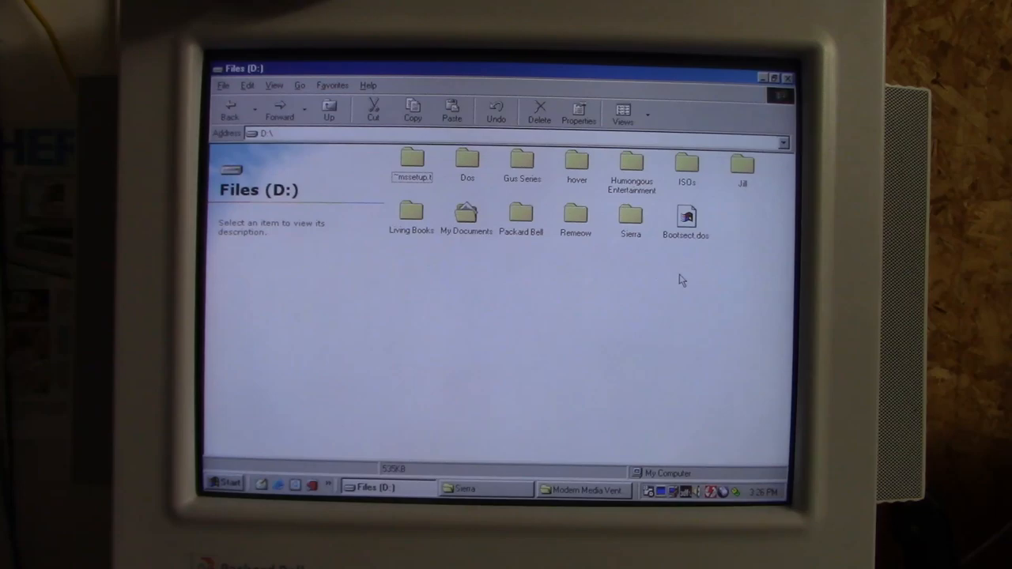
Navigate into Packard Bell's My First Encyclopedia & SpiderMan Cartoon Maker folder and launch its setup.
double_click(521, 218)
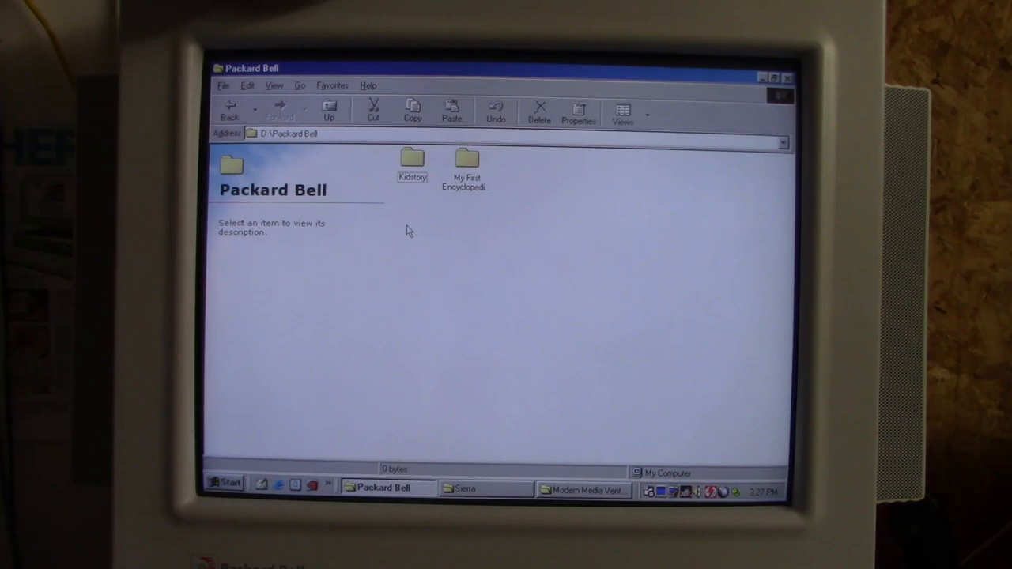
double_click(411, 162)
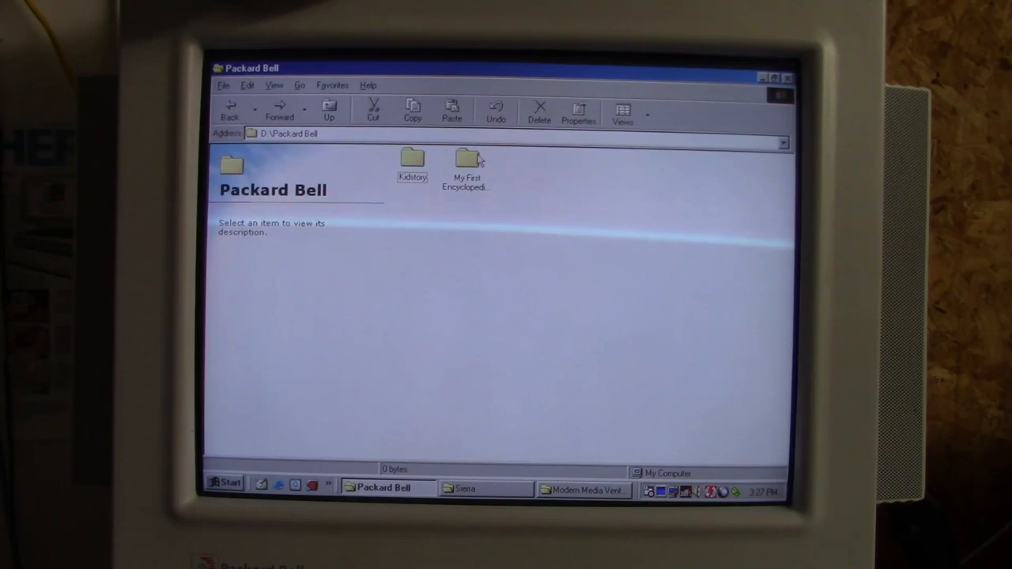
double_click(466, 158)
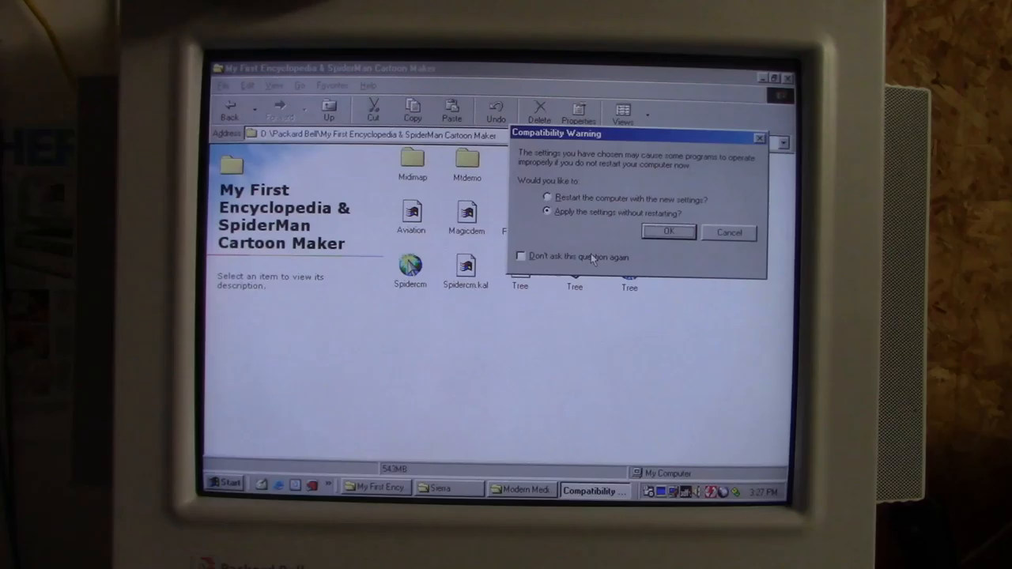
Accept the compatibility warning and install both products with FM Synthesis as the music card.
left_click(668, 231)
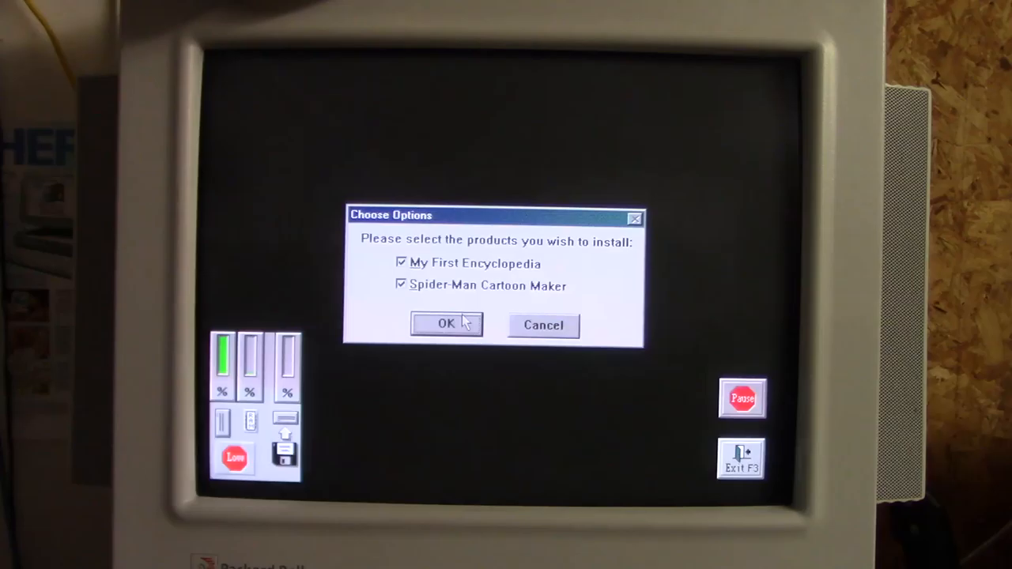
left_click(445, 325)
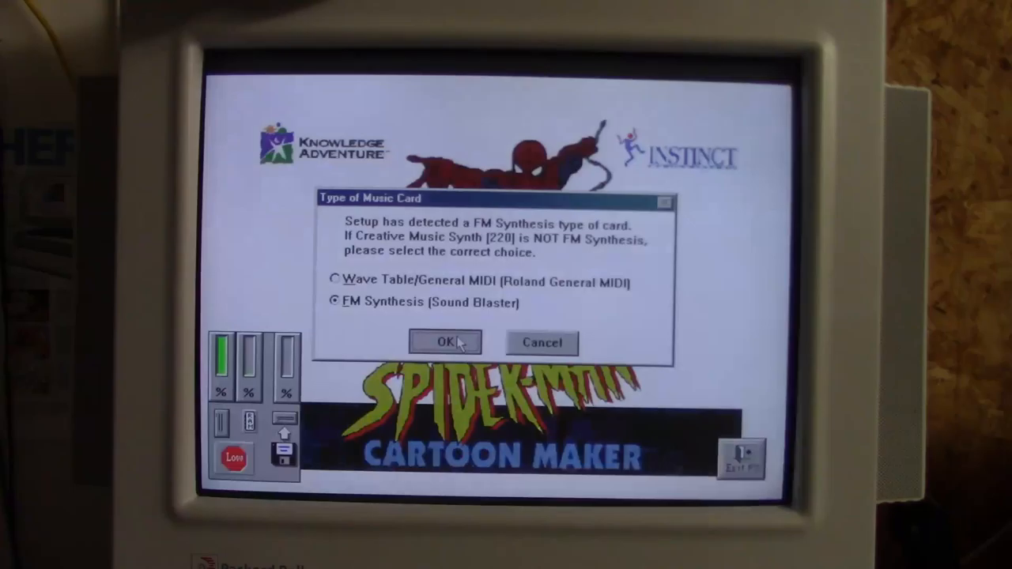
left_click(444, 342)
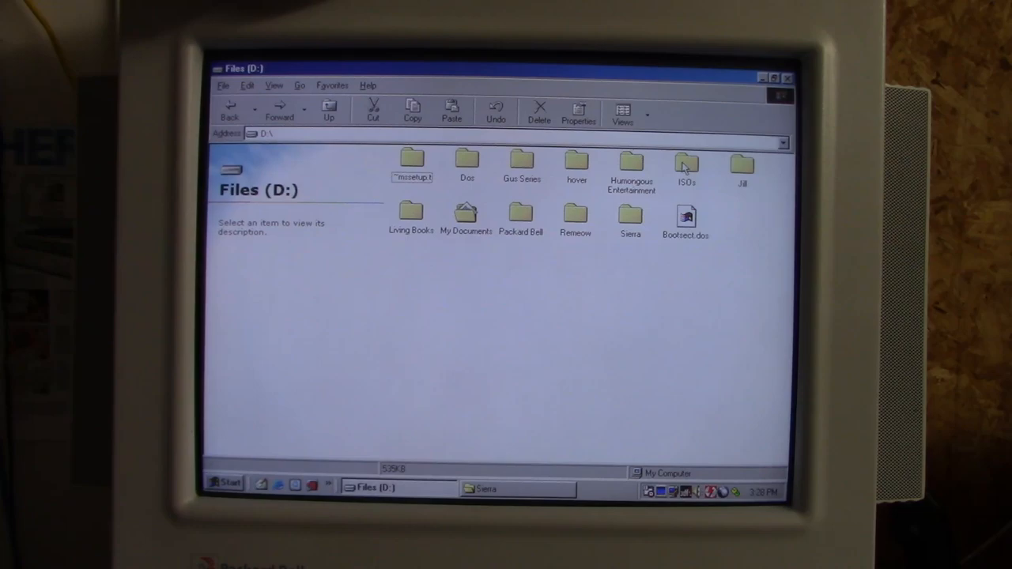
Close the Sierra window and mount the Big Job image on DAEMON Tools Device 0.
right_click(482, 489)
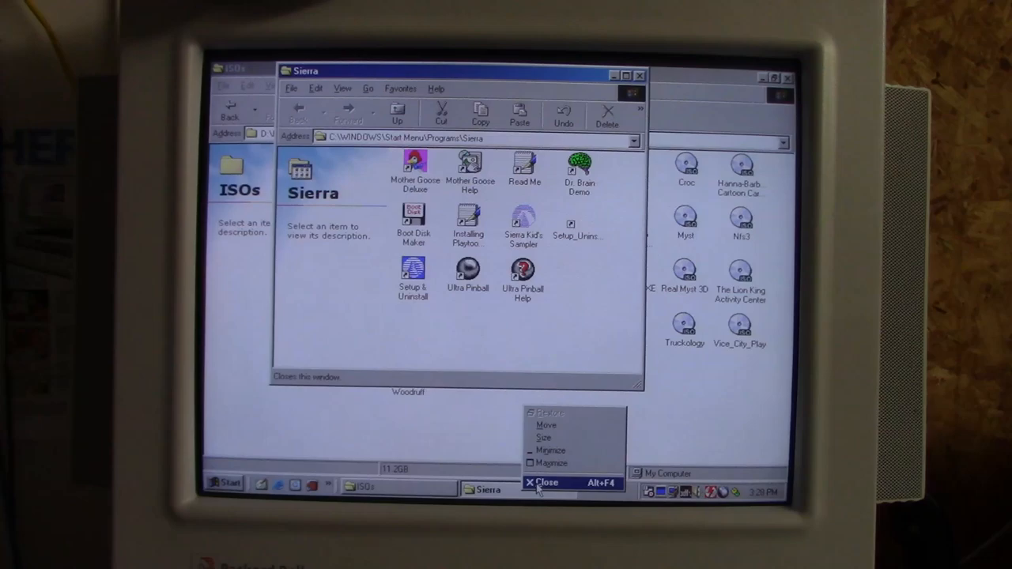
left_click(543, 482)
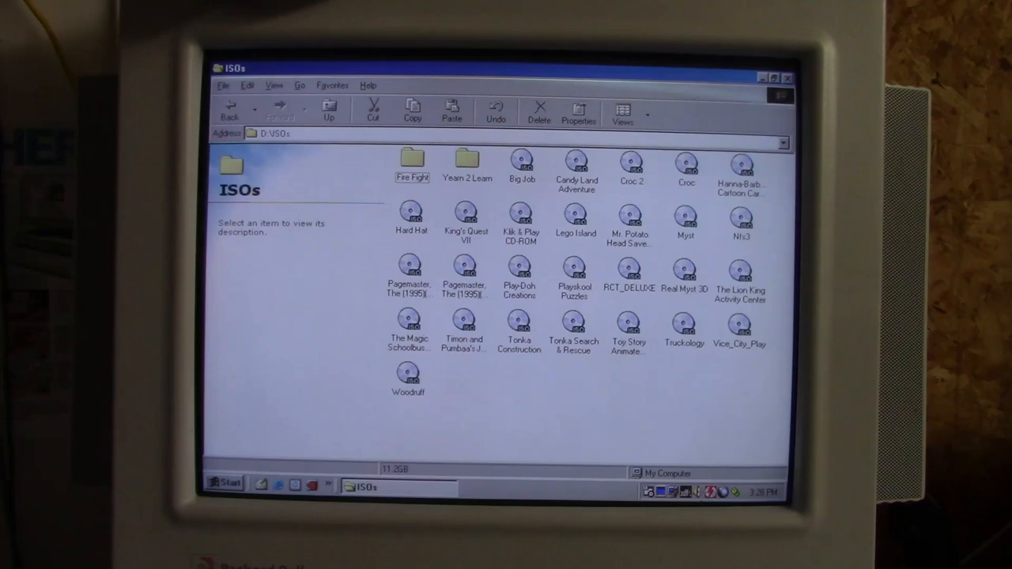
right_click(521, 162)
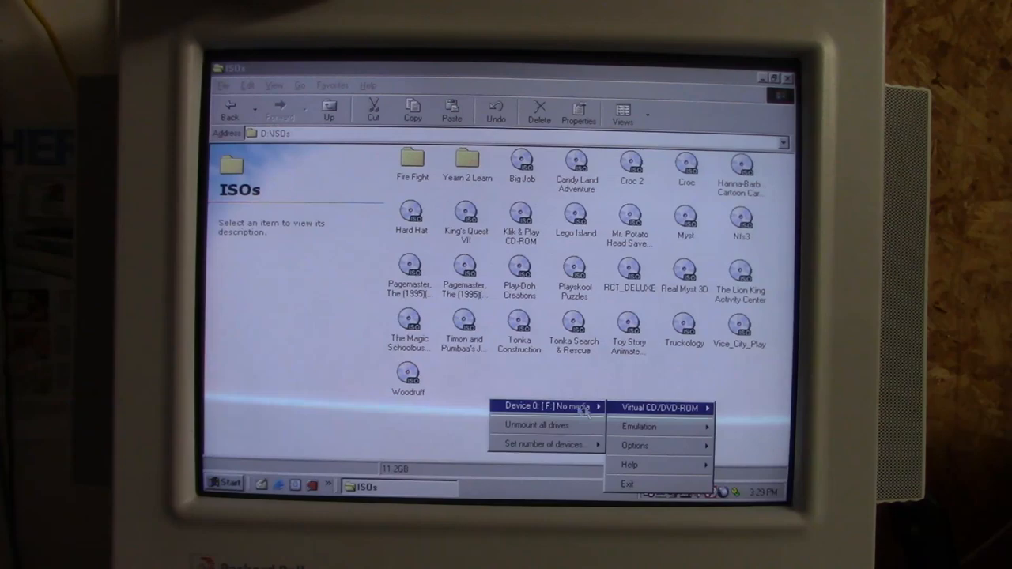
left_click(658, 408)
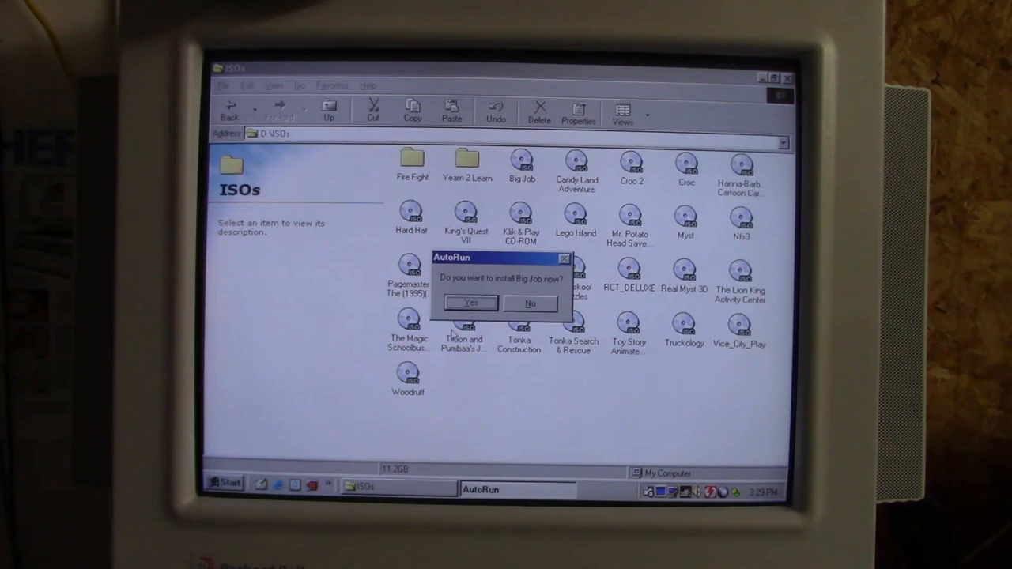
Install Big Job to the hard disk at C:\DISCOVER\BIGJOB, acknowledging QuickTime and declining the readme.
left_click(469, 303)
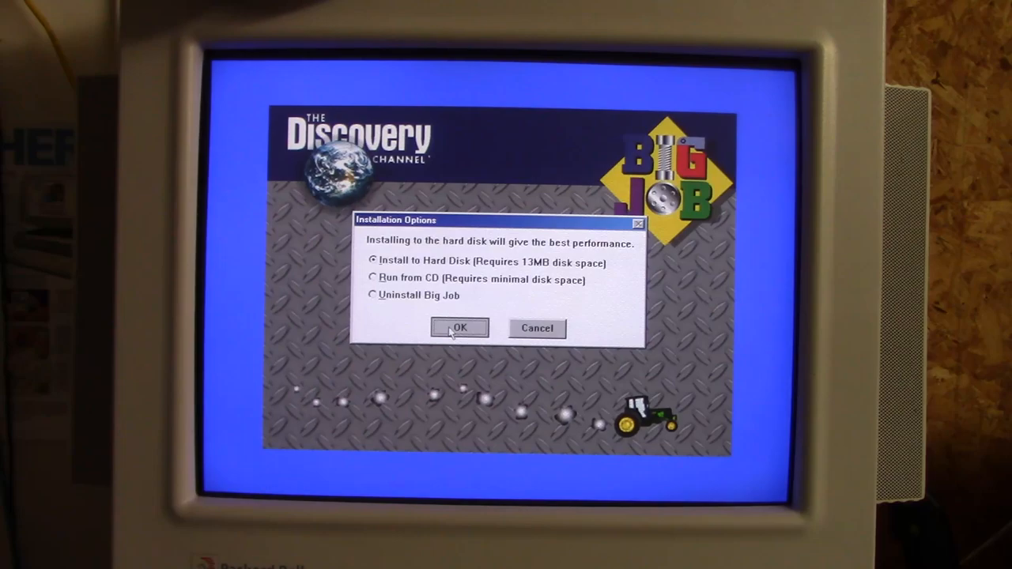
left_click(460, 329)
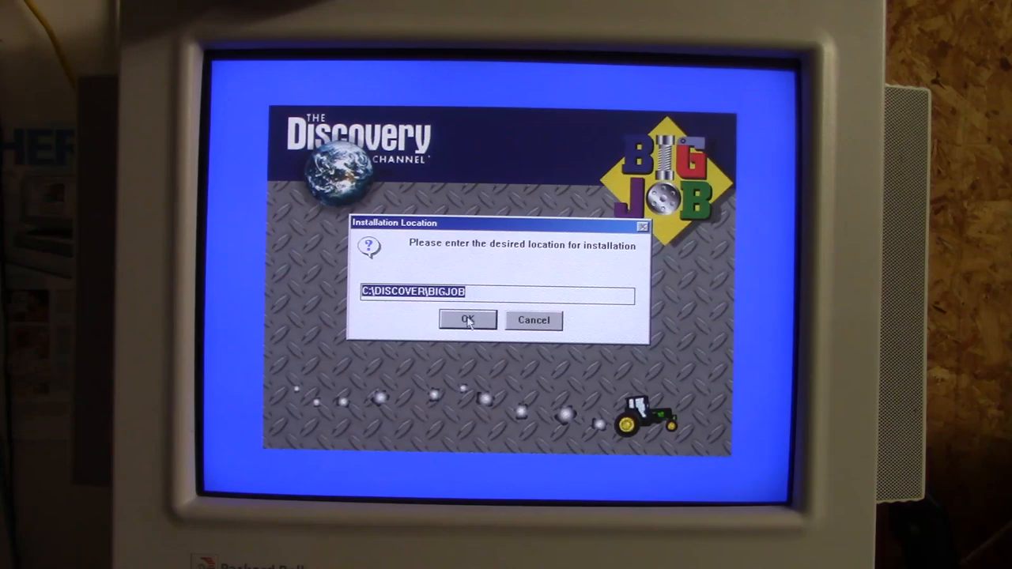
left_click(467, 320)
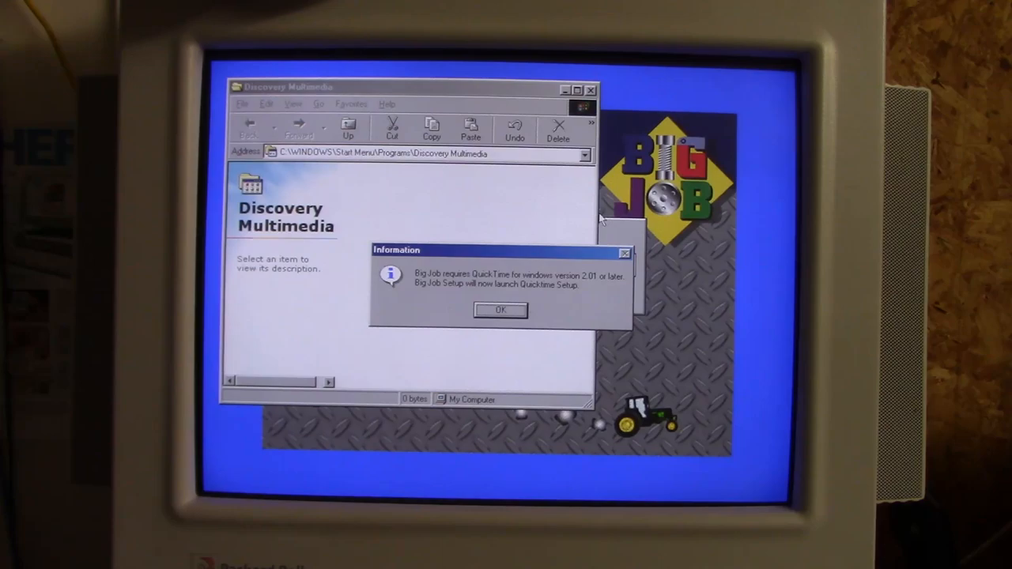
left_click(500, 310)
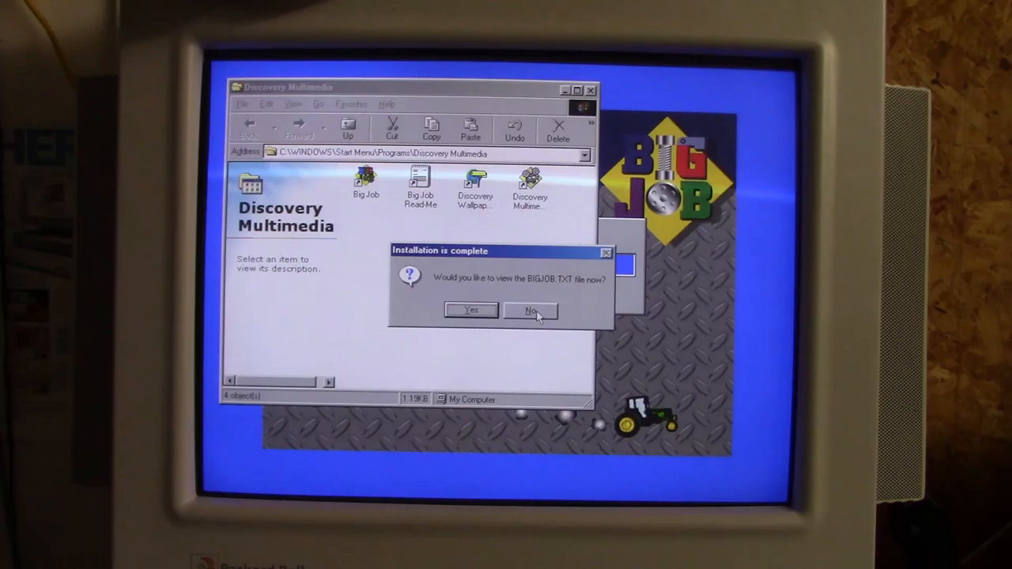
left_click(530, 310)
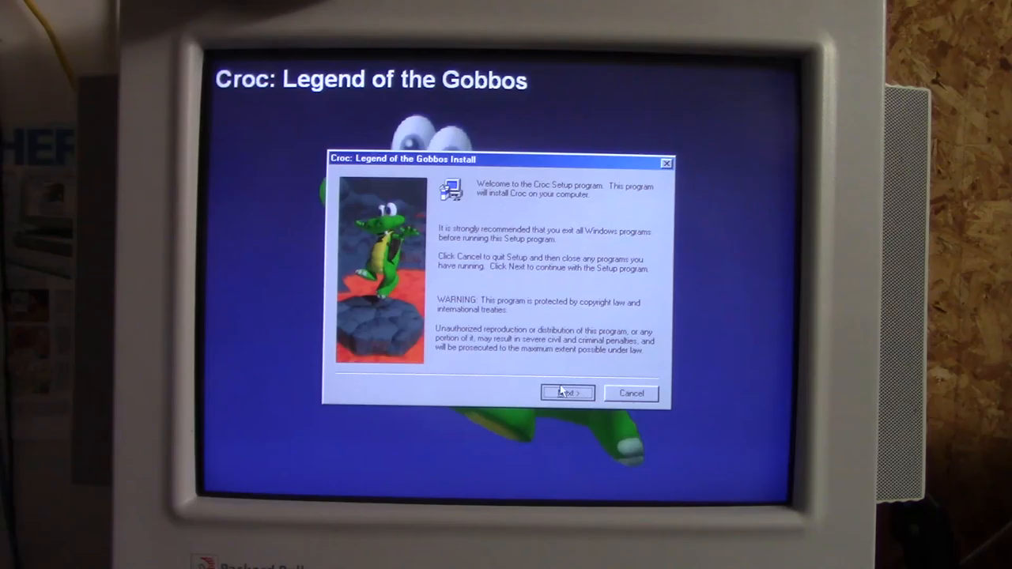
Run Croc setup with Keyboard as controller, acknowledge the joystick warning and skip DirectX 7.0a.
left_click(566, 393)
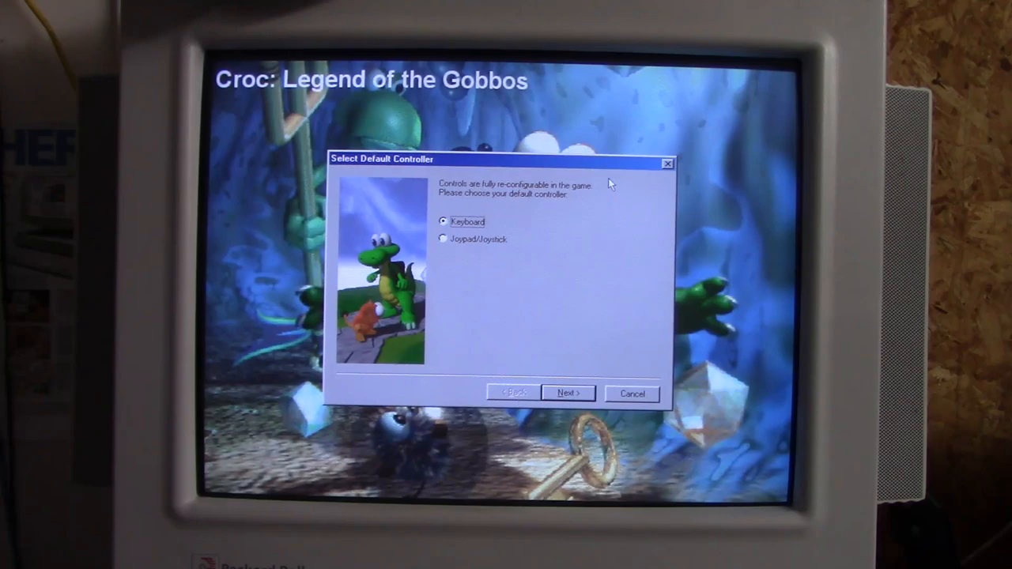
left_click(567, 393)
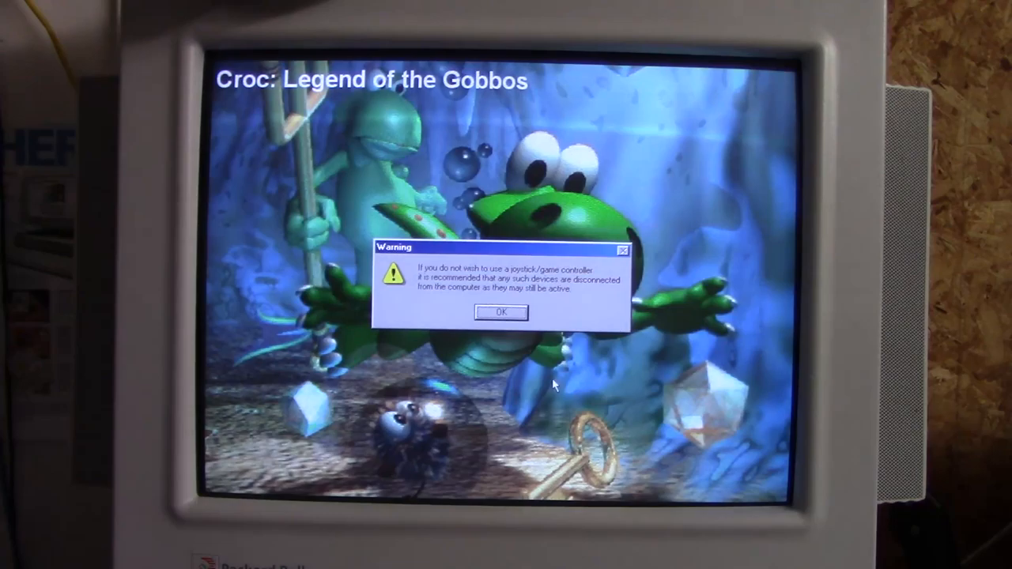
left_click(499, 312)
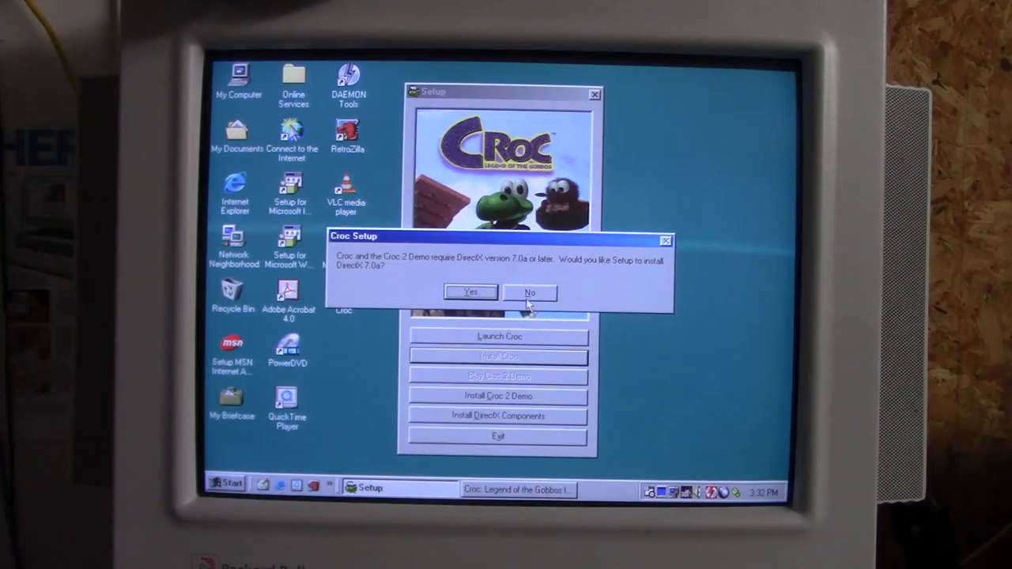
left_click(529, 293)
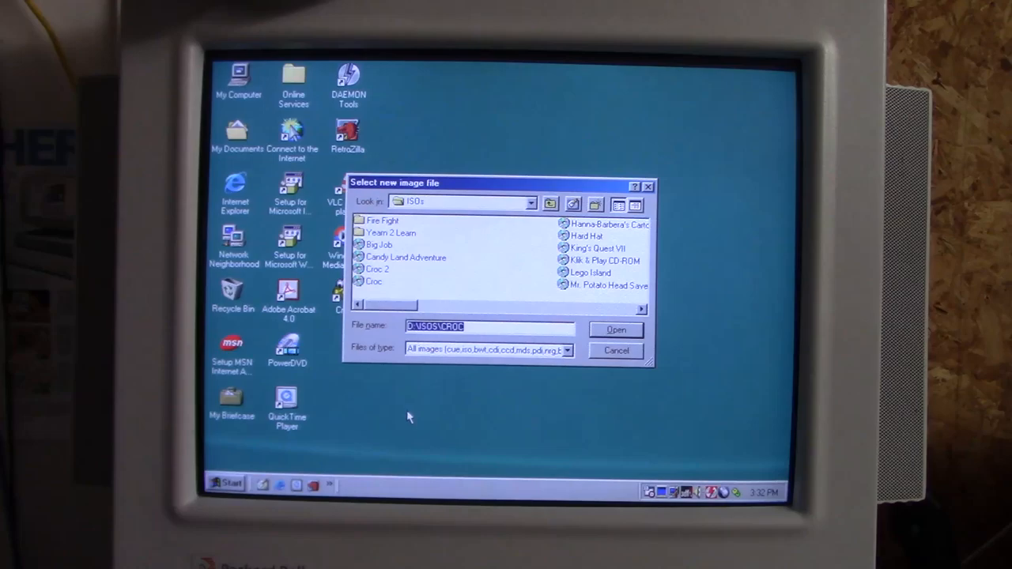
Mount the Croc 2 image and advance its setup to the Fox Interactive\Croc 2 program folder.
left_click(616, 329)
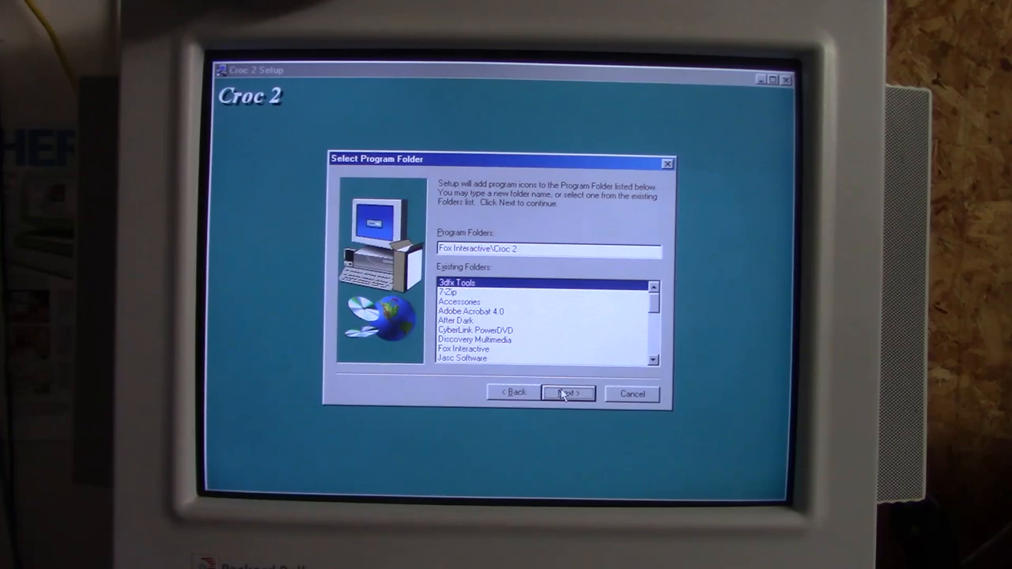
left_click(567, 394)
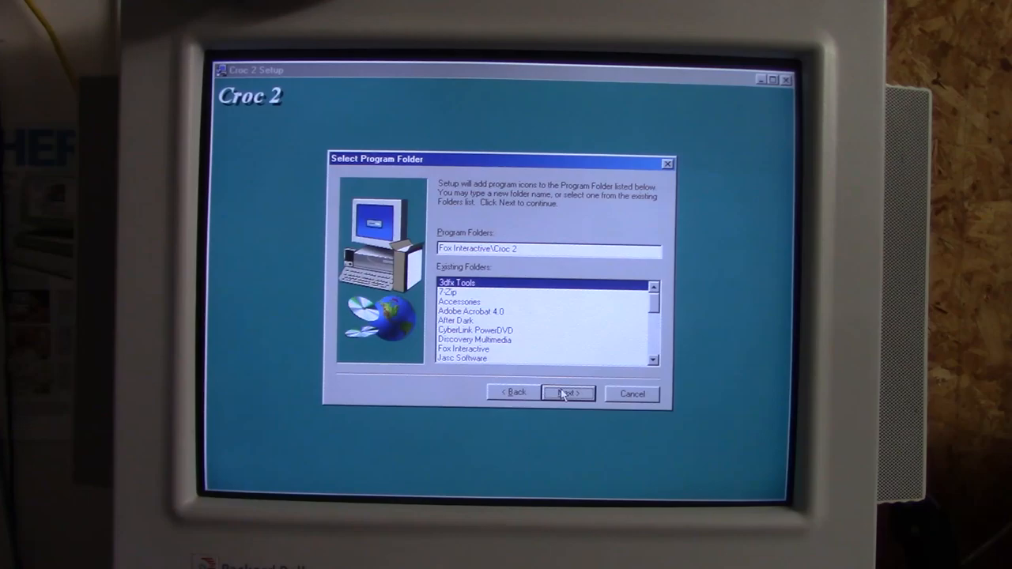